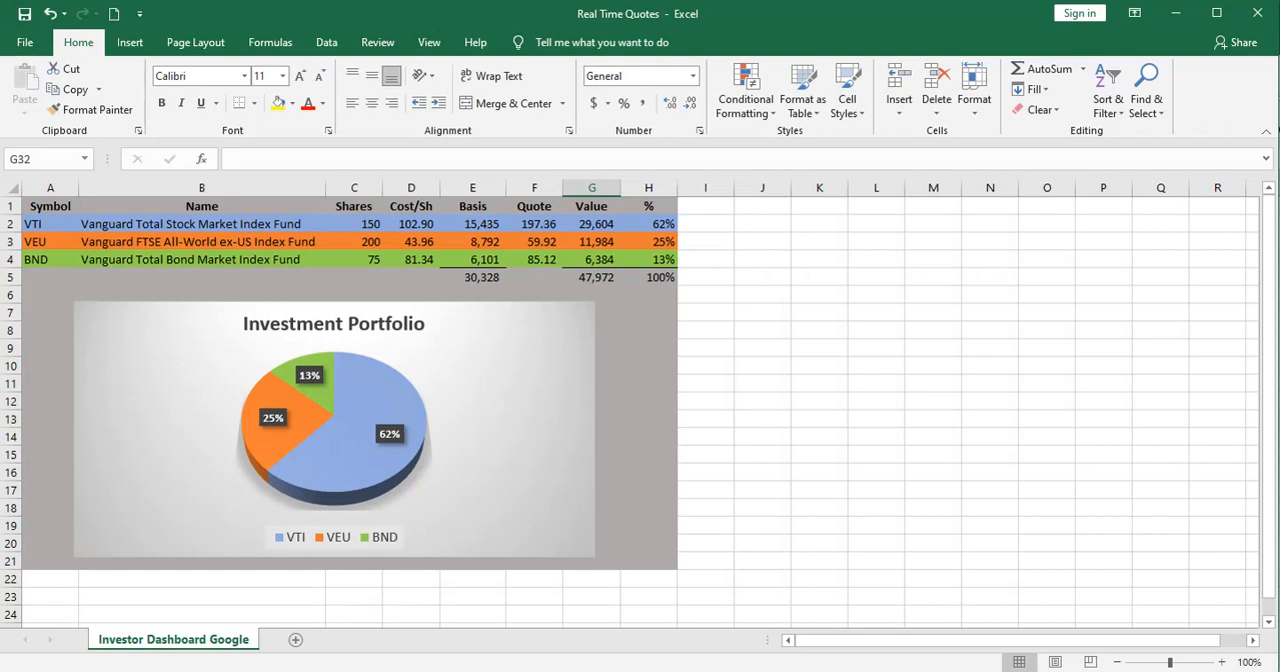
pyautogui.moveTo(1074, 372)
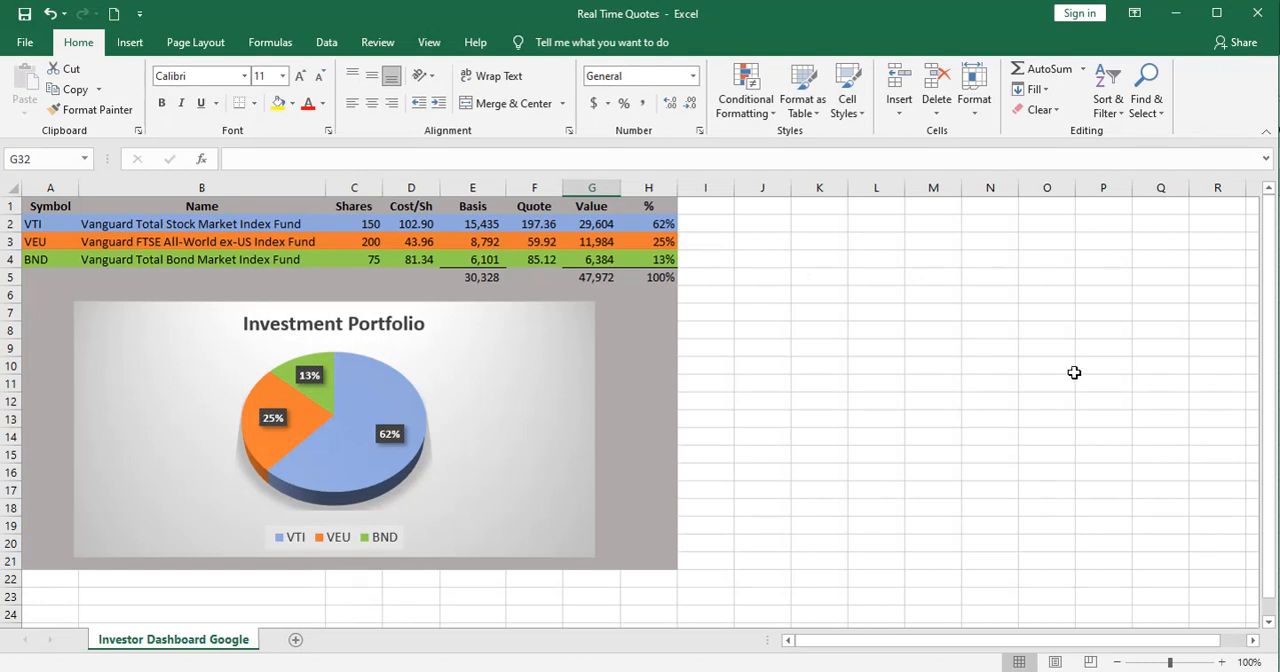
pyautogui.moveTo(48, 222)
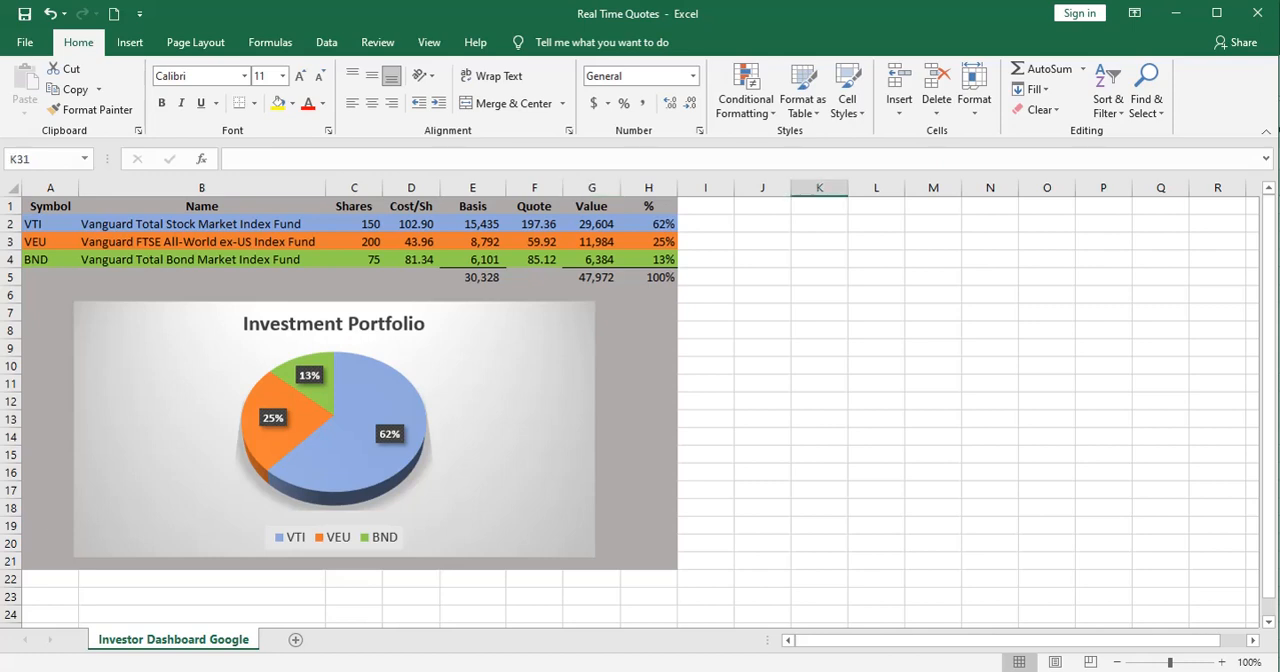
pyautogui.moveTo(518, 224)
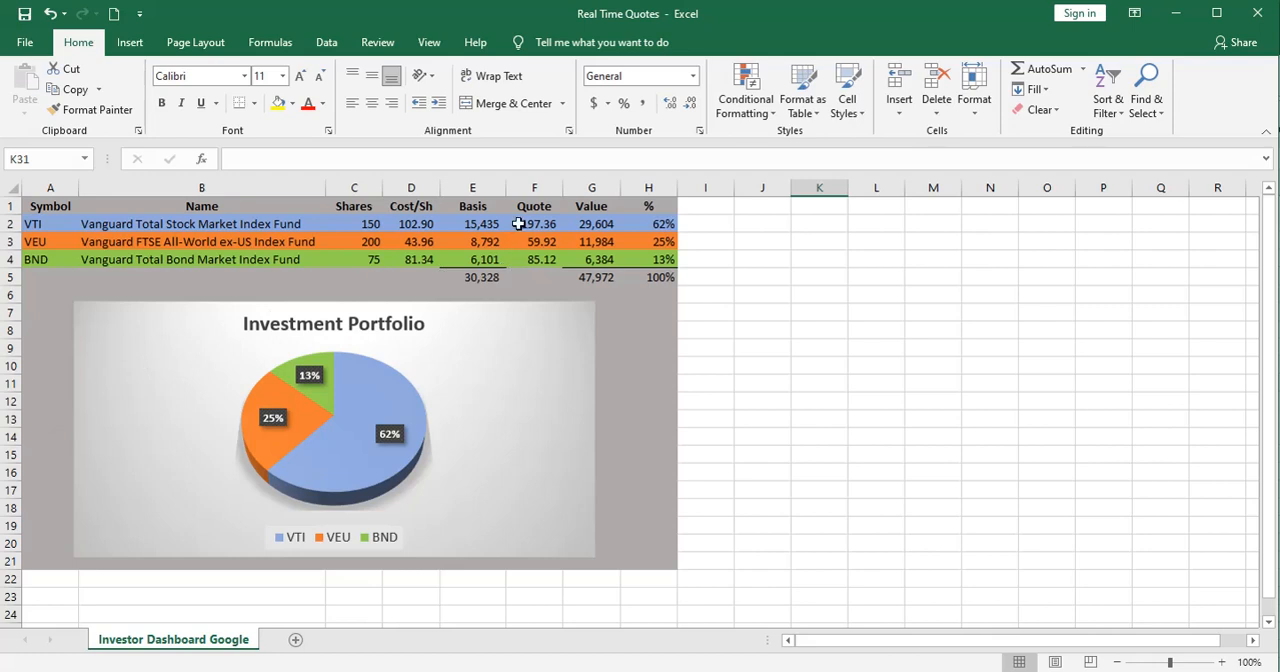
# Inspect the VEU and BND quote cells on the dashboard
pyautogui.click(534, 240)
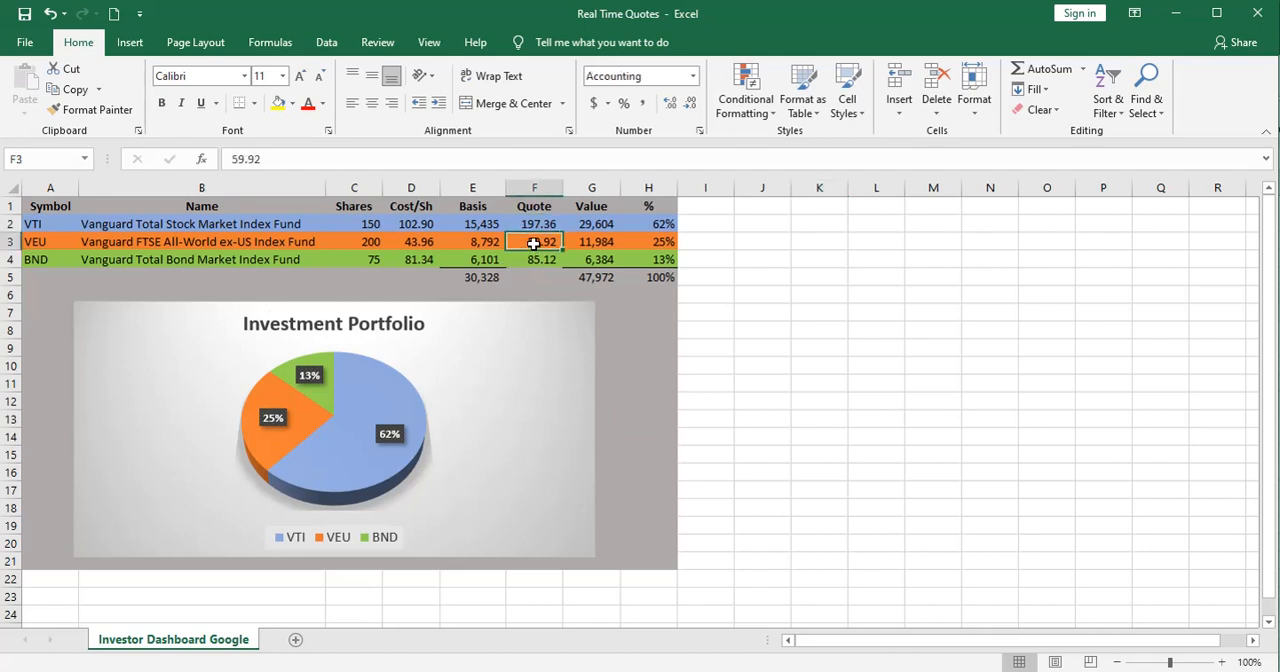
pyautogui.click(534, 260)
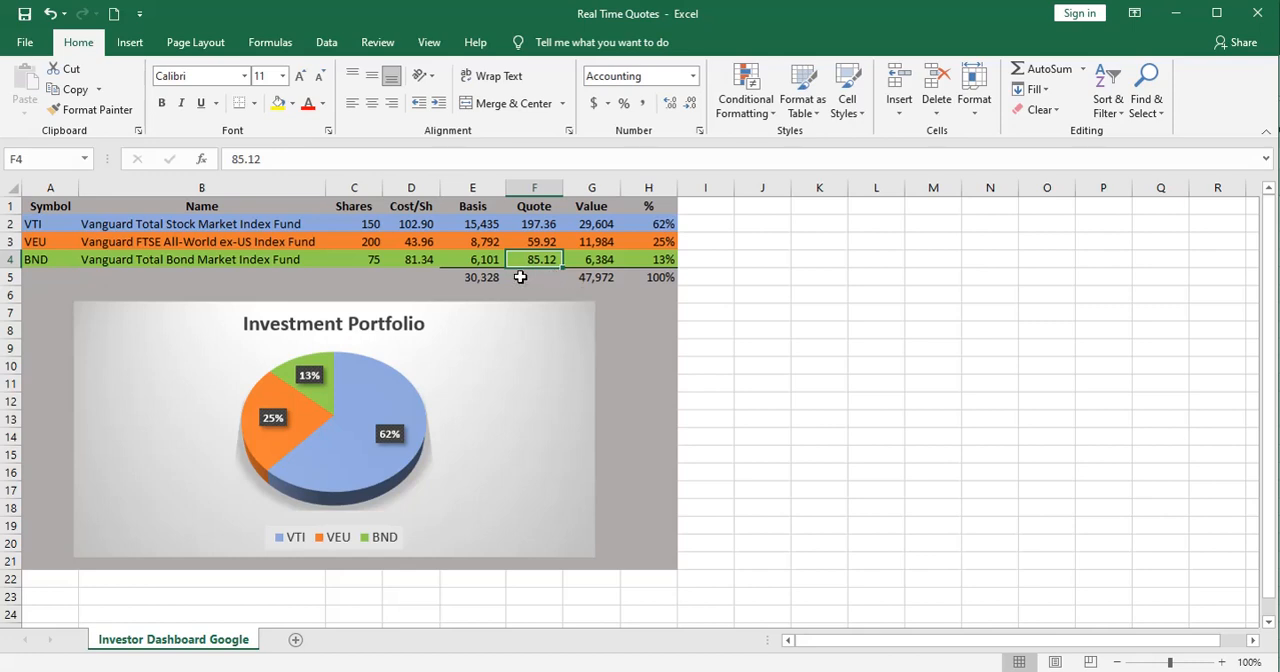
pyautogui.moveTo(596, 480)
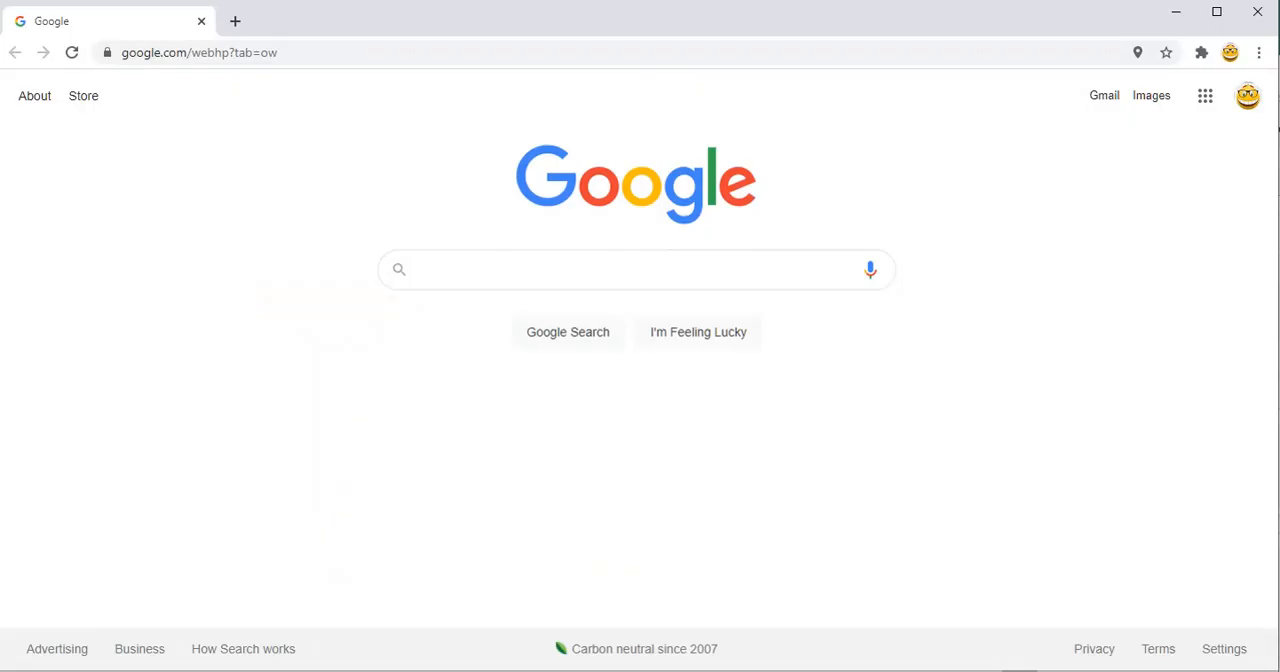
pyautogui.moveTo(1208, 122)
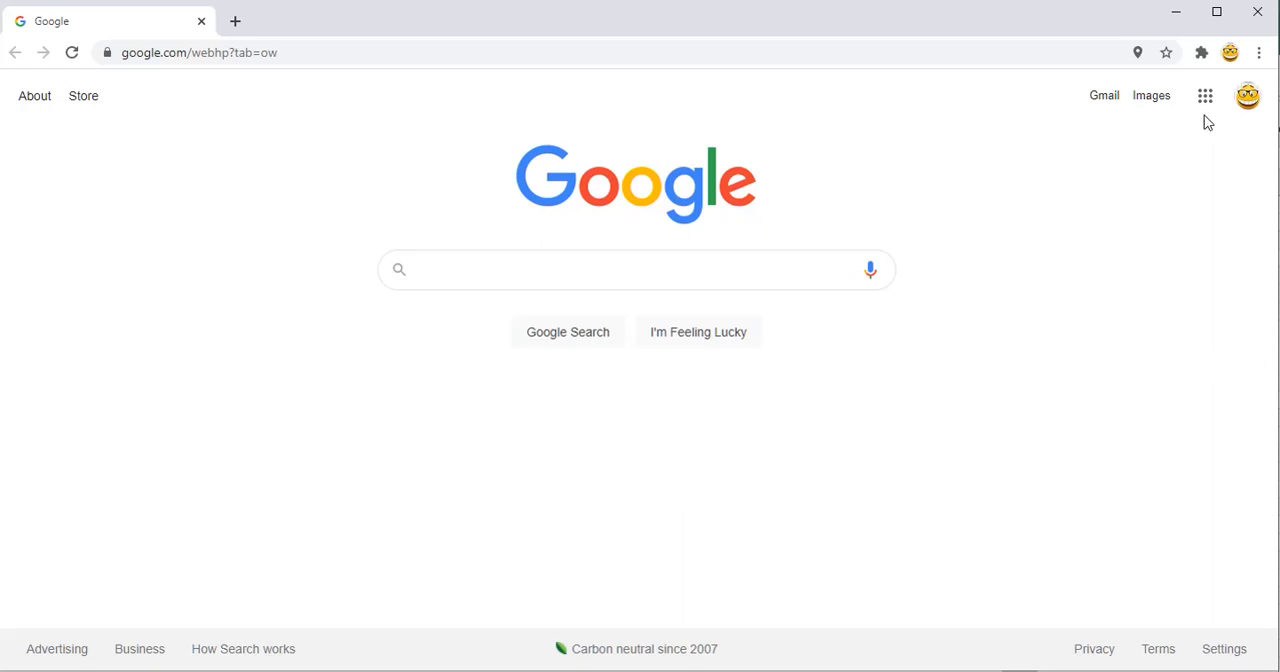
# From the Google apps menu go to Drive and open the ETF Price Data spreadsheet
pyautogui.click(1204, 96)
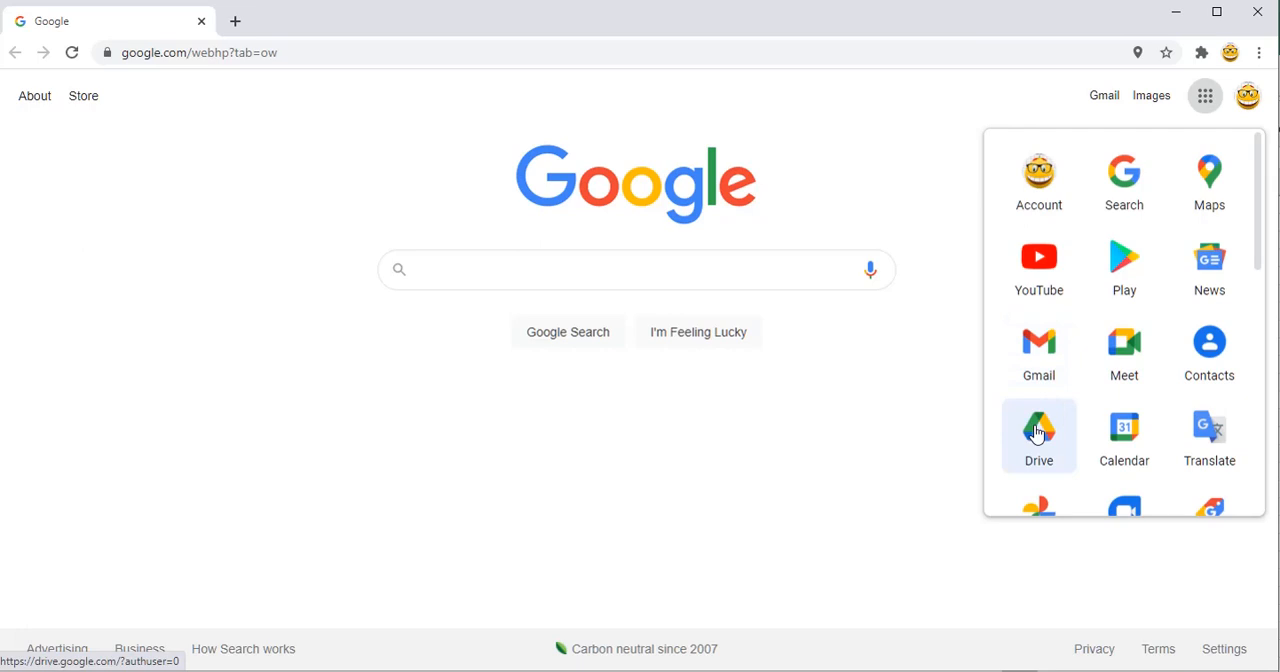
pyautogui.scroll(-3)
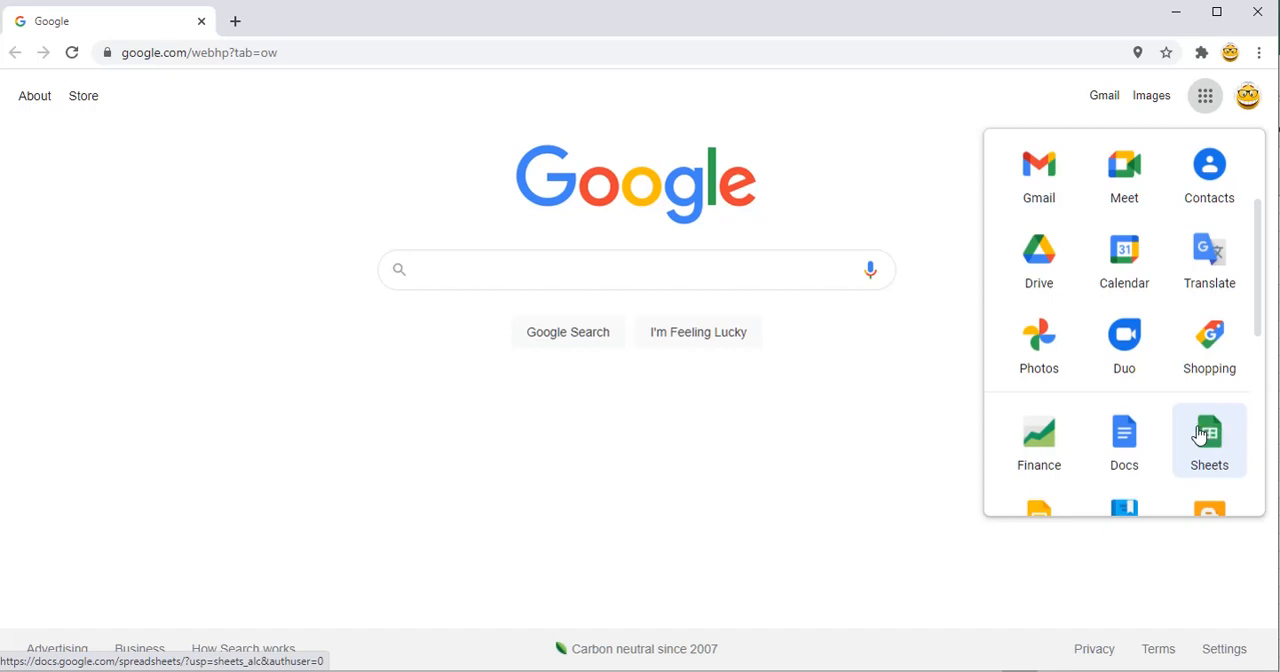
pyautogui.click(1038, 258)
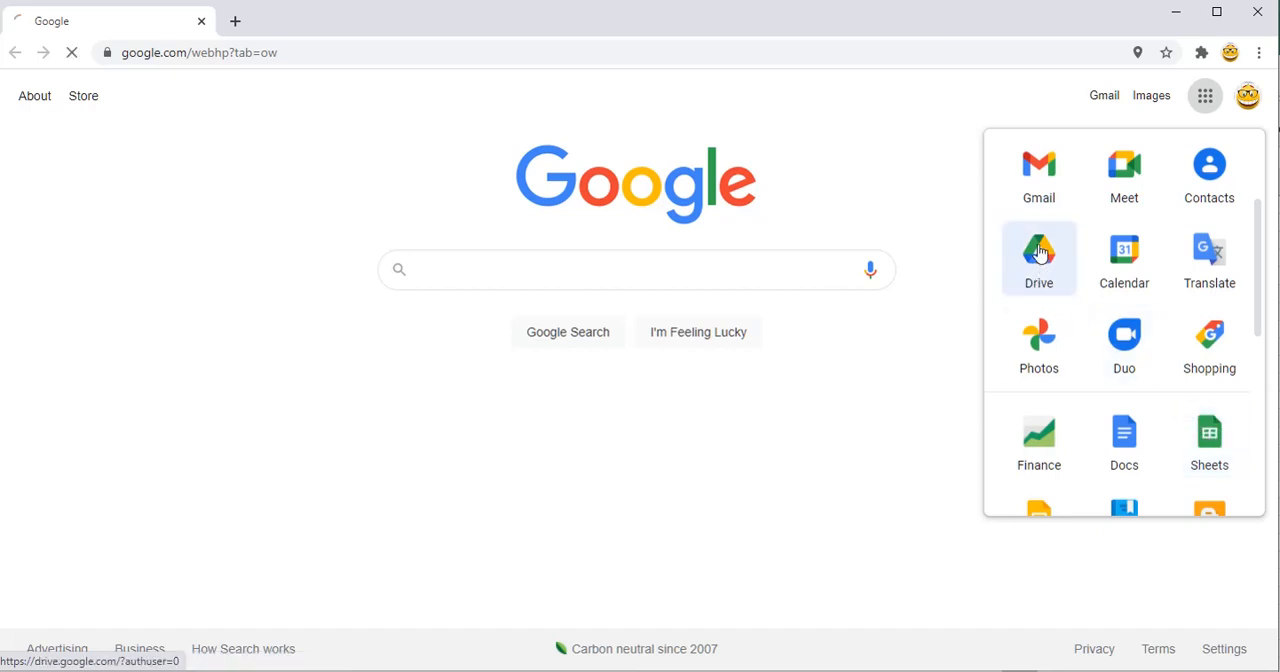
pyautogui.click(1038, 258)
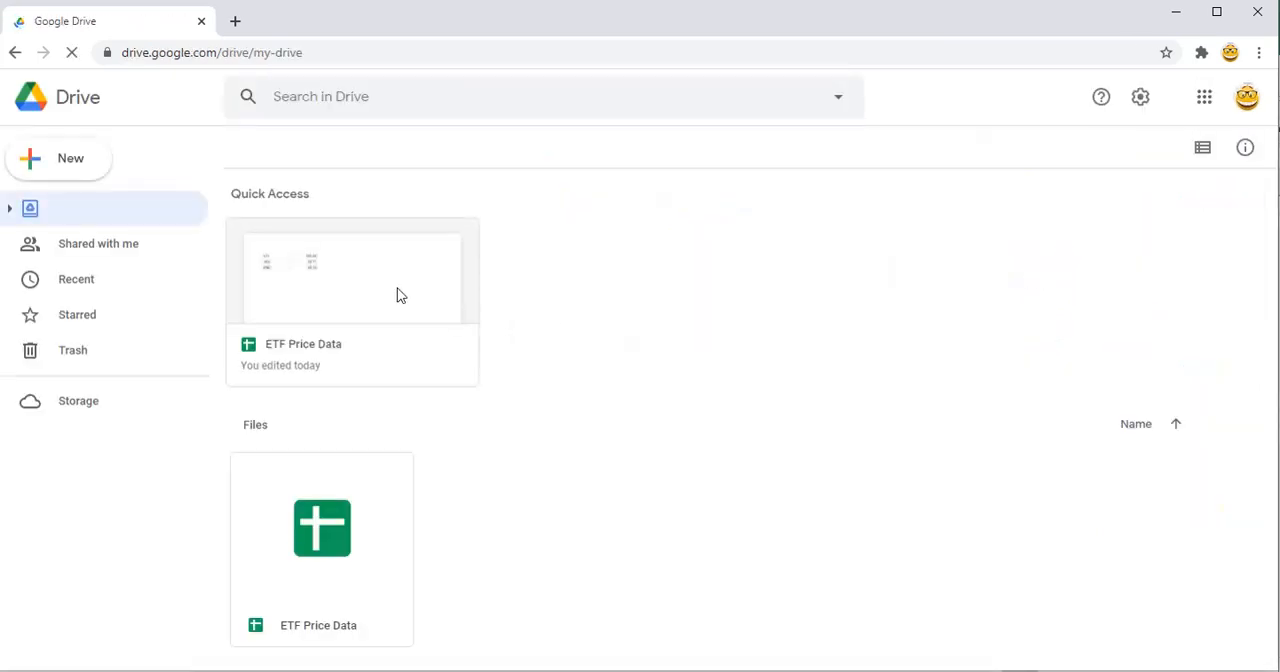
pyautogui.doubleClick(320, 528)
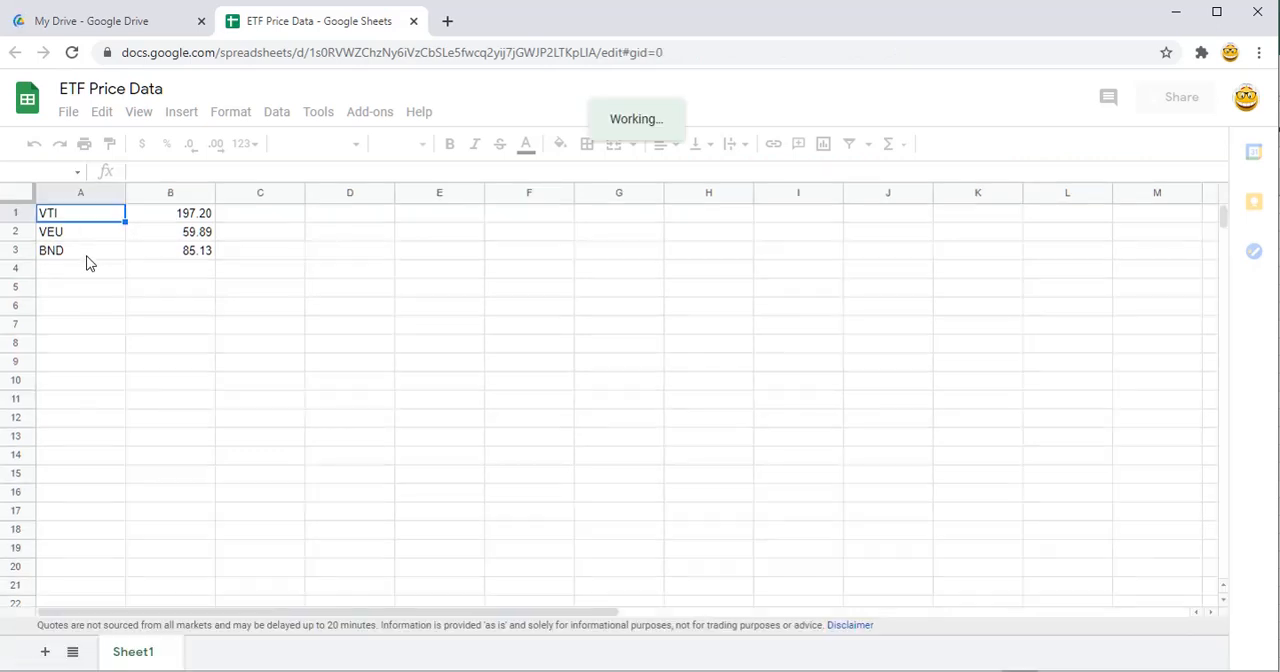
pyautogui.click(170, 212)
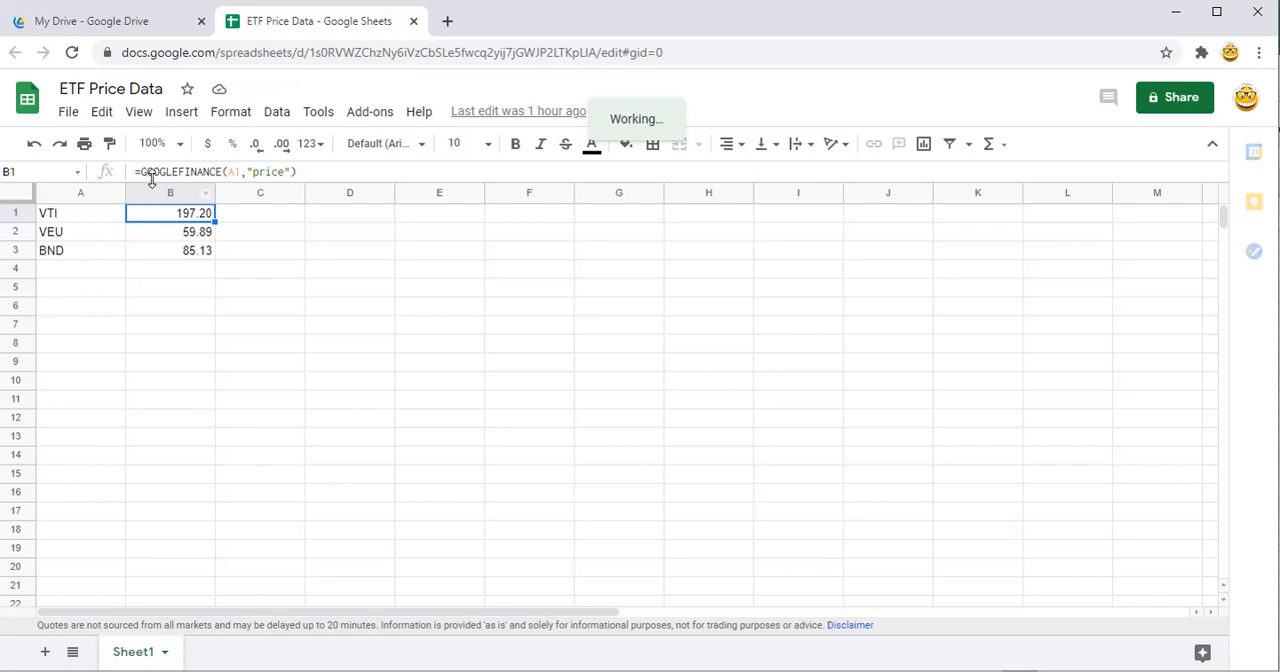
pyautogui.click(170, 232)
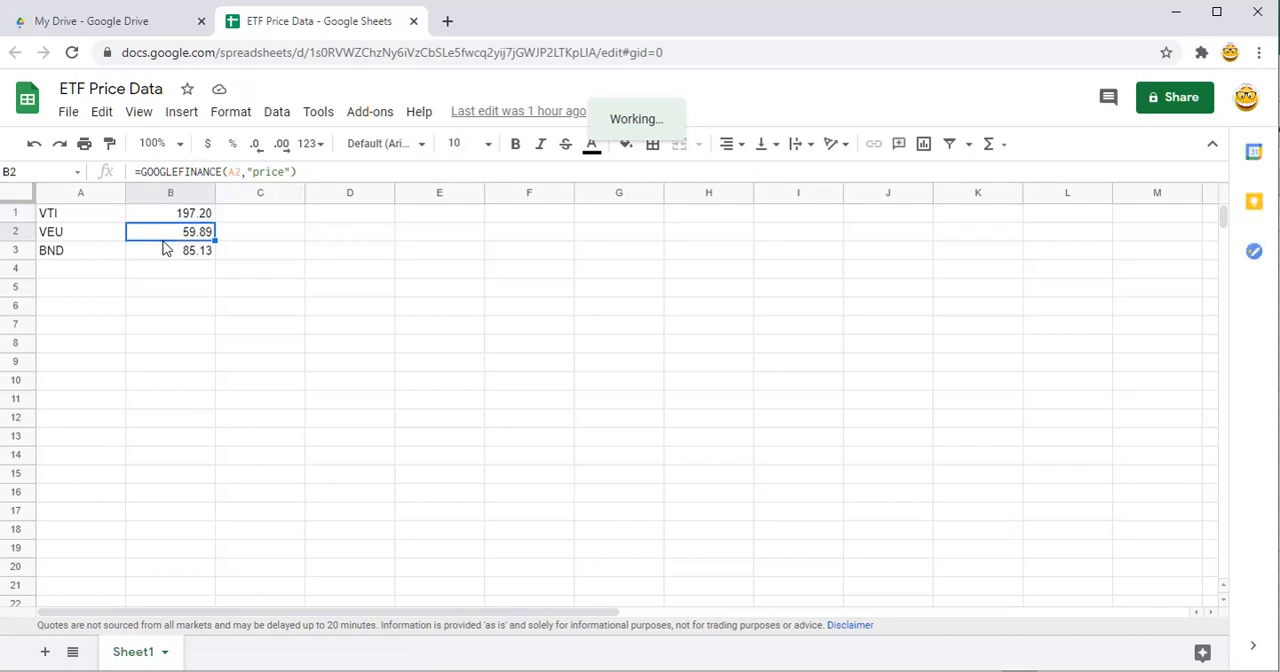
pyautogui.click(170, 250)
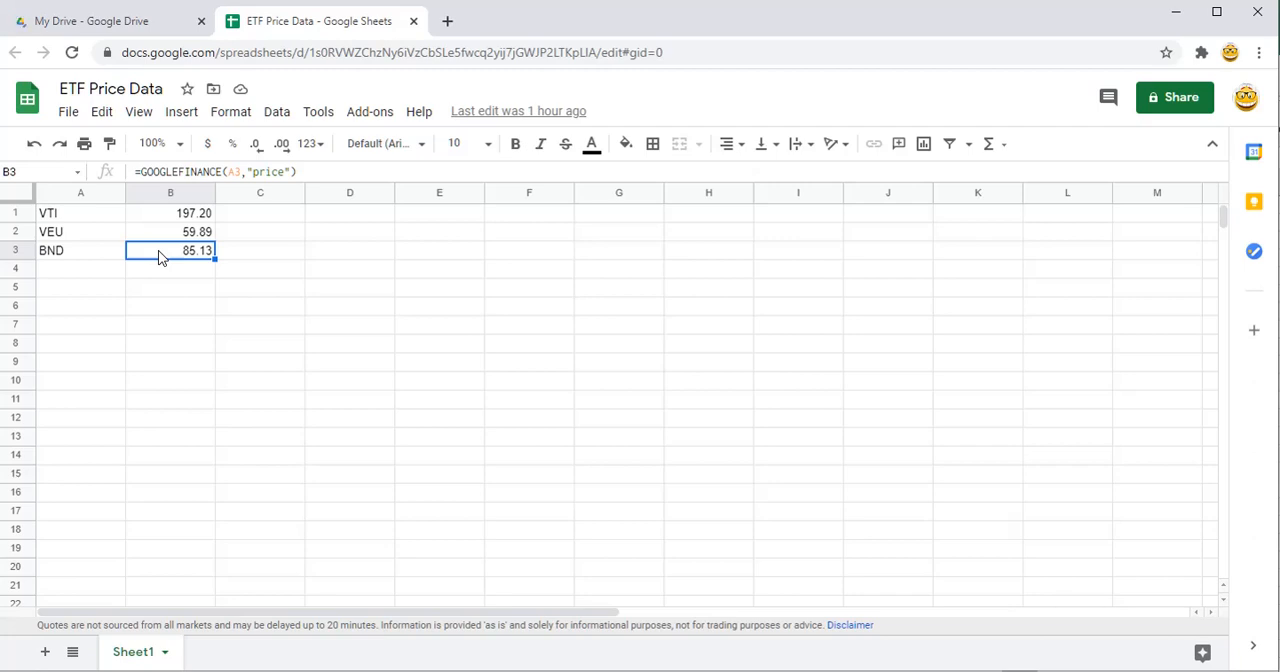
pyautogui.moveTo(162, 270)
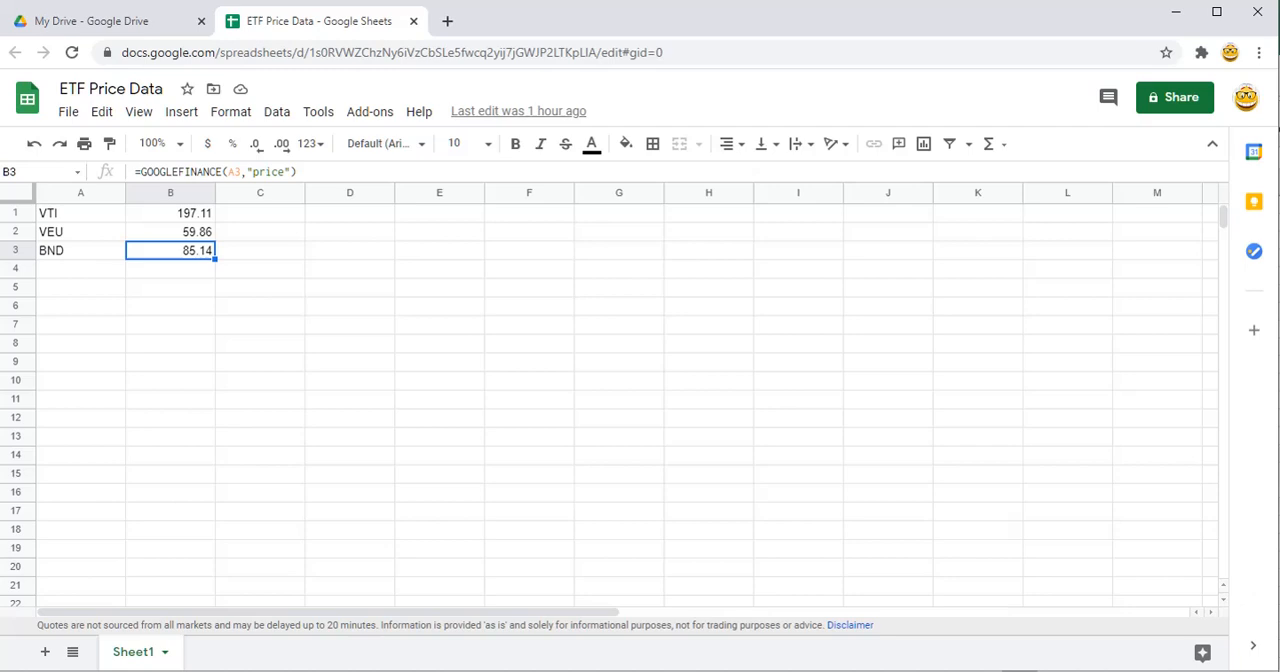
pyautogui.moveTo(96, 216)
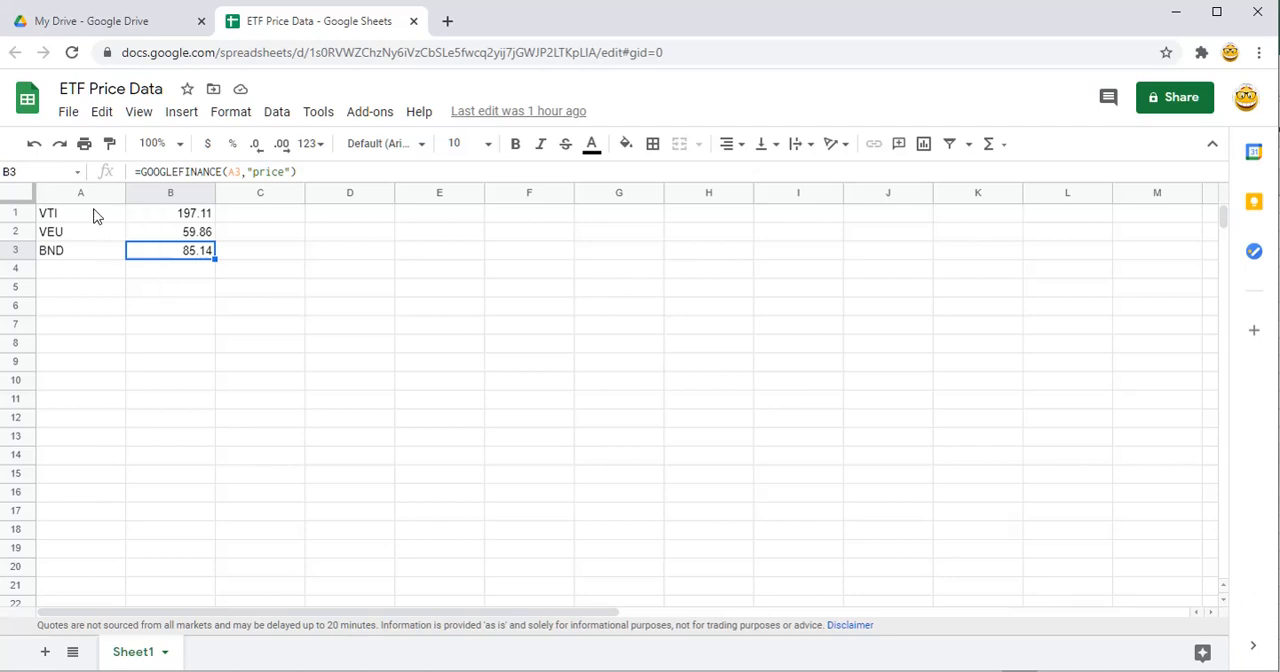
pyautogui.moveTo(48, 212); pyautogui.dragTo(196, 250)
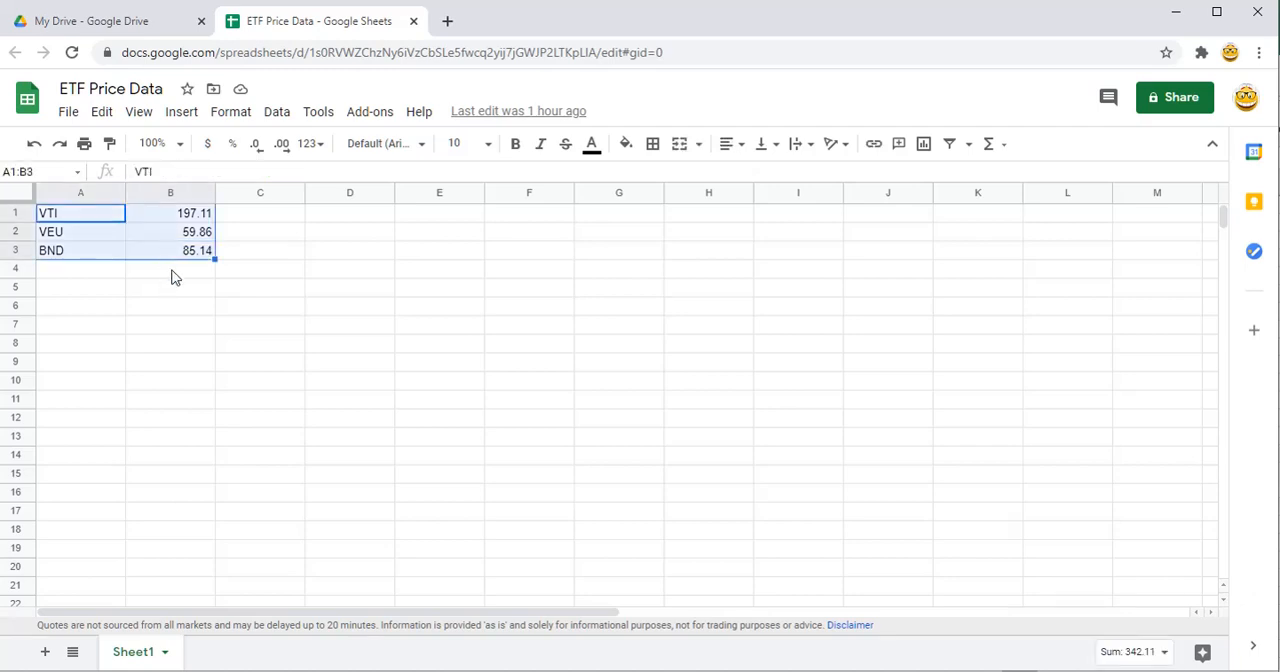
pyautogui.click(170, 268)
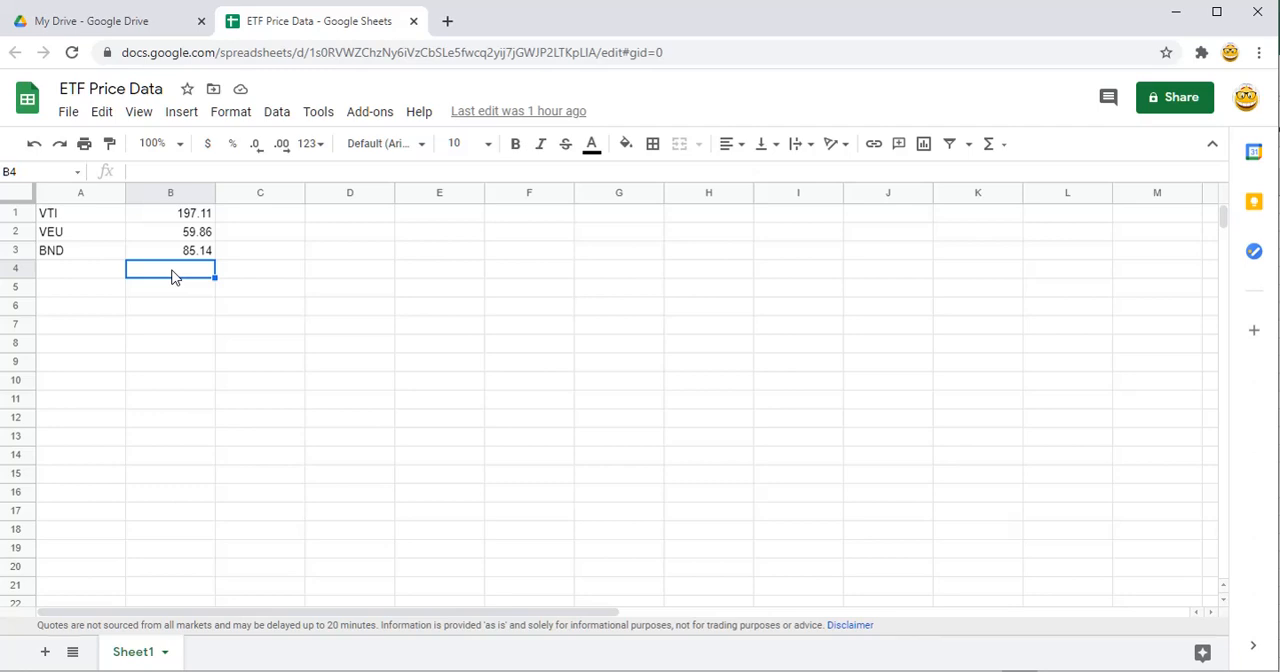
pyautogui.moveTo(92, 232)
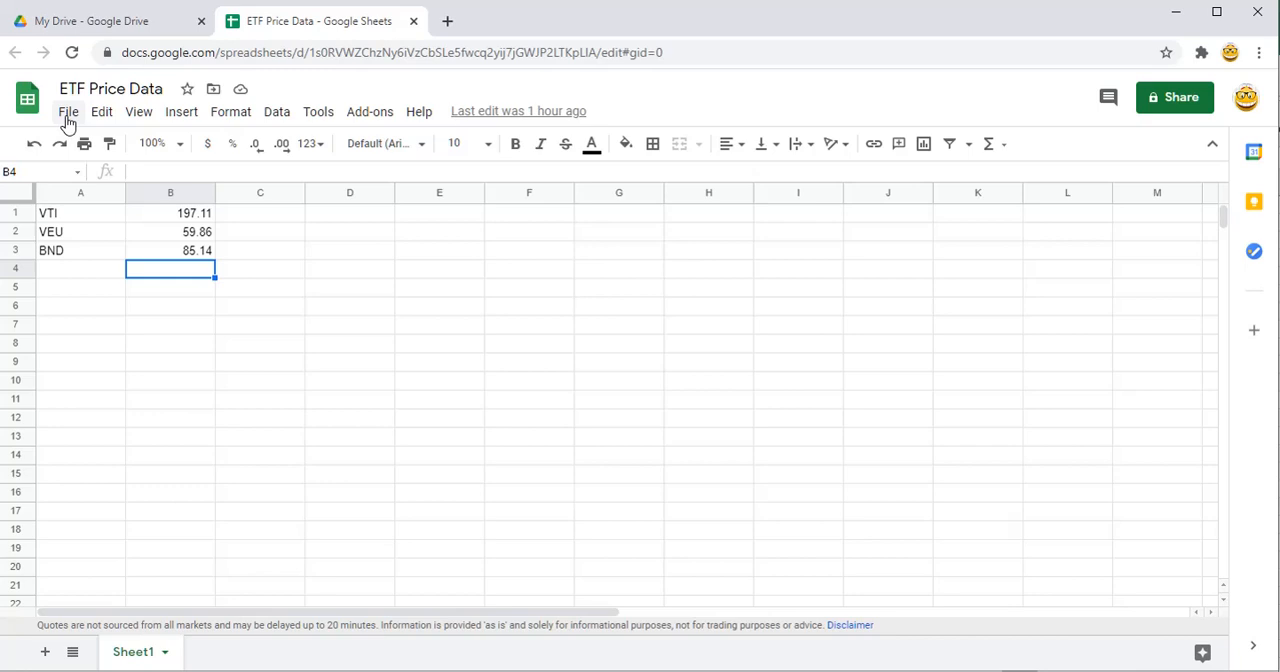
# In File > Publish to the web, keep Entire Document and choose Microsoft Excel (.xlsx) format
pyautogui.click(68, 112)
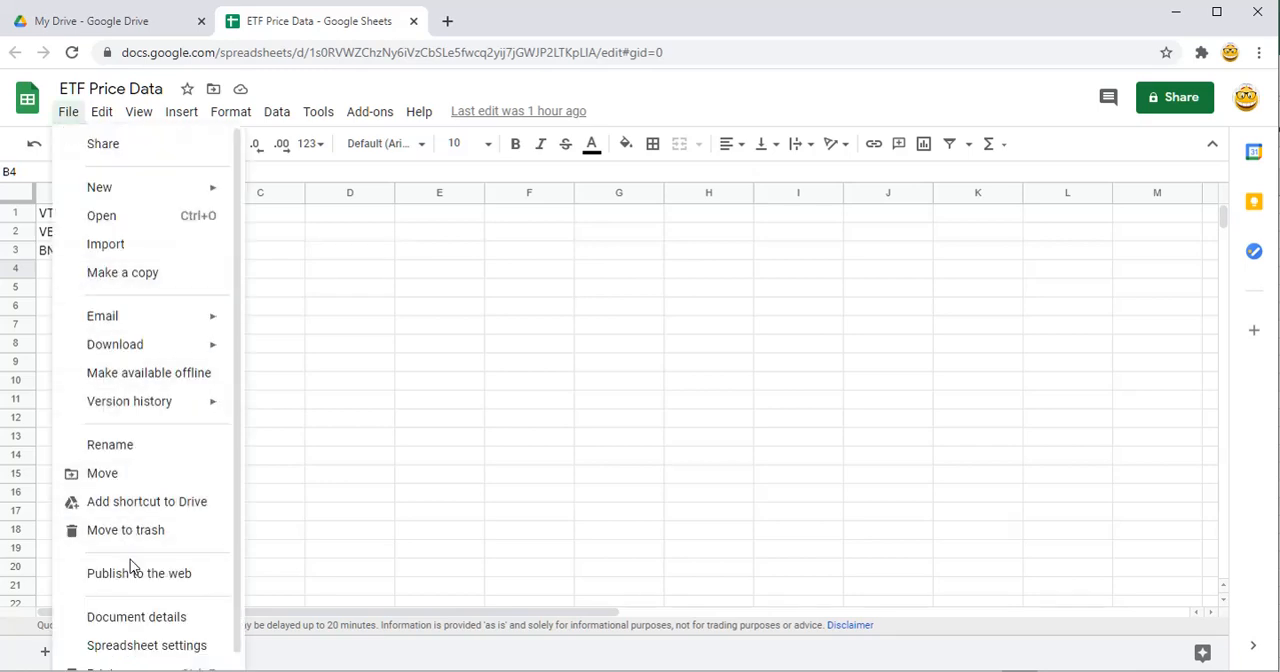
pyautogui.click(140, 572)
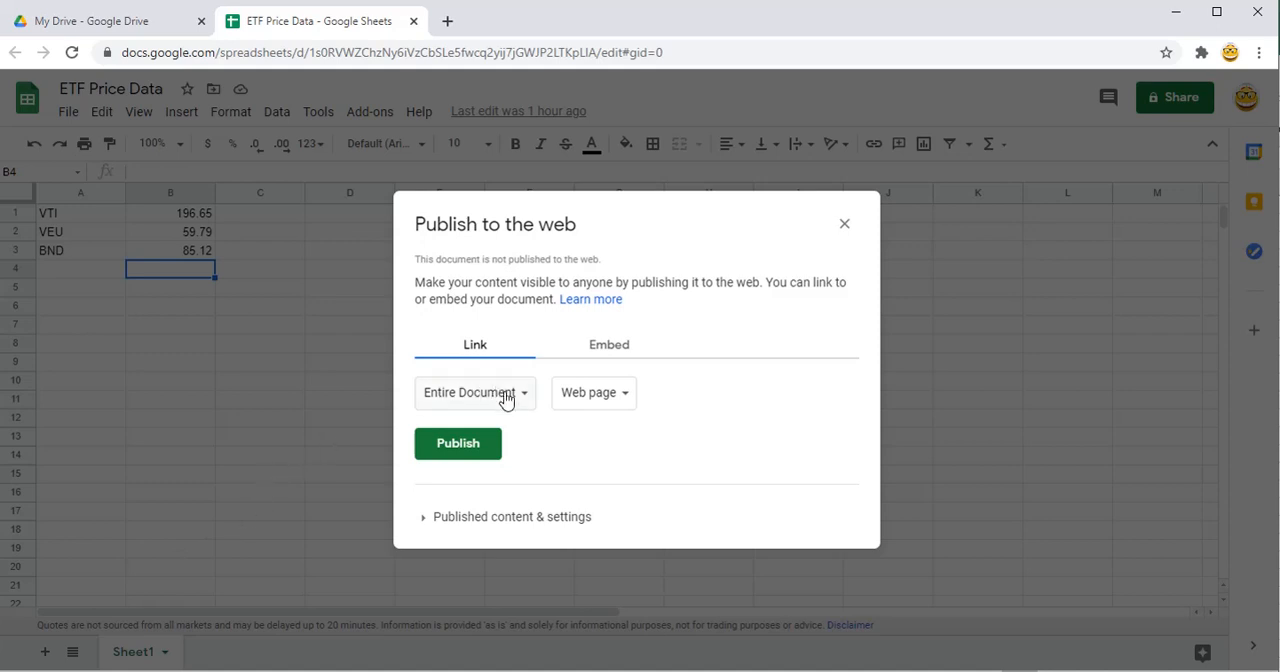
pyautogui.click(476, 392)
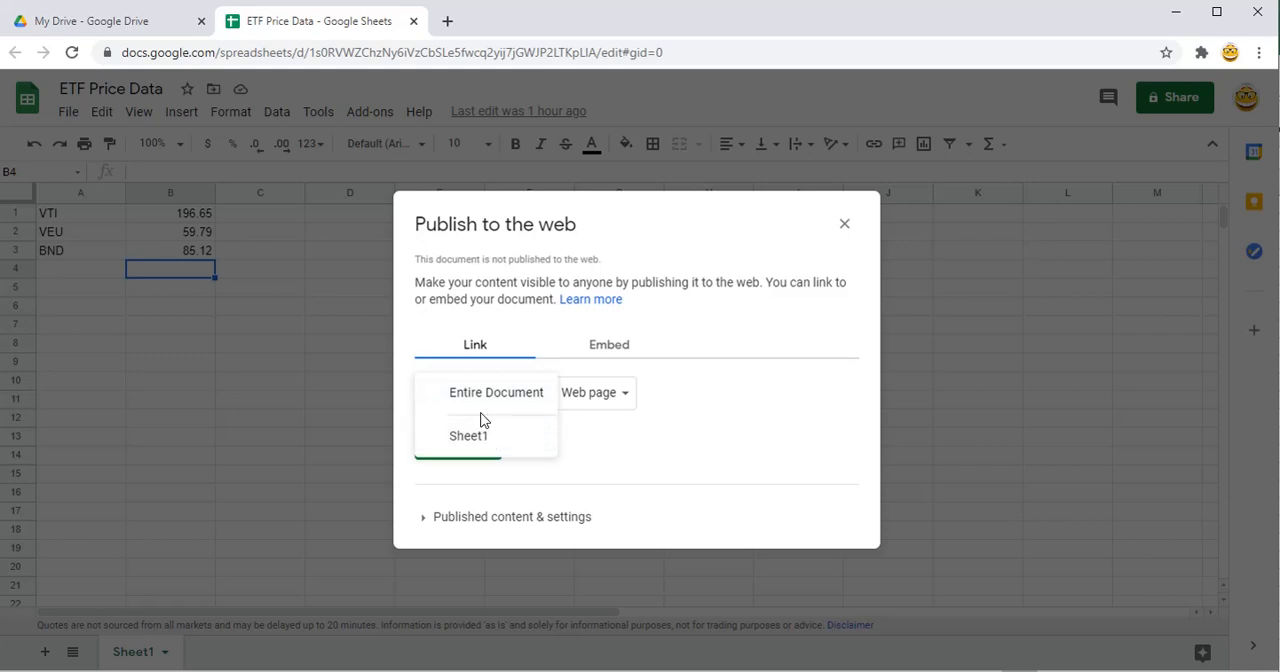
pyautogui.click(496, 392)
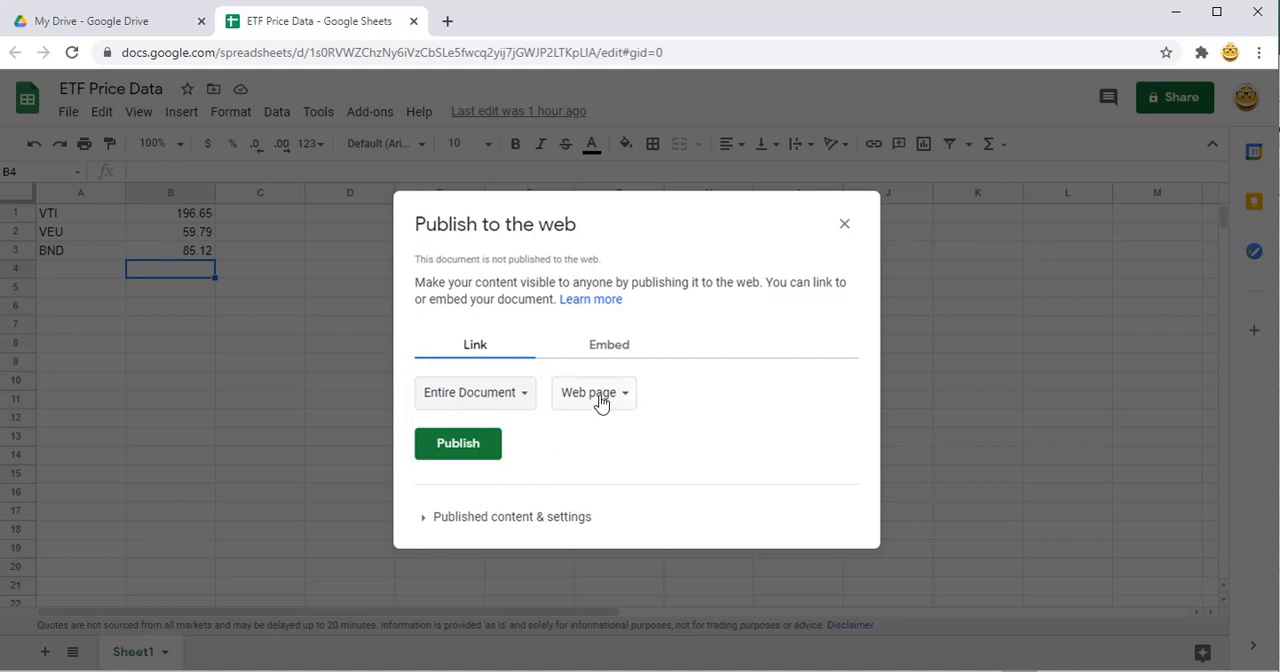
pyautogui.click(592, 392)
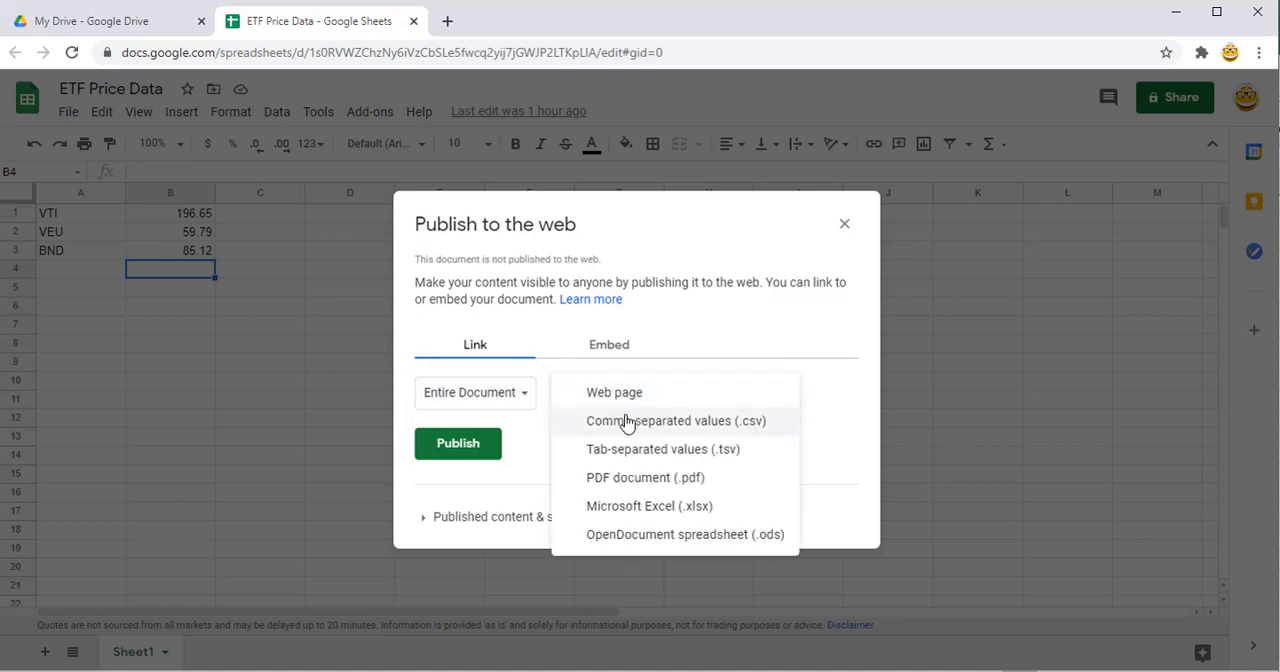
pyautogui.moveTo(628, 504)
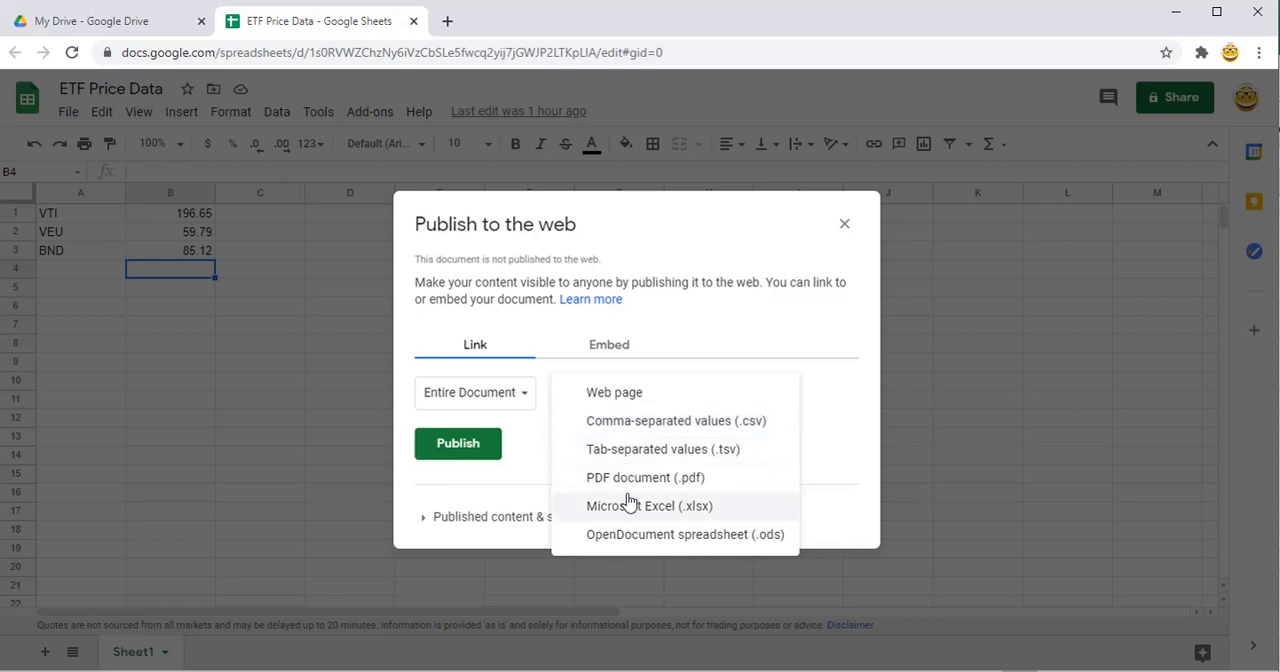
pyautogui.moveTo(648, 510)
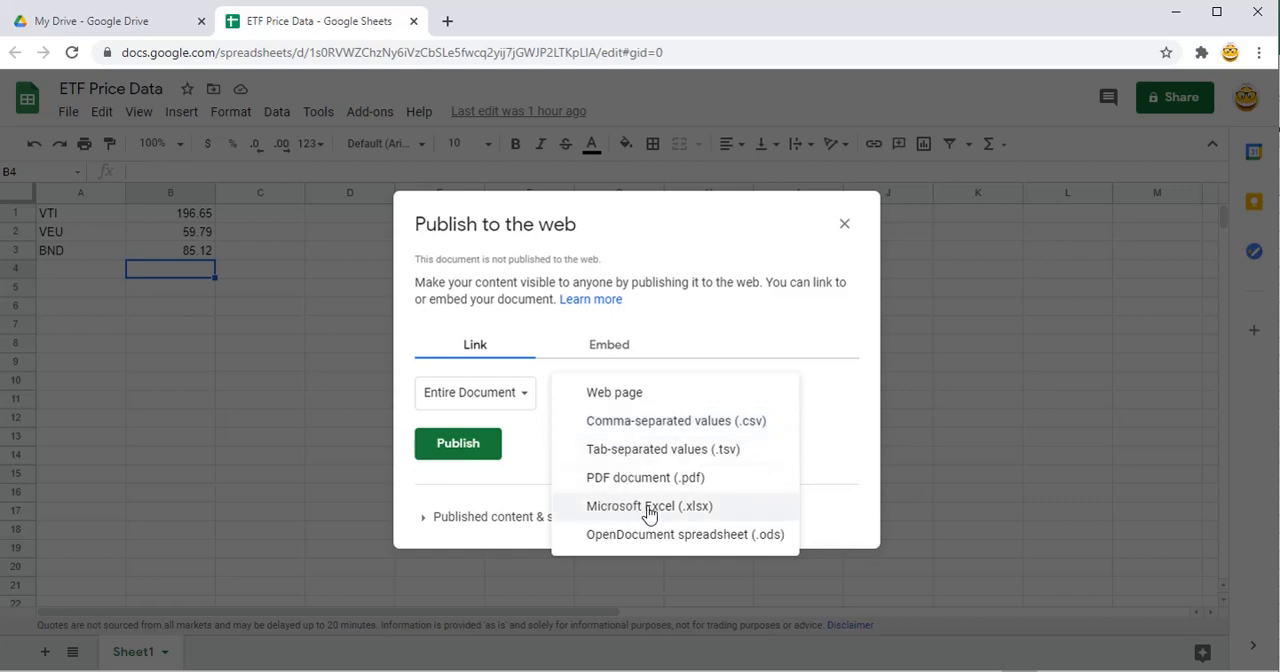
pyautogui.click(648, 504)
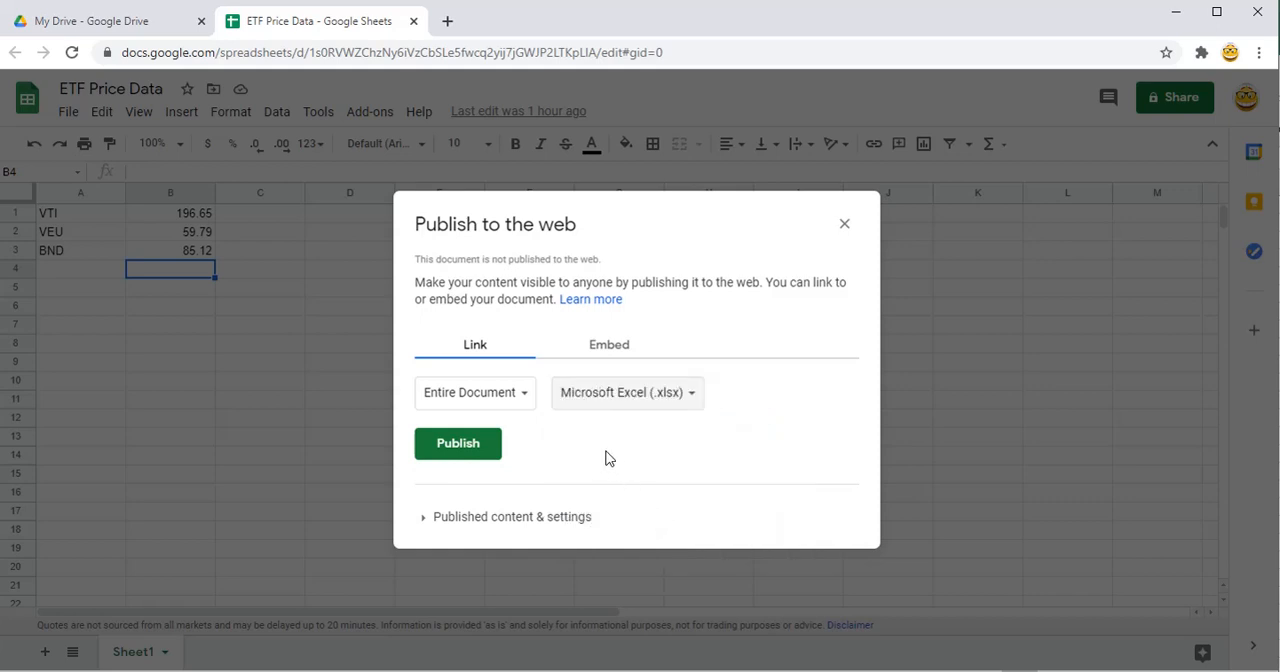
pyautogui.moveTo(428, 516)
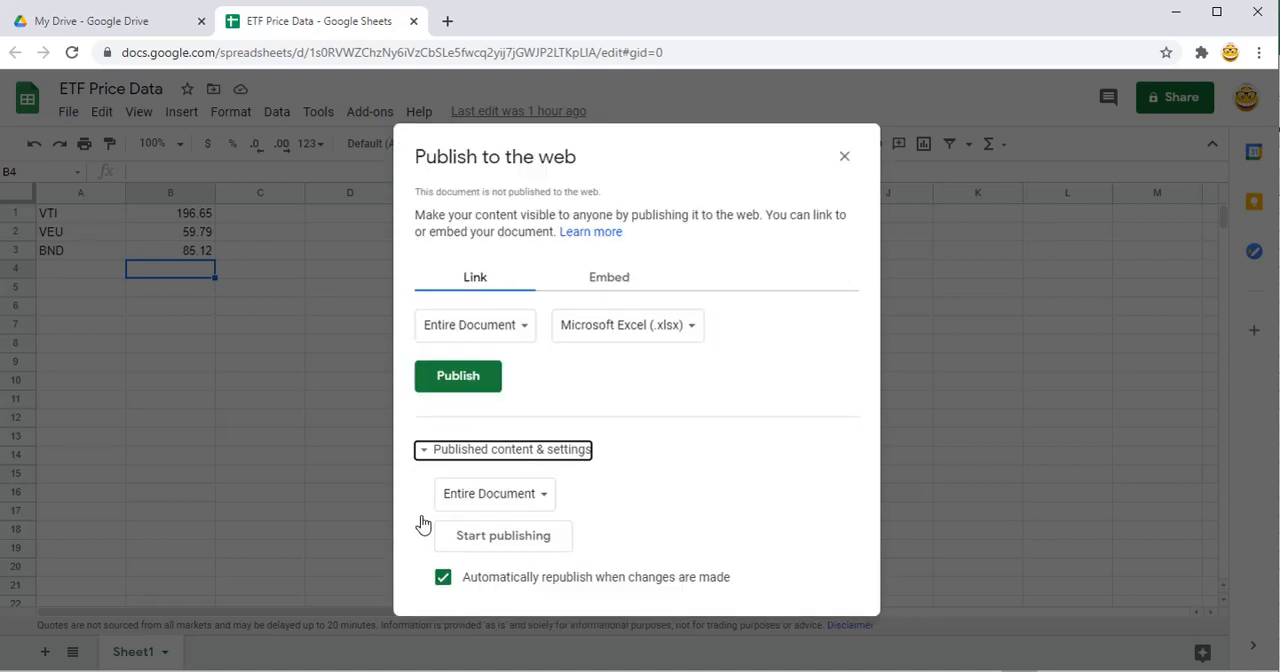
pyautogui.moveTo(448, 480)
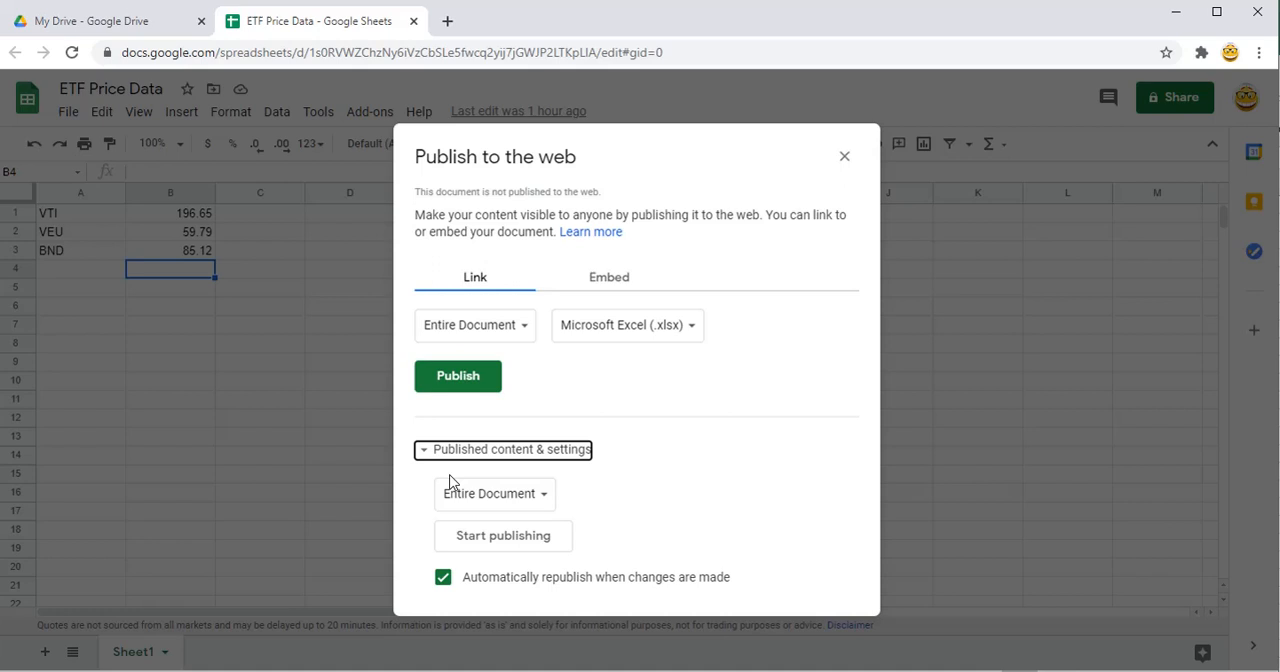
pyautogui.moveTo(524, 496)
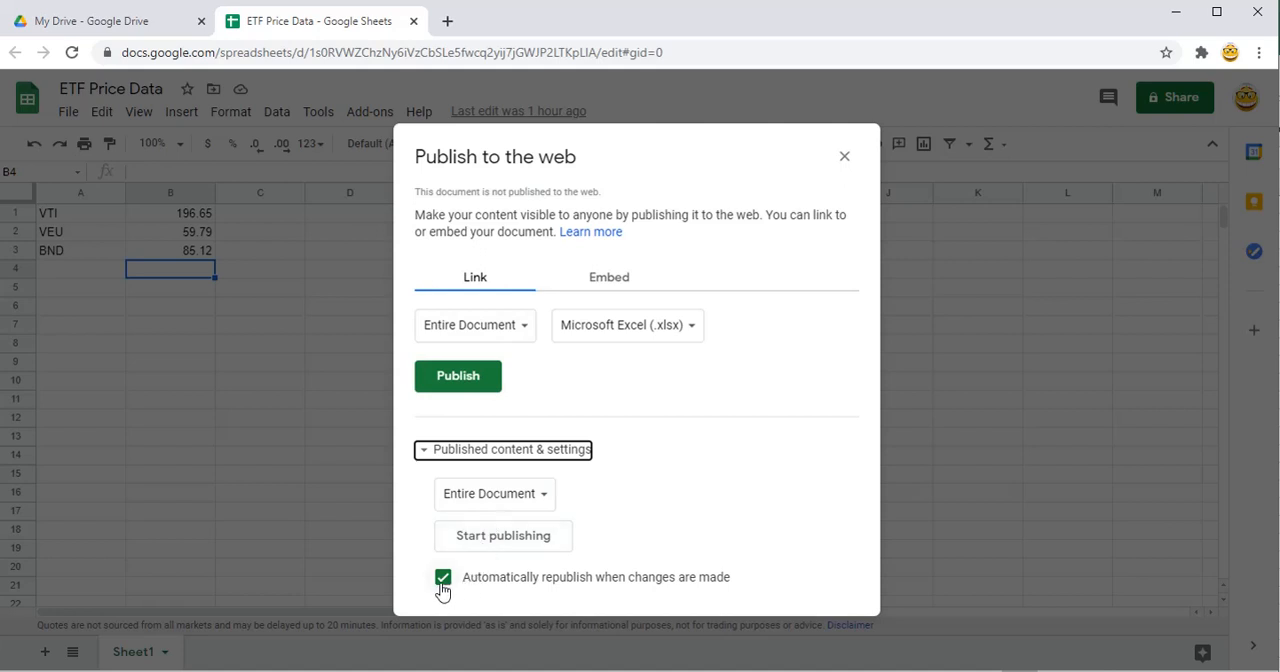
pyautogui.moveTo(564, 592)
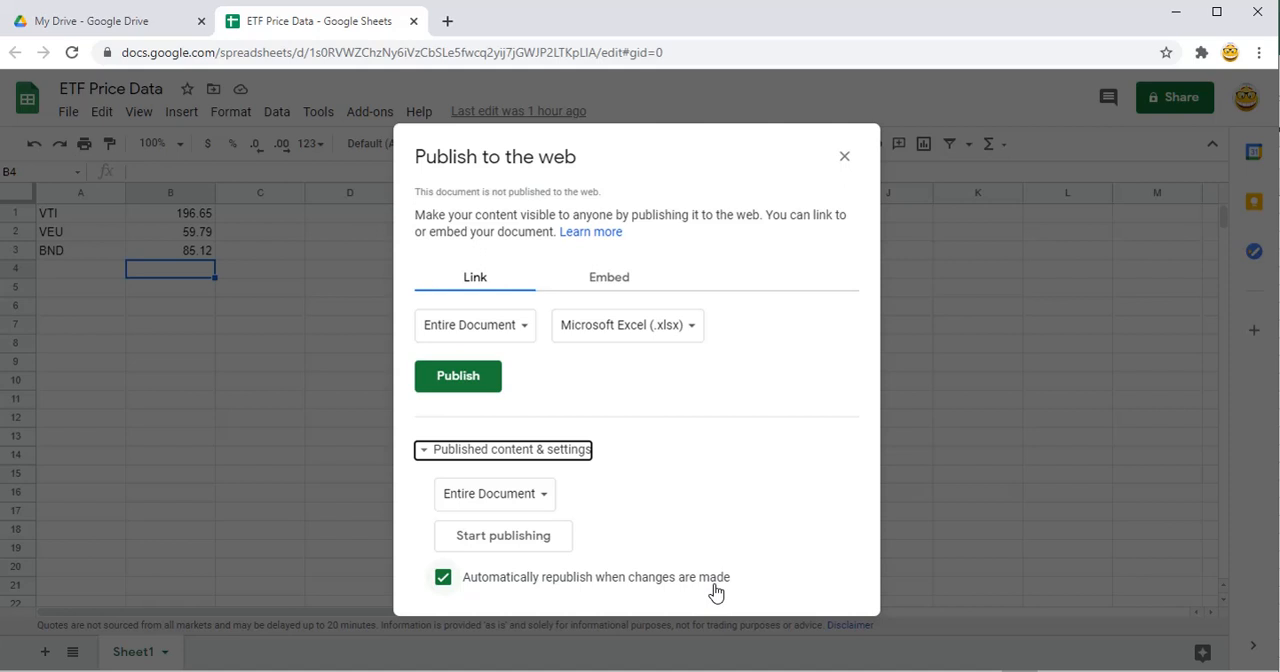
pyautogui.moveTo(508, 474)
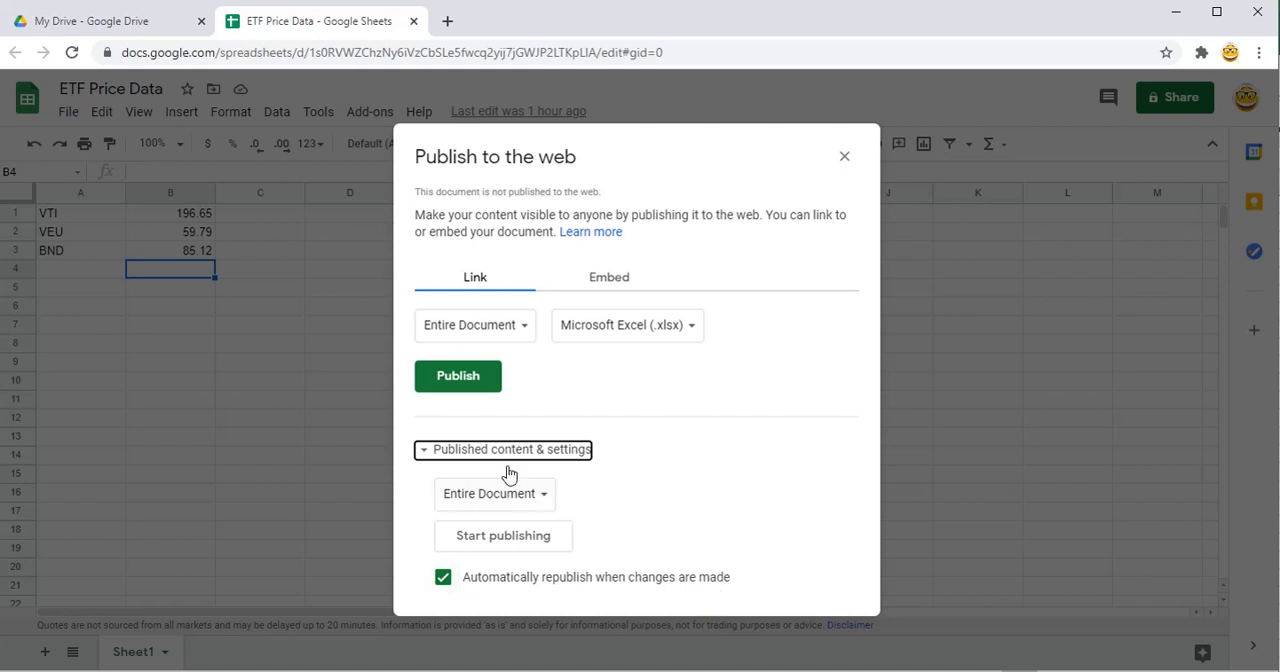
# Publish the sheet, confirm the Drive prompt and close the publish settings
pyautogui.click(456, 376)
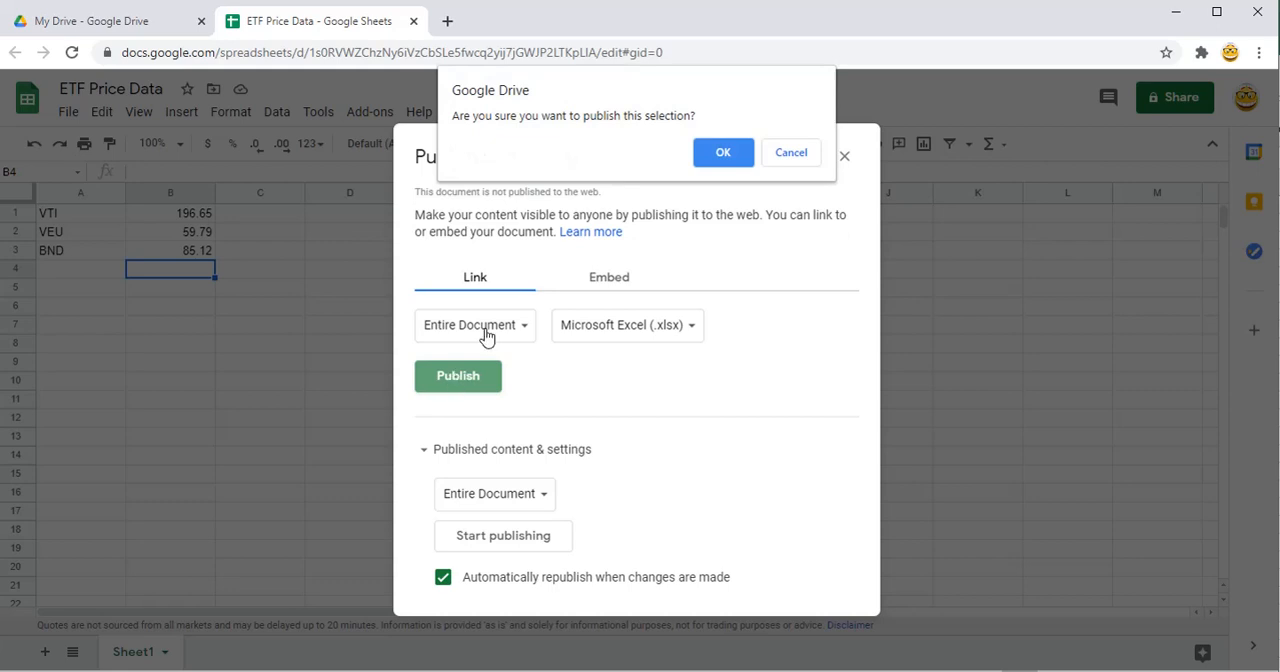
pyautogui.click(722, 152)
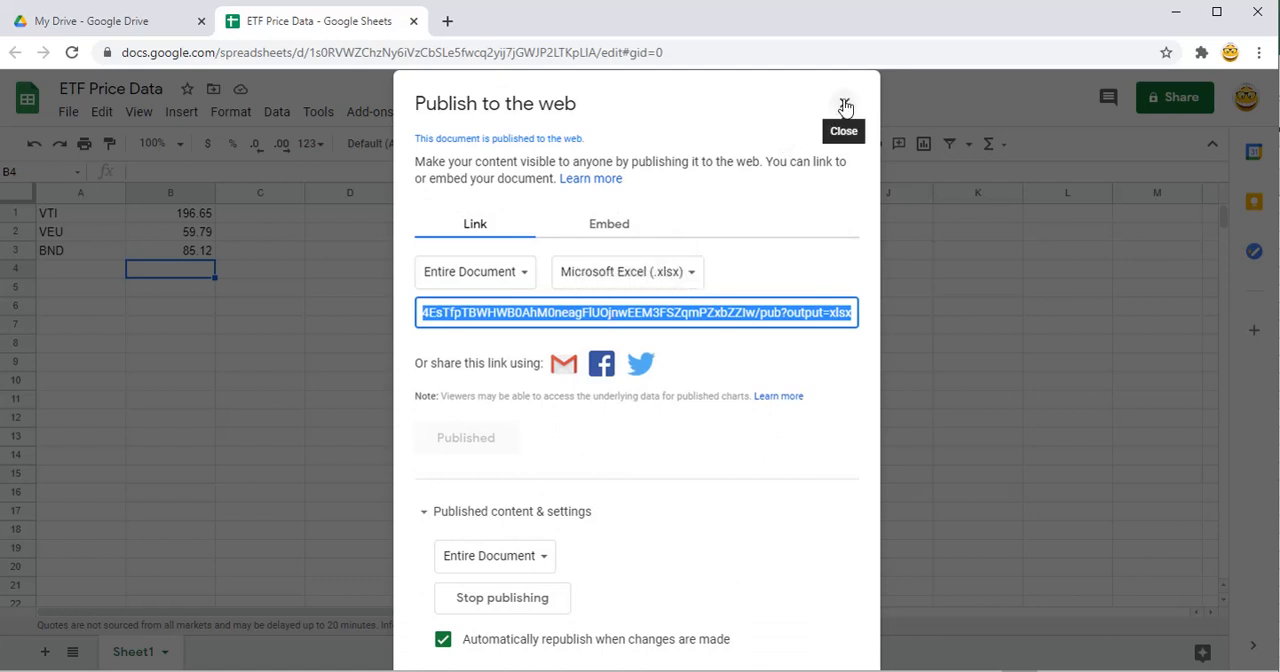
pyautogui.click(844, 108)
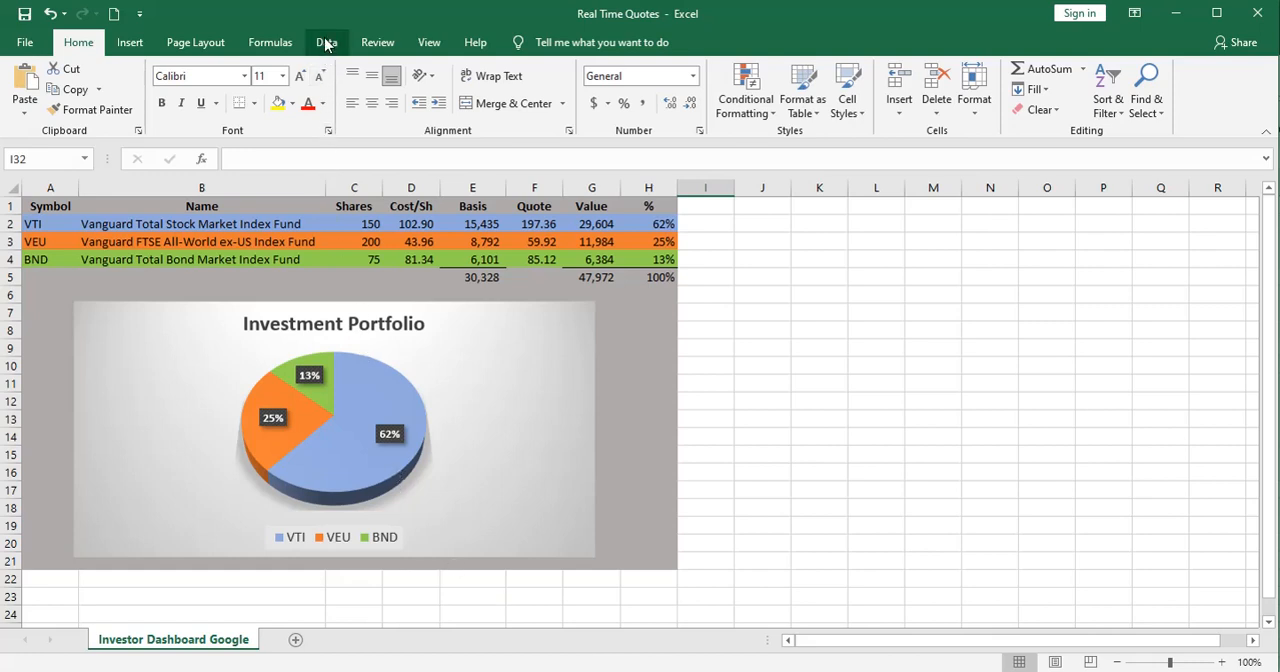
# Start a From Web import on the Data tab using the published sheet's URL
pyautogui.click(326, 42)
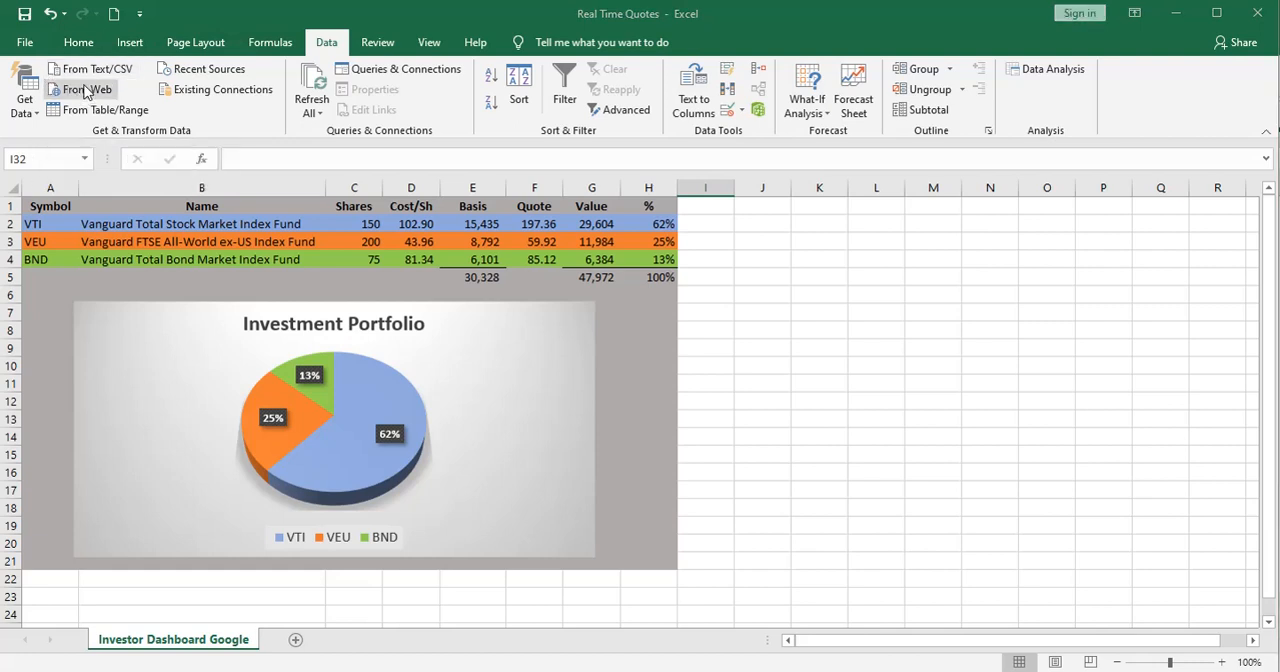
pyautogui.click(80, 88)
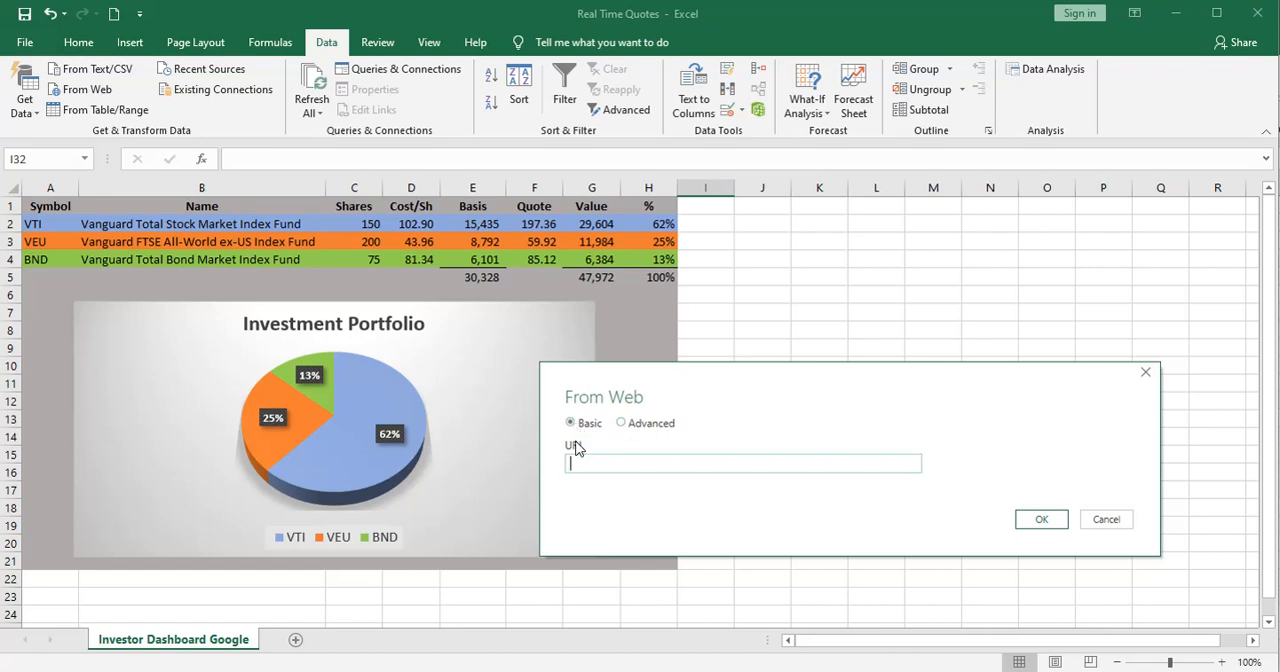
pyautogui.moveTo(624, 504)
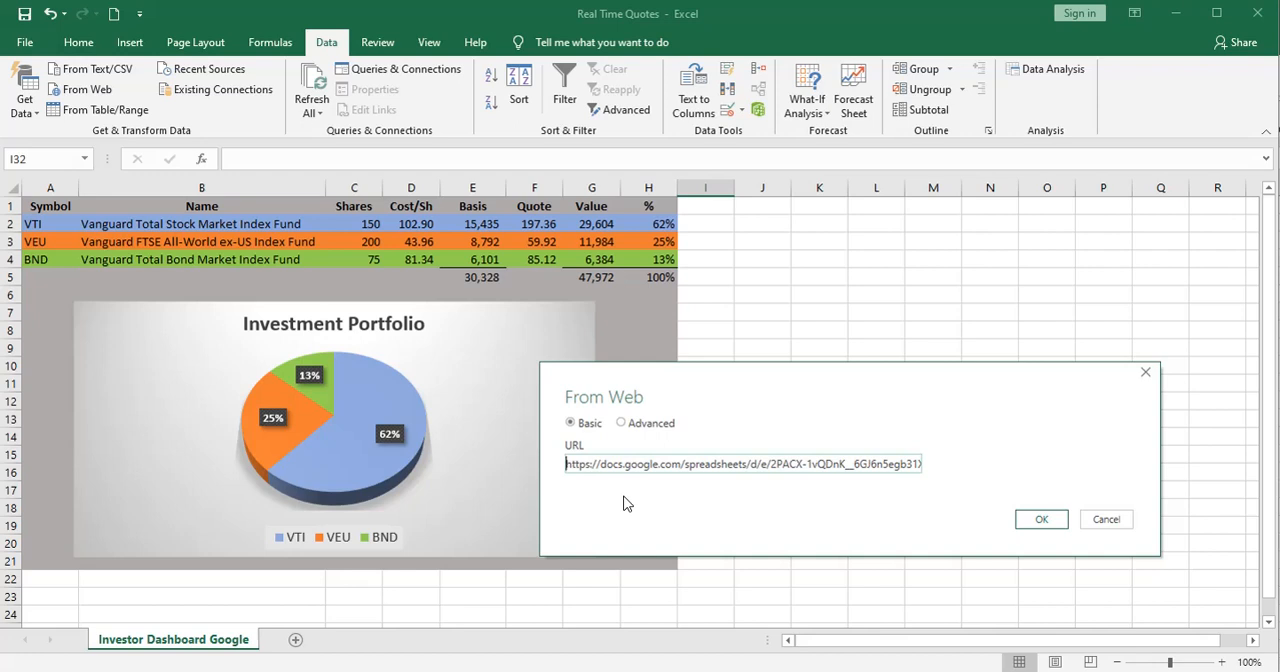
pyautogui.moveTo(656, 484)
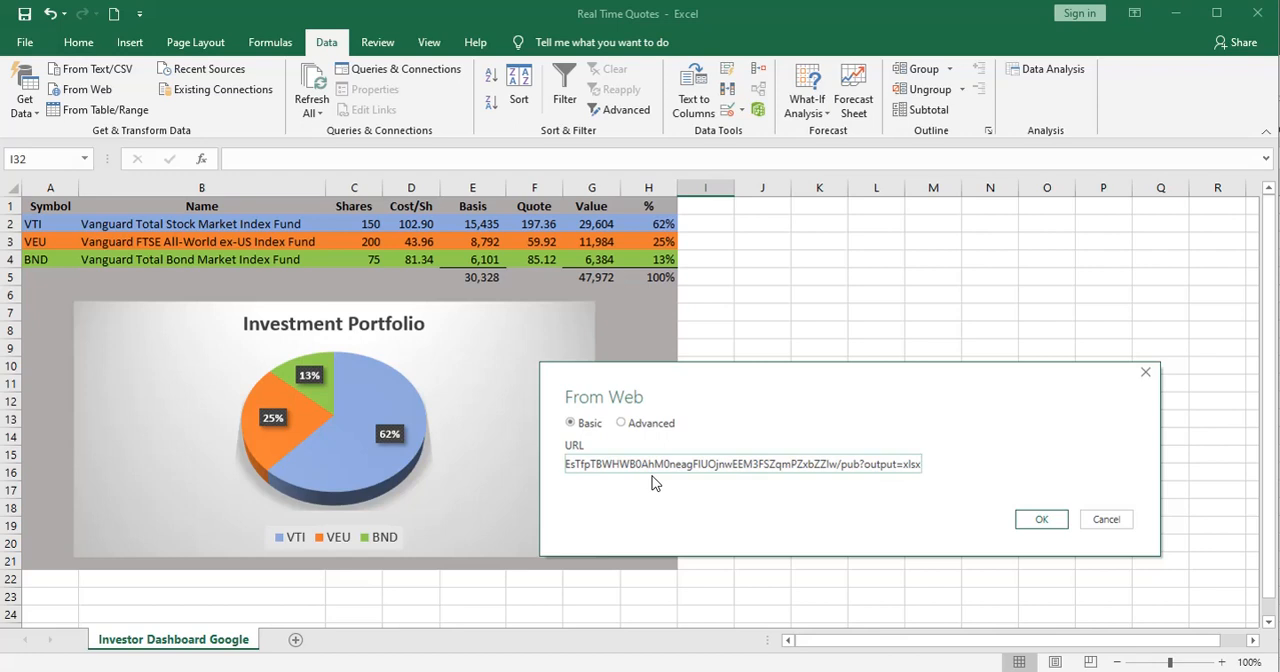
pyautogui.moveTo(900, 480)
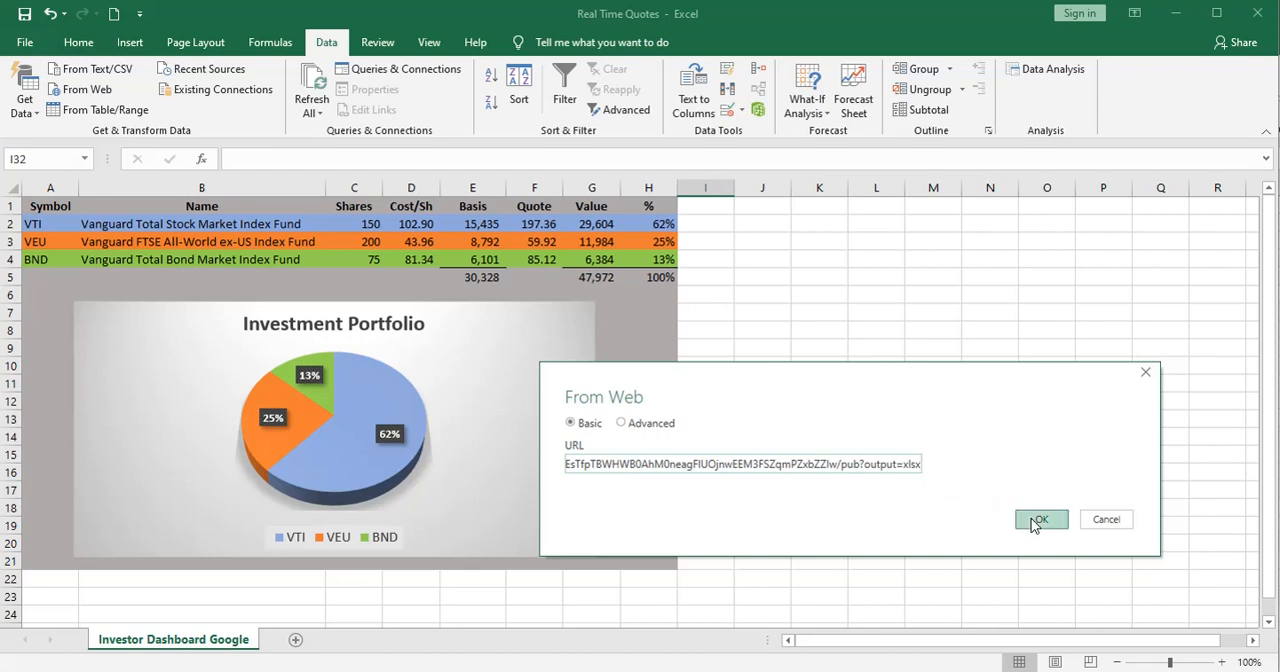
pyautogui.click(1040, 520)
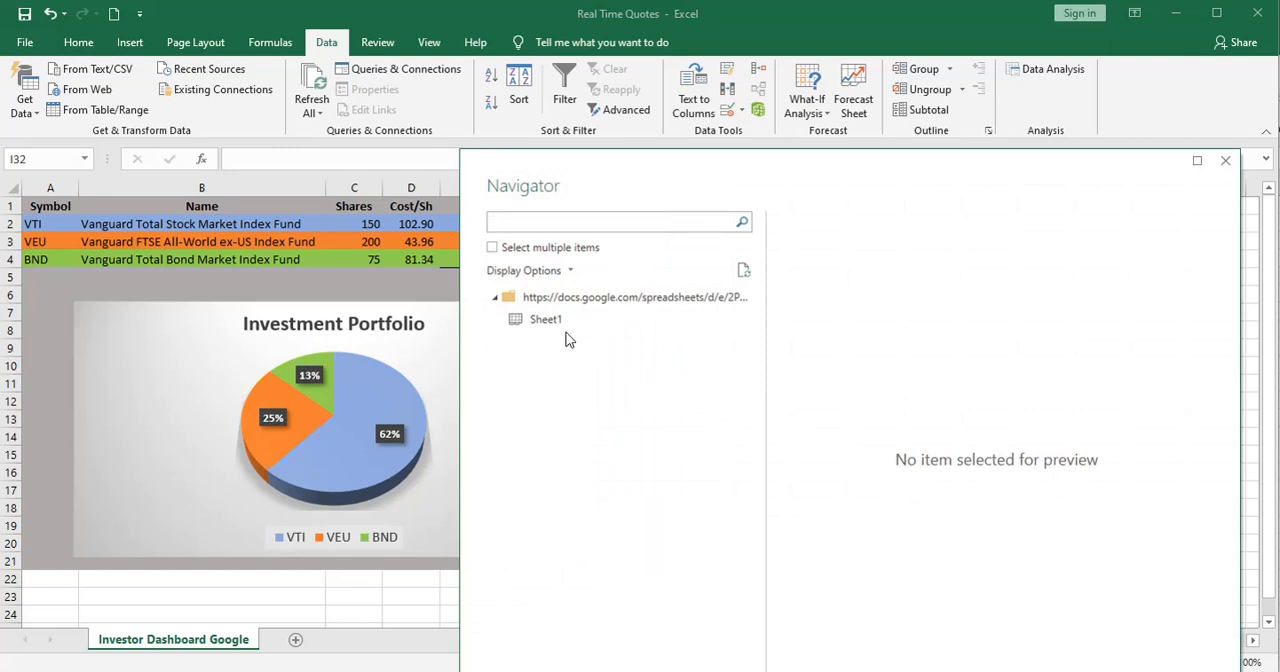
# Preview Sheet1 in the Navigator, showing VTI, VEU and BND prices
pyautogui.click(544, 320)
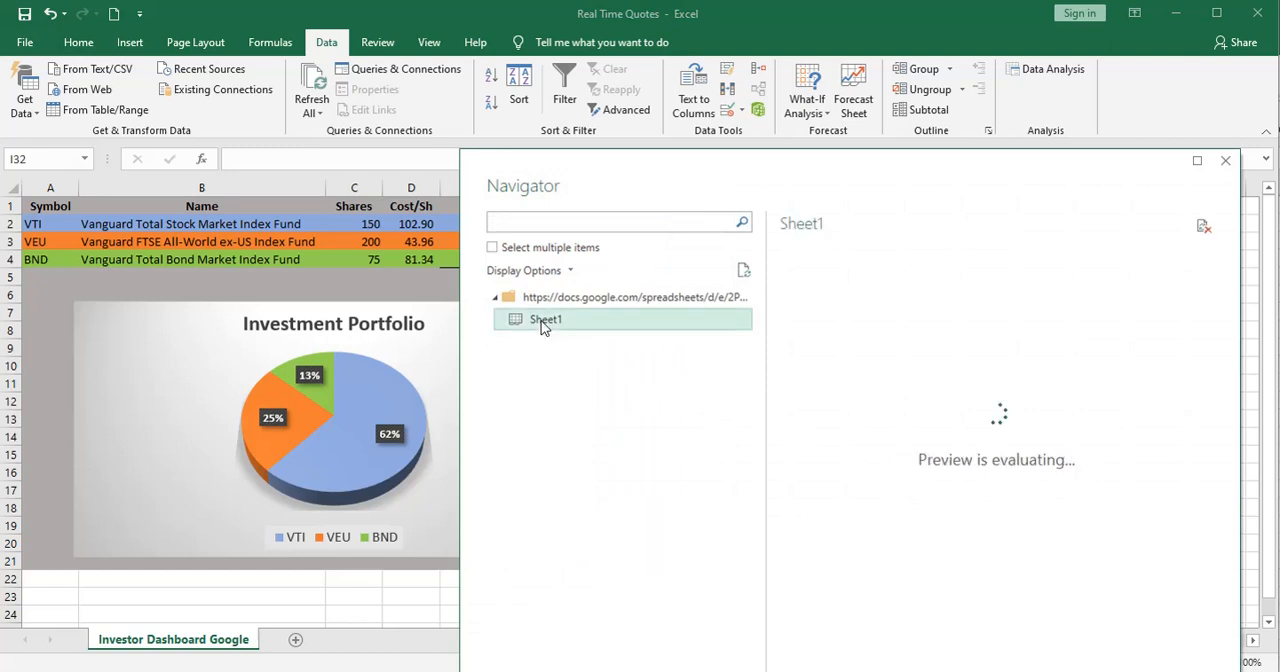
pyautogui.click(544, 320)
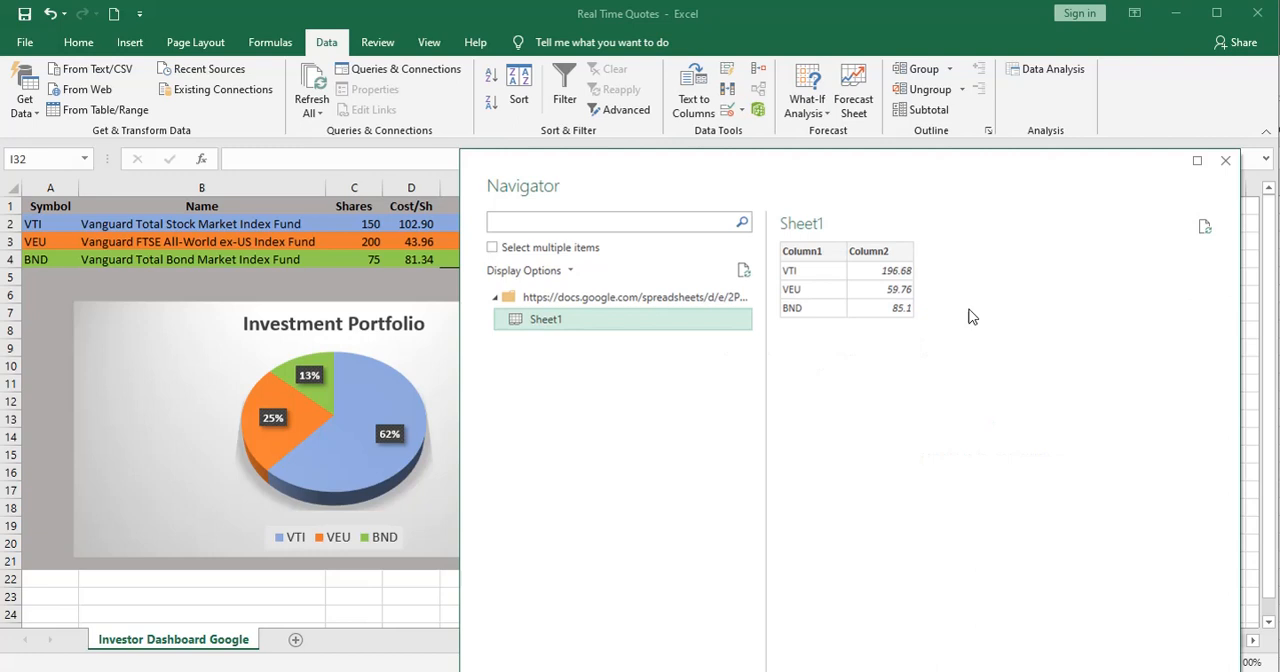
pyautogui.moveTo(770, 304)
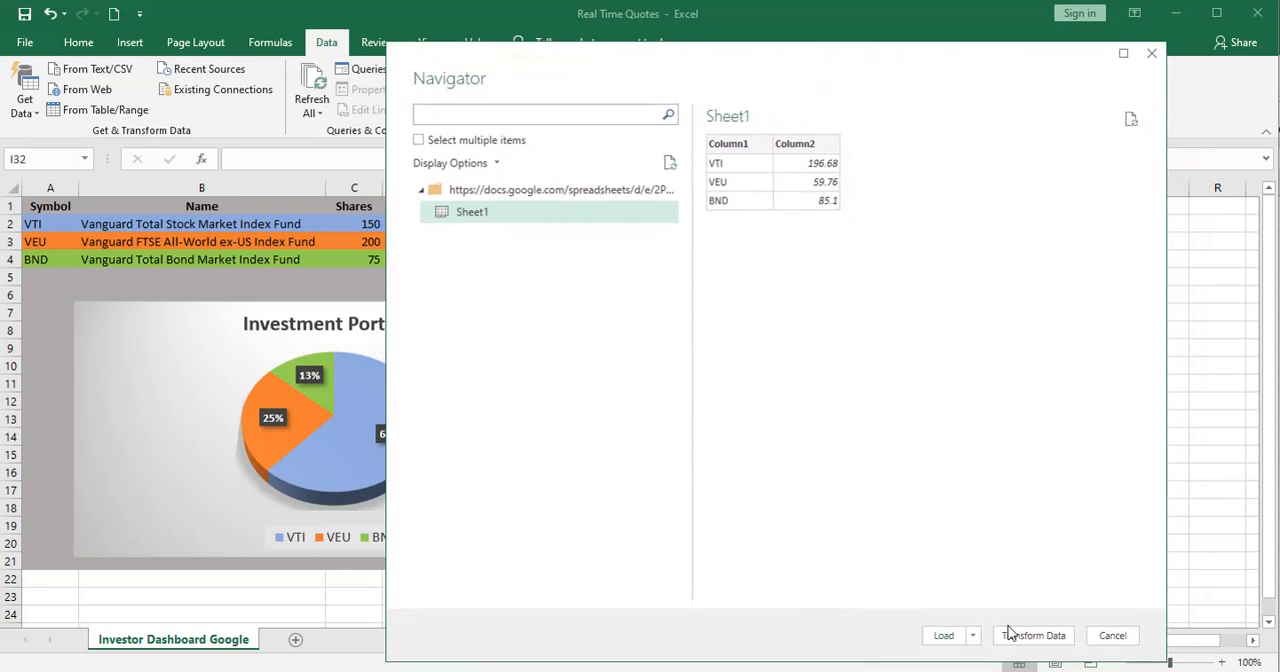
pyautogui.moveTo(1032, 636)
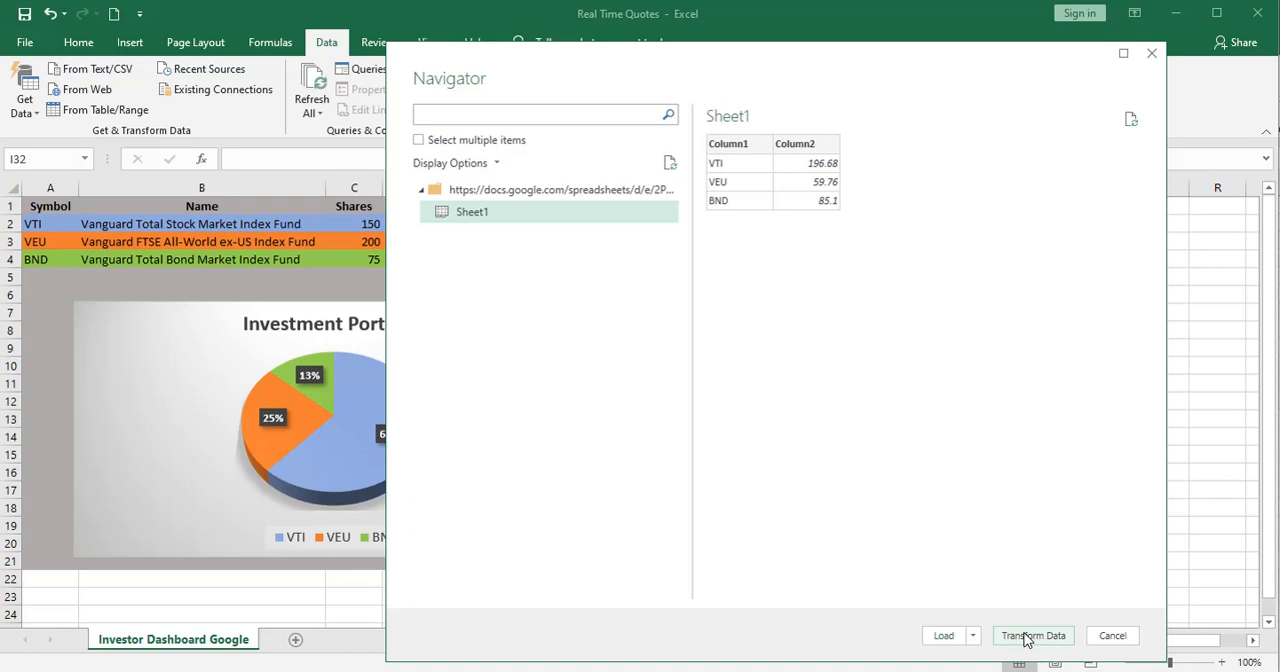
pyautogui.moveTo(812, 228)
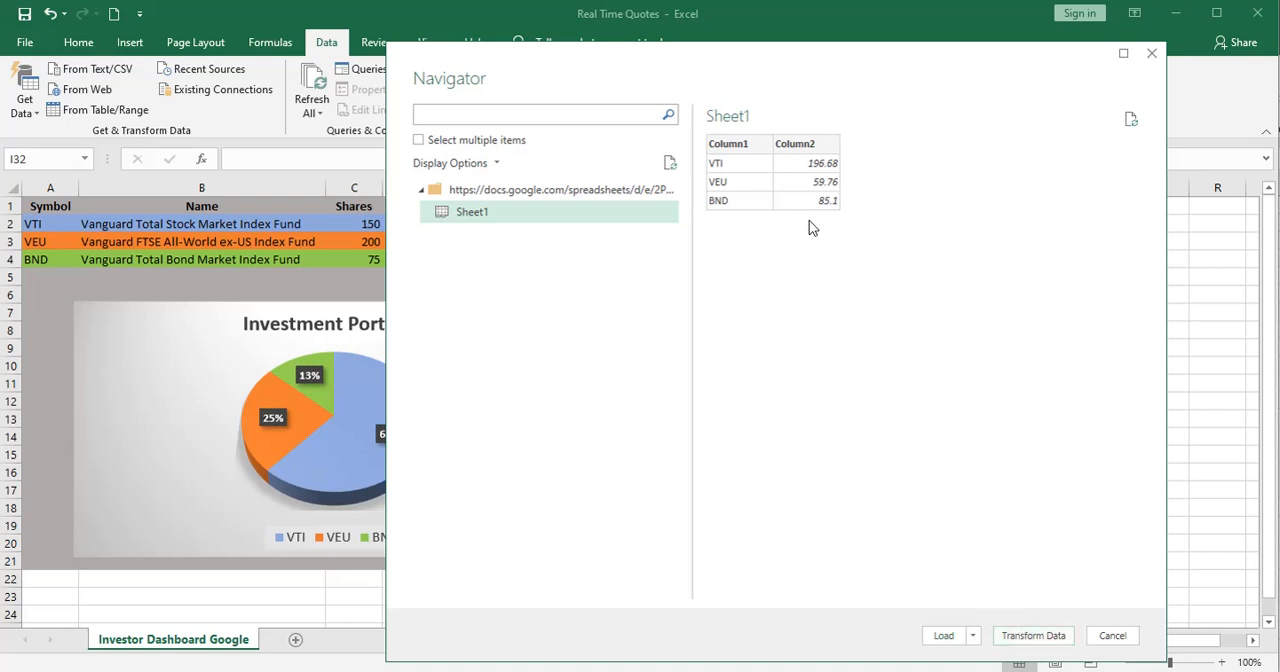
pyautogui.moveTo(780, 232)
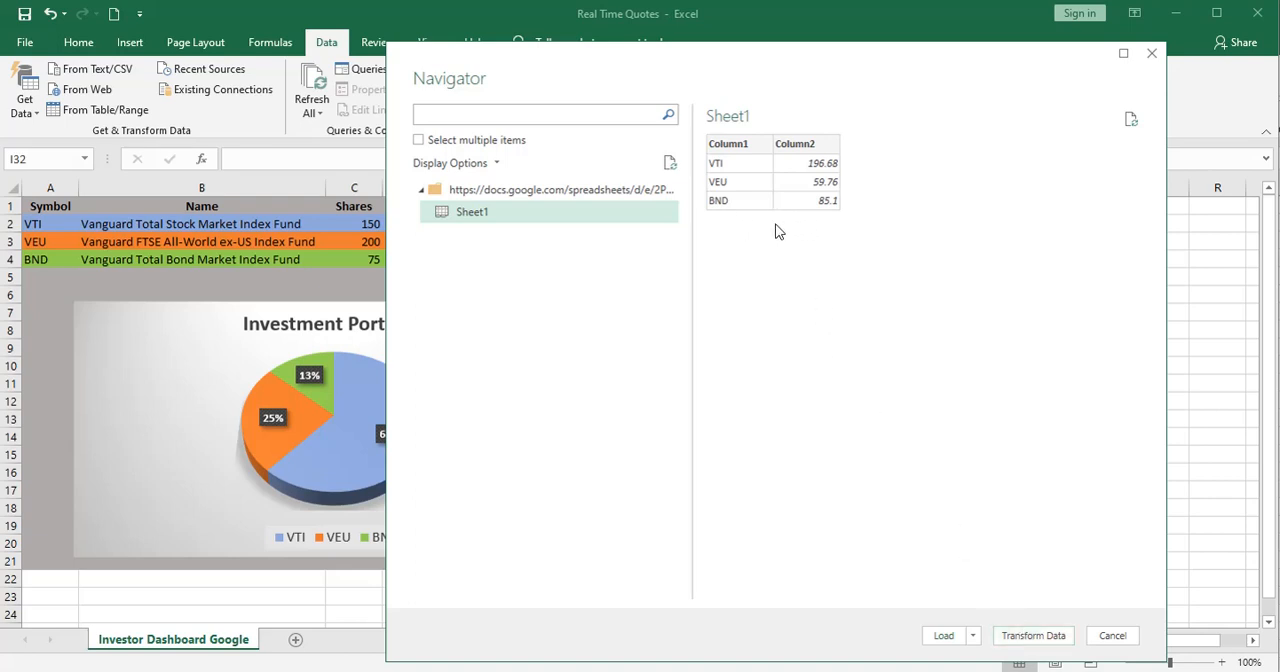
pyautogui.moveTo(760, 224)
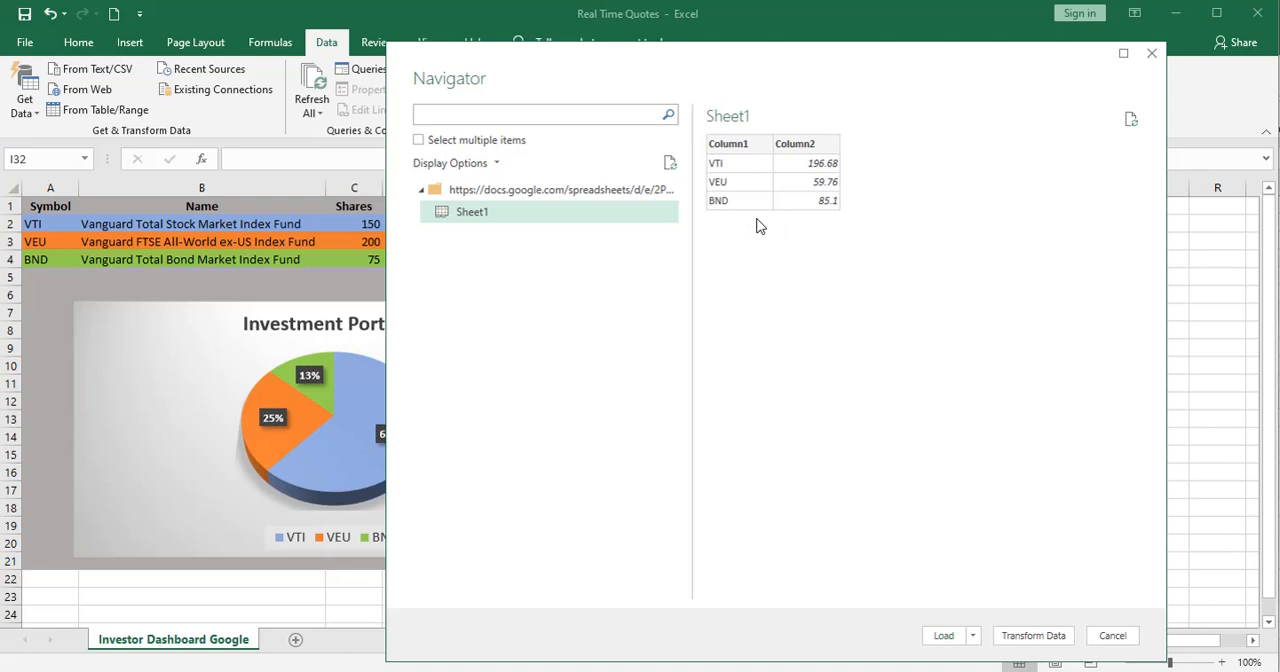
pyautogui.moveTo(780, 268)
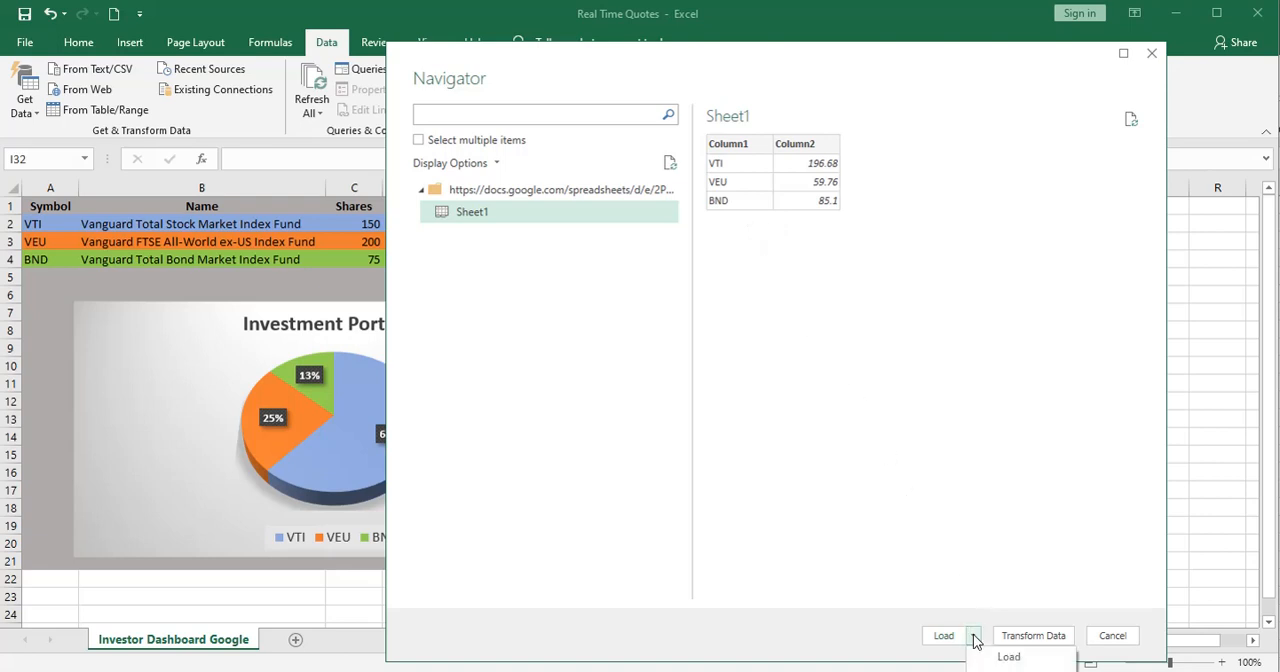
pyautogui.moveTo(924, 84)
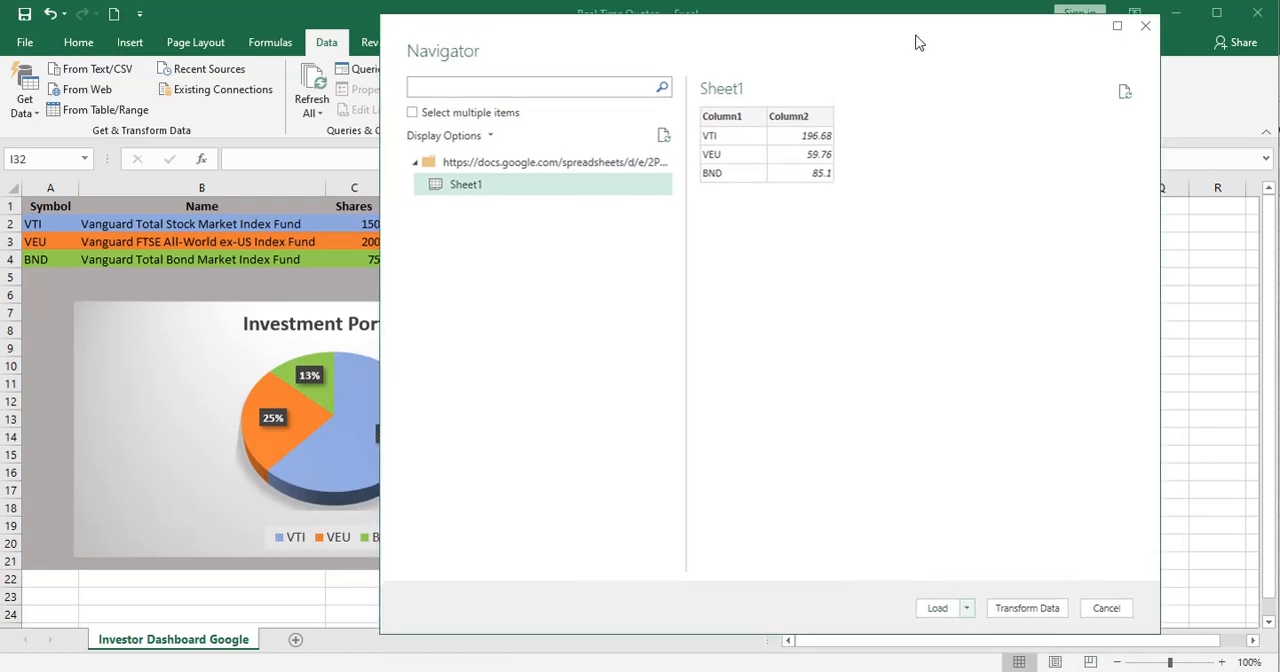
# Load the Sheet1 prices into a new worksheet table from the Load drop-down
pyautogui.click(966, 608)
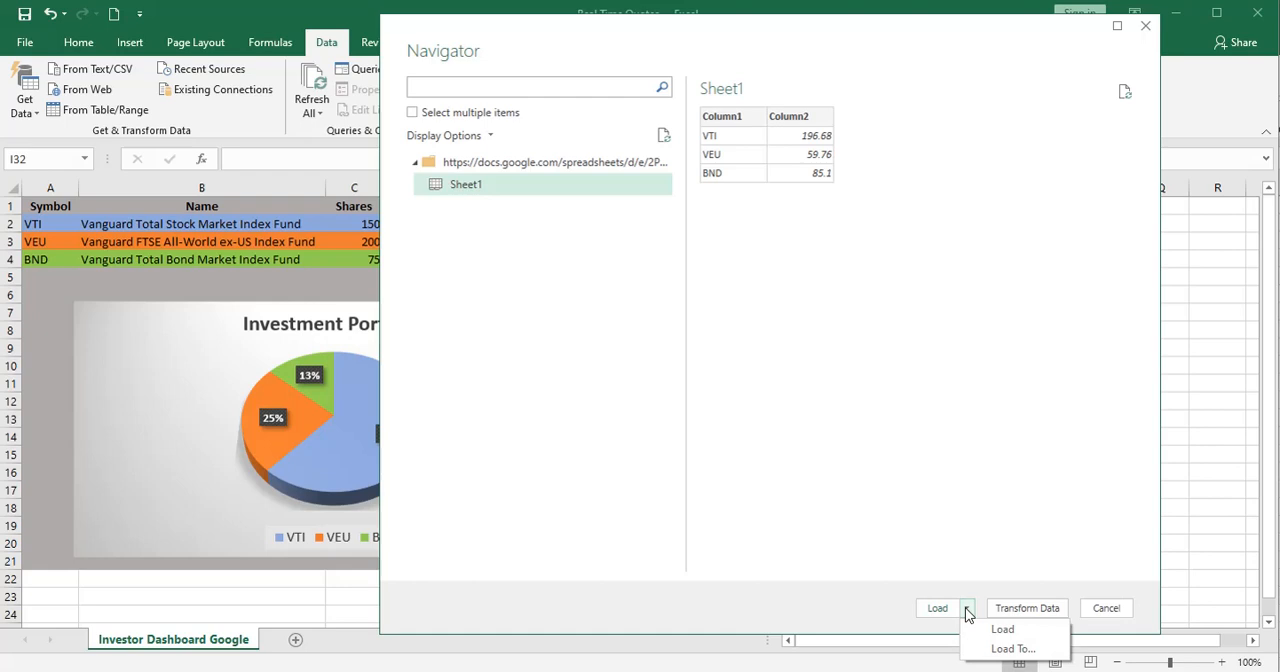
pyautogui.moveTo(1002, 628)
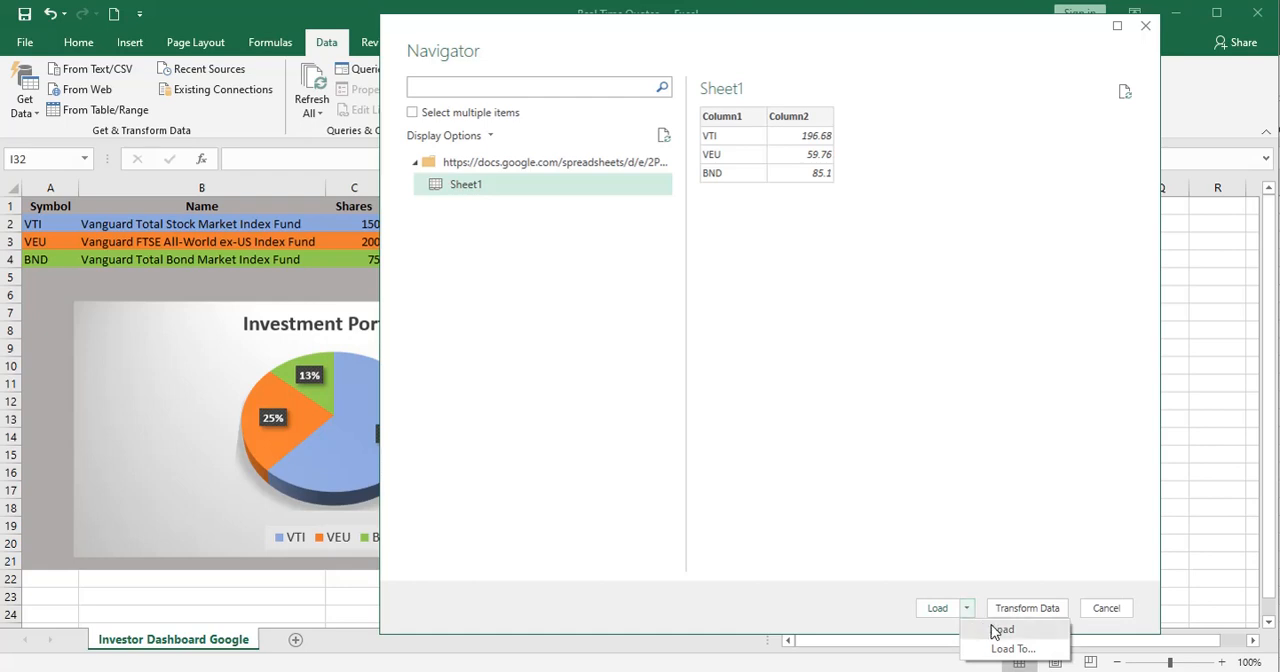
pyautogui.moveTo(844, 630)
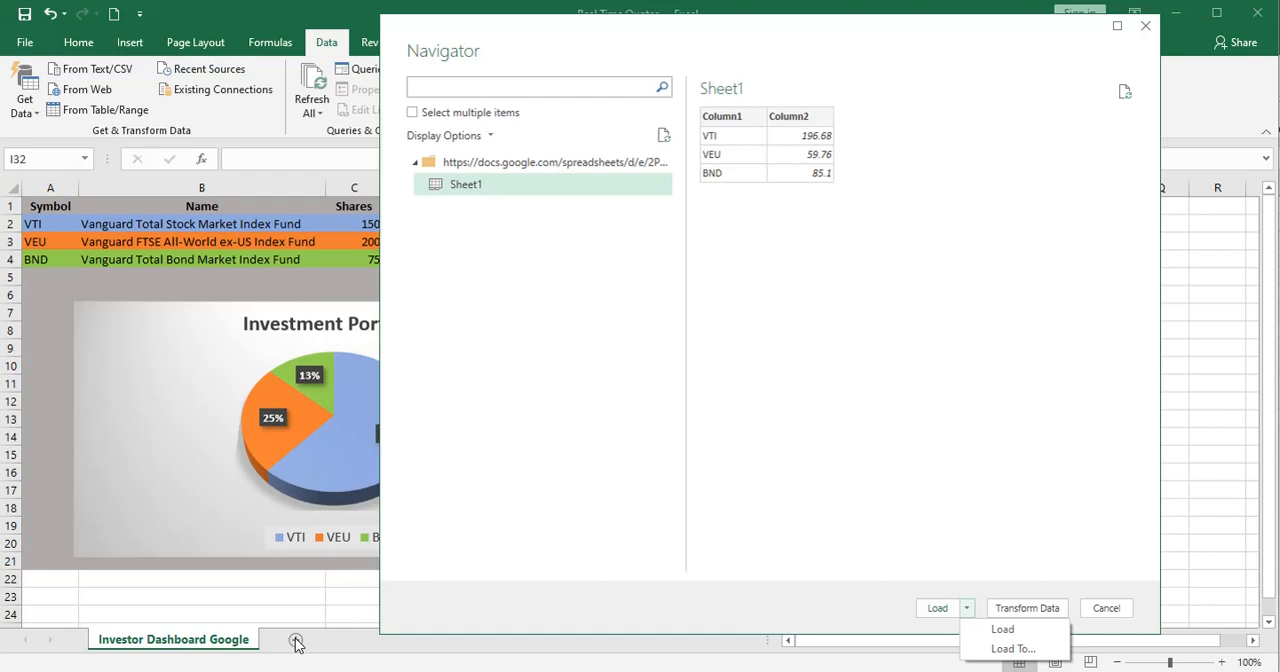
pyautogui.moveTo(884, 644)
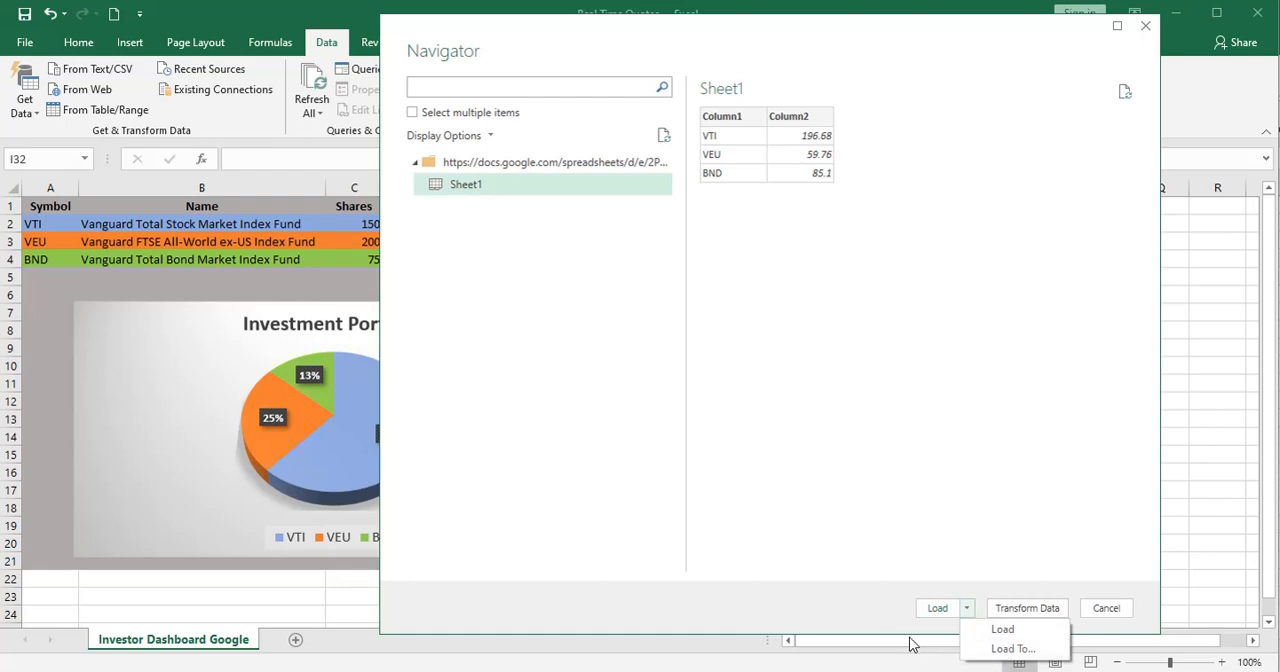
pyautogui.moveTo(900, 624)
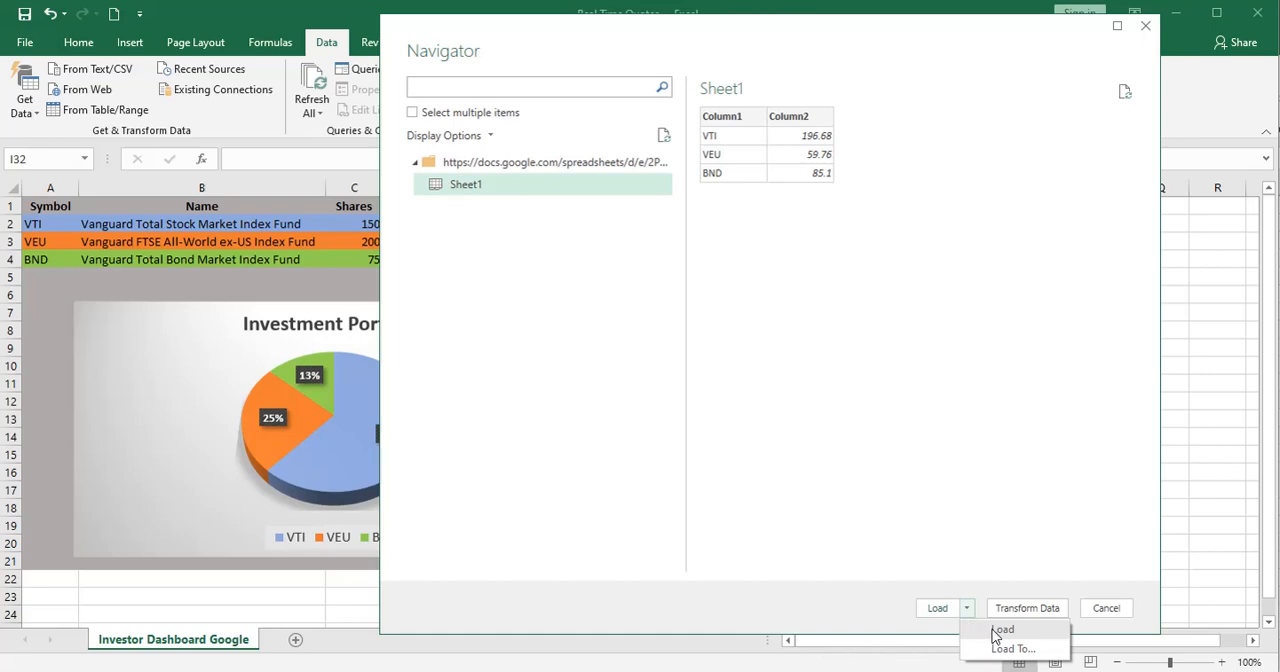
pyautogui.click(1002, 628)
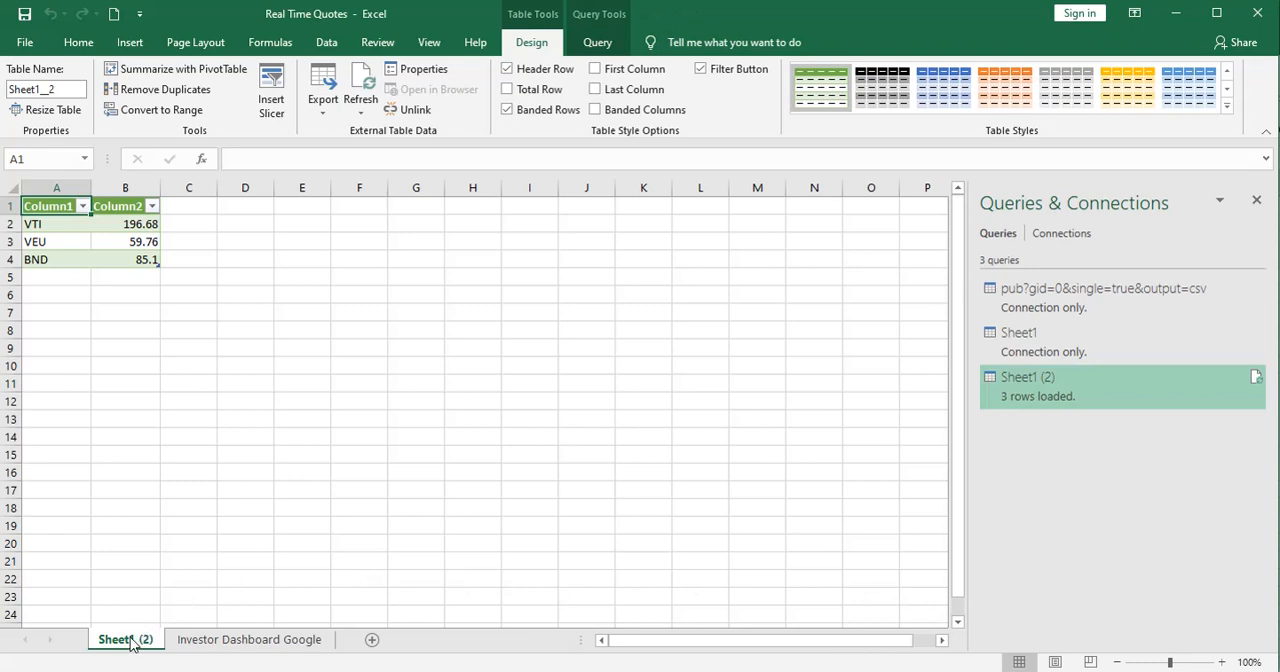
pyautogui.moveTo(344, 650)
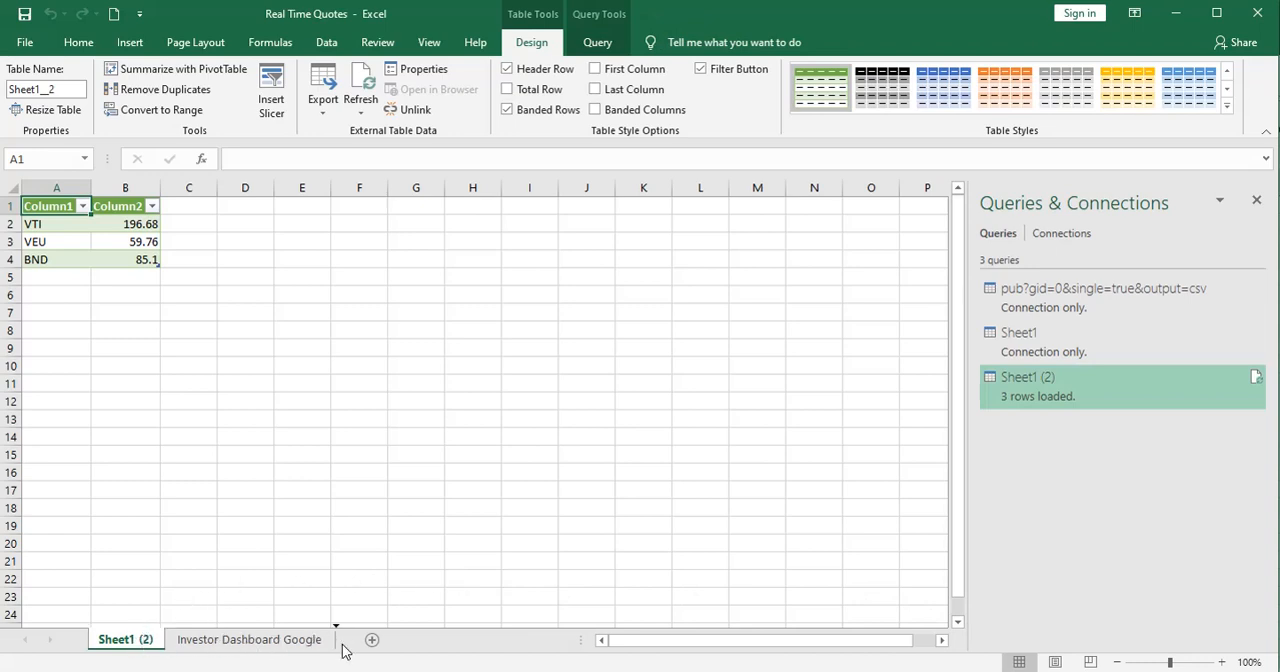
# Rename the query sheet Google Data, then return to Investor Dashboard Google
pyautogui.rightClick(296, 640)
pyautogui.write('Google Data')
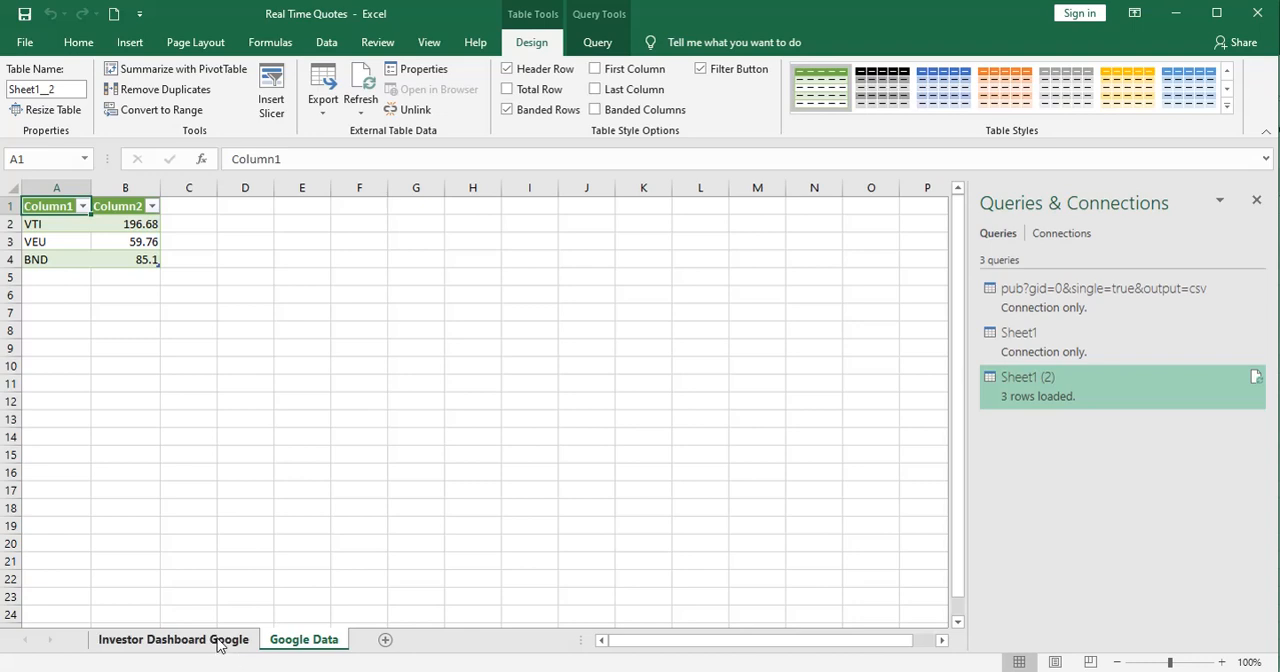
pyautogui.click(172, 640)
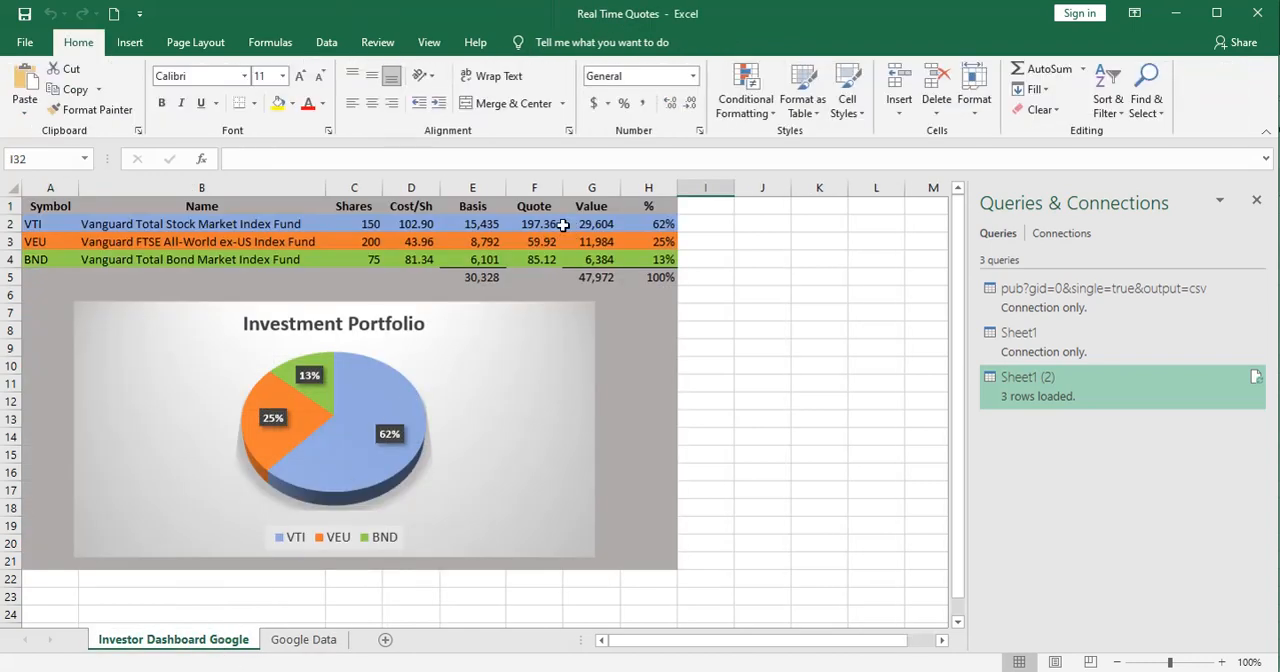
# Link the Quote column to Google Data prices starting from VTI in B2
pyautogui.click(534, 224)
pyautogui.write('=')
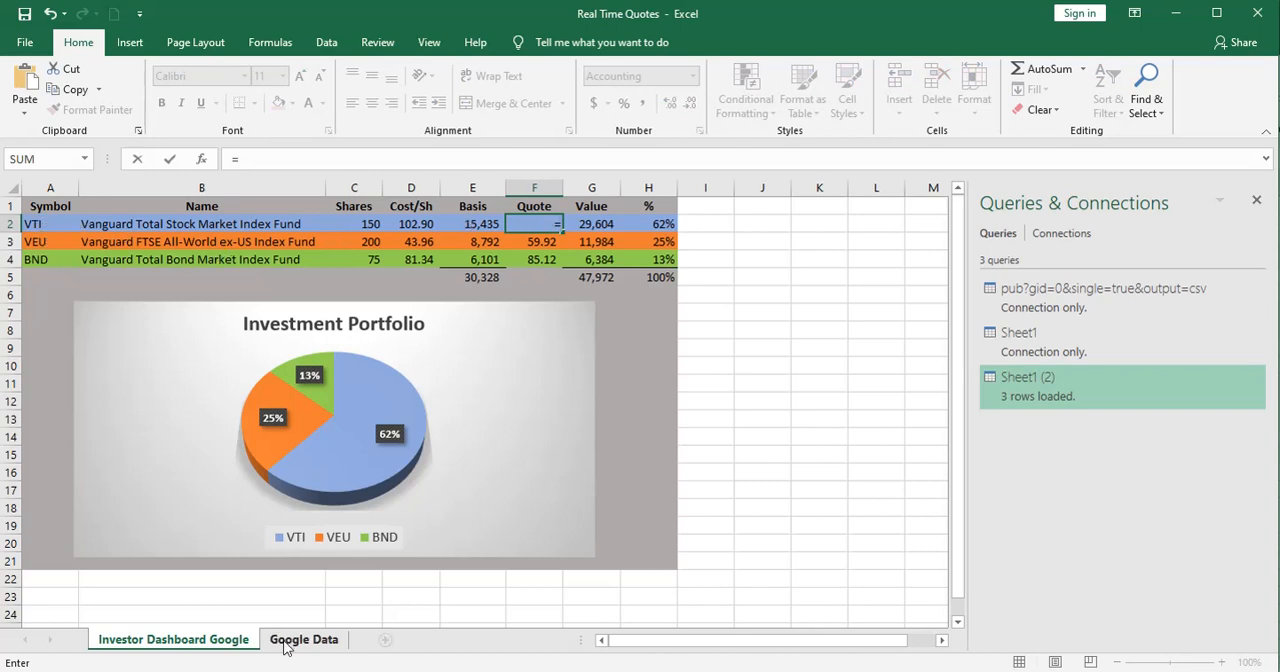
pyautogui.click(304, 640)
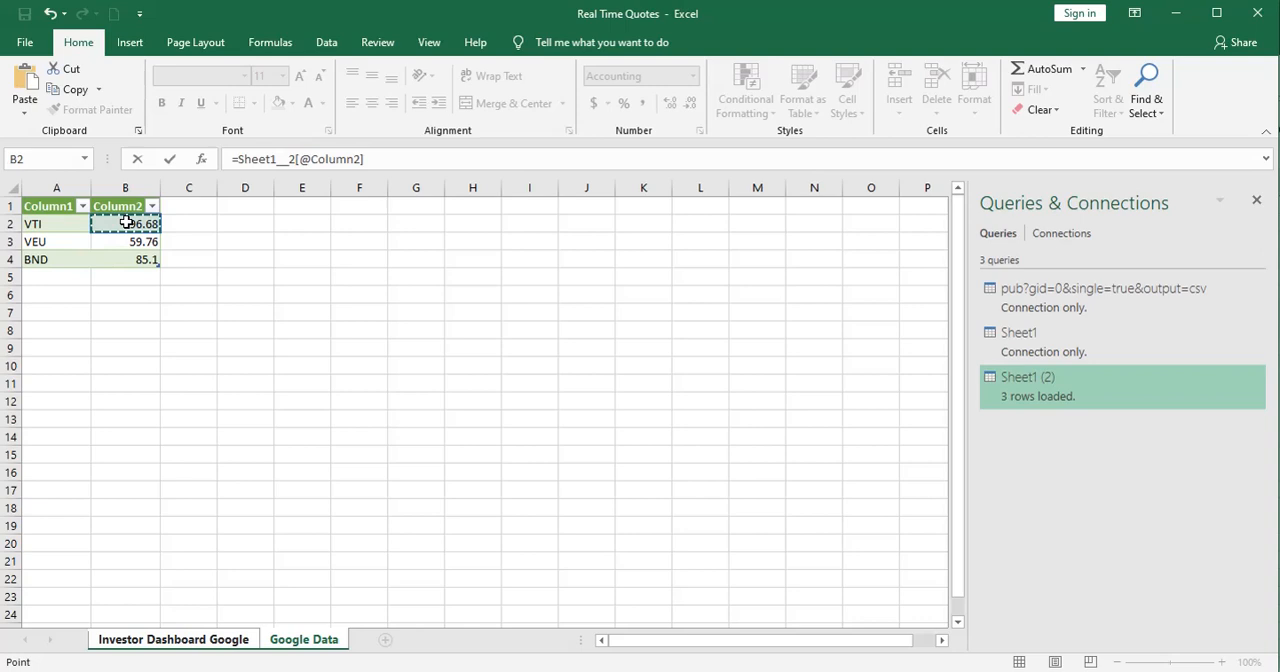
pyautogui.click(172, 640)
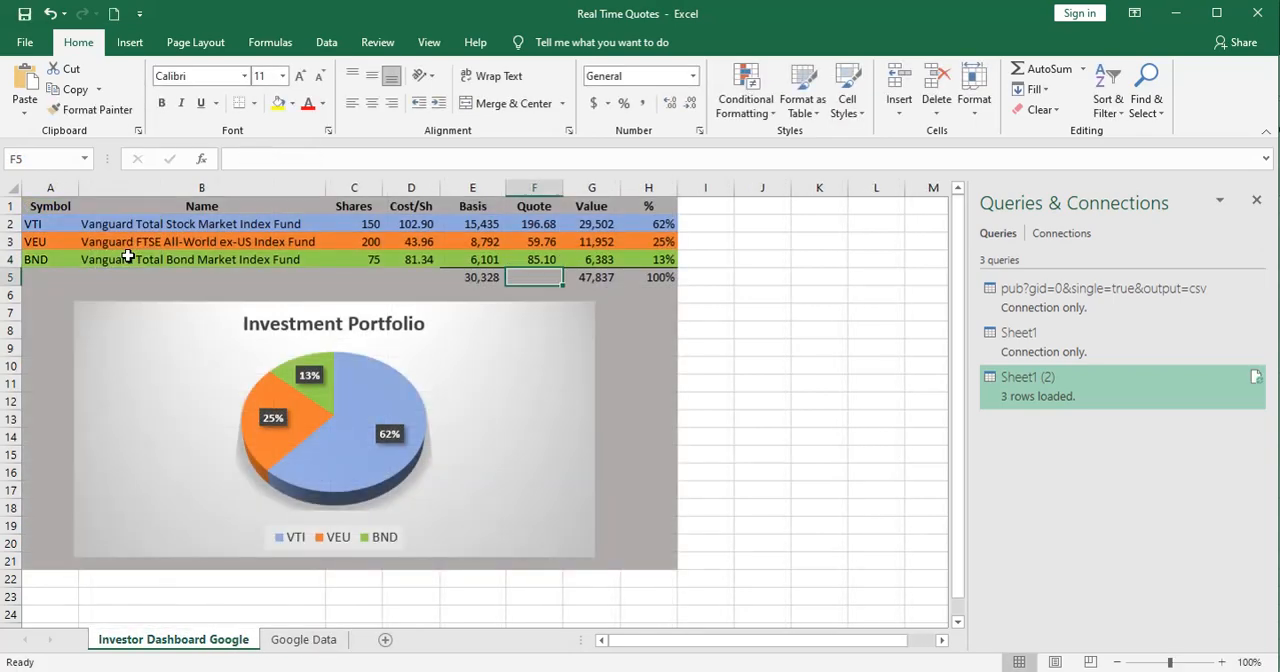
pyautogui.click(326, 42)
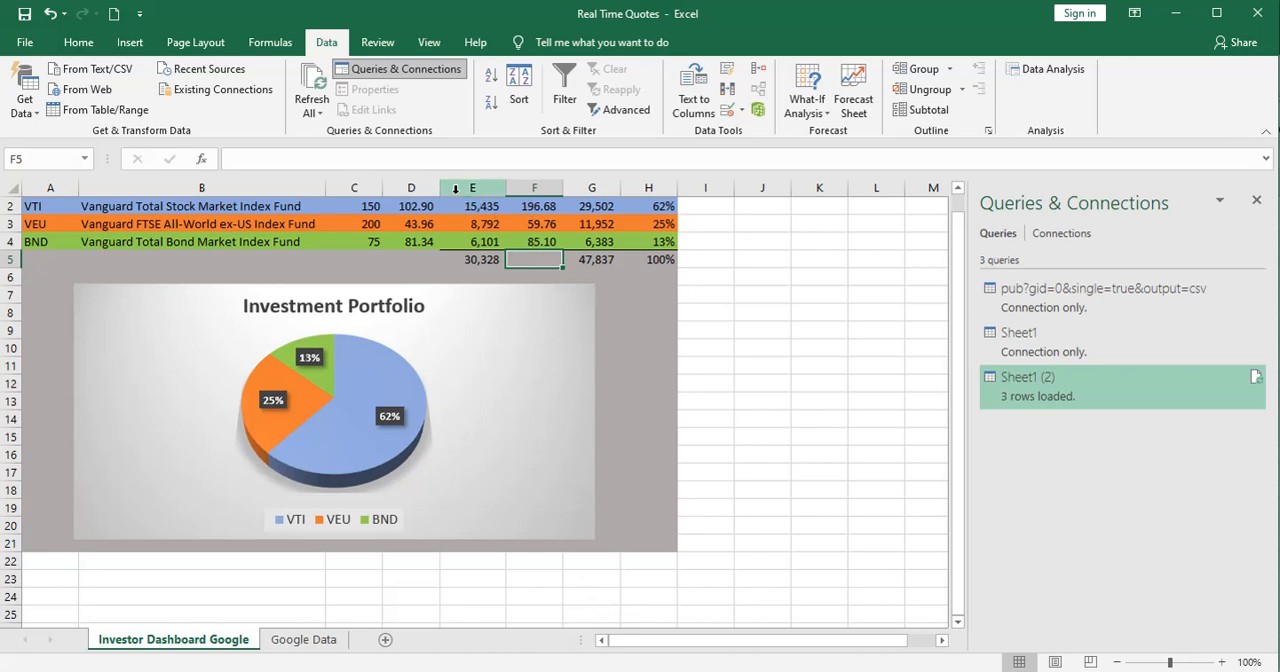
pyautogui.moveTo(316, 172)
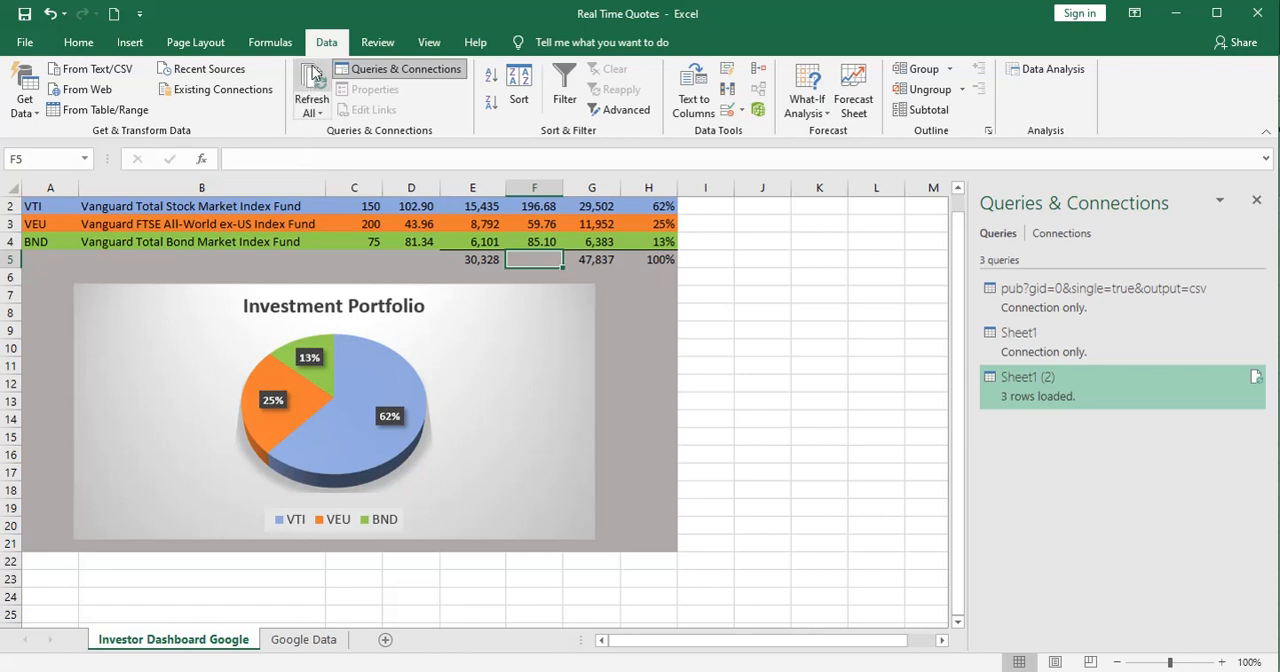
# Refresh All so the quotes update to 196.93, 59.77 and 85.12
pyautogui.click(312, 84)
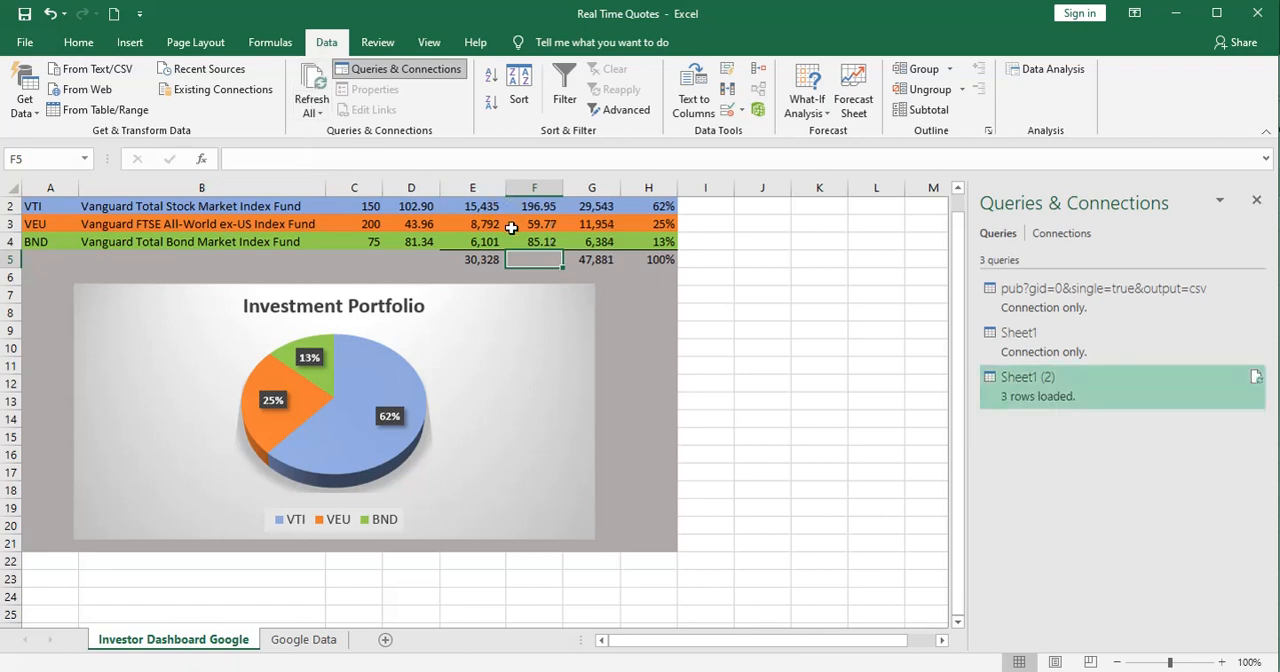
pyautogui.moveTo(518, 248)
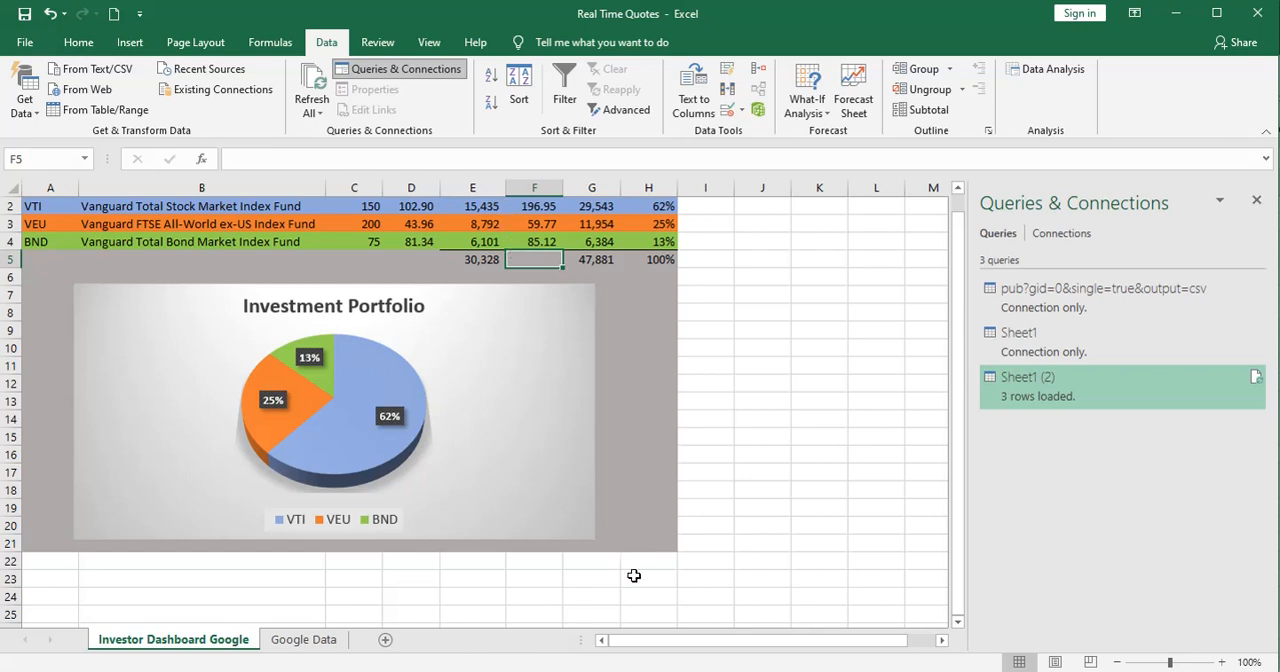
pyautogui.moveTo(636, 576)
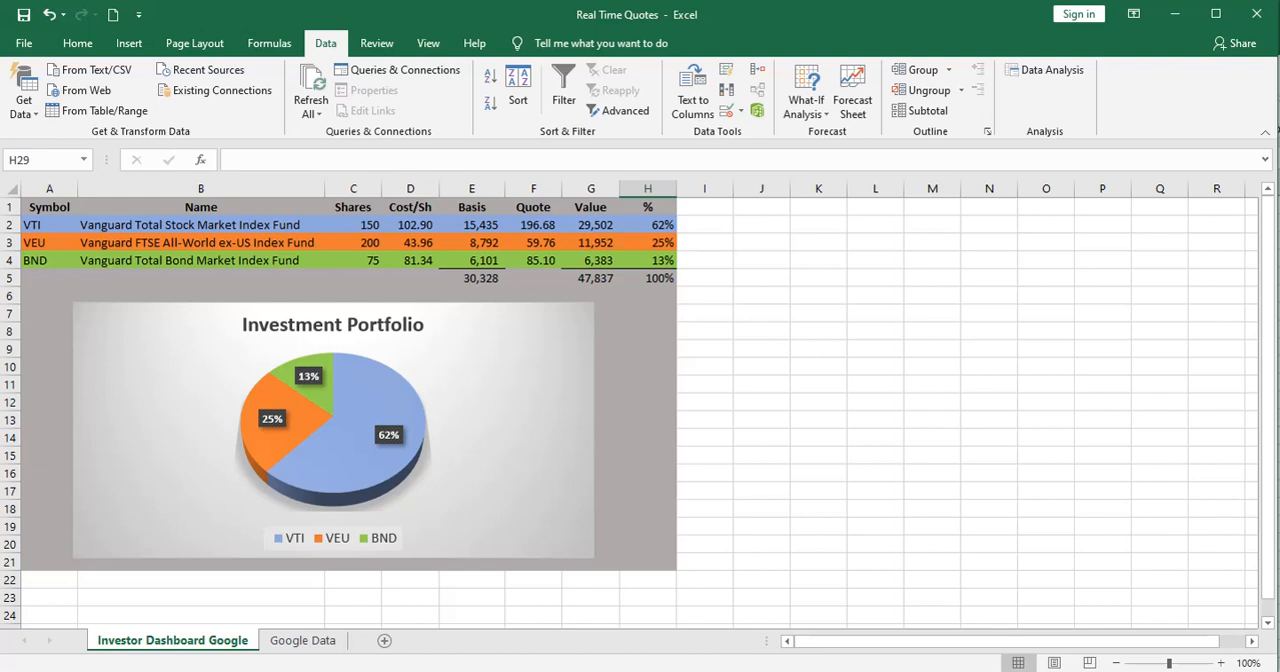
pyautogui.moveTo(502, 450)
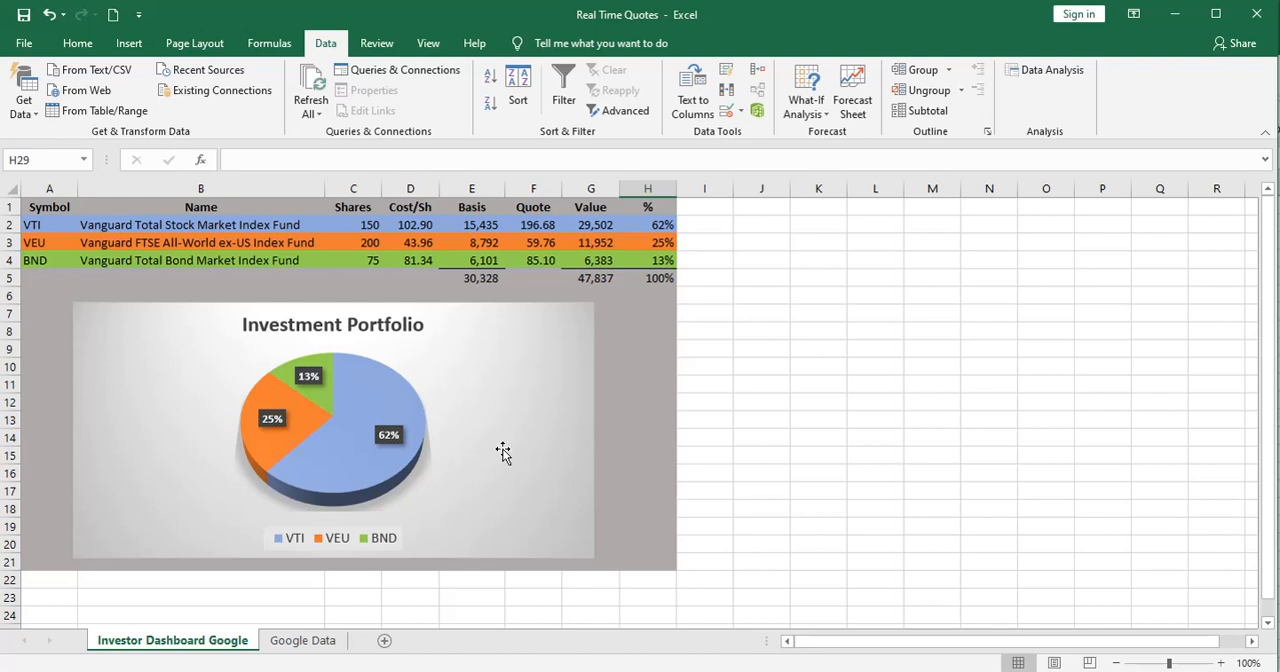
pyautogui.moveTo(312, 80)
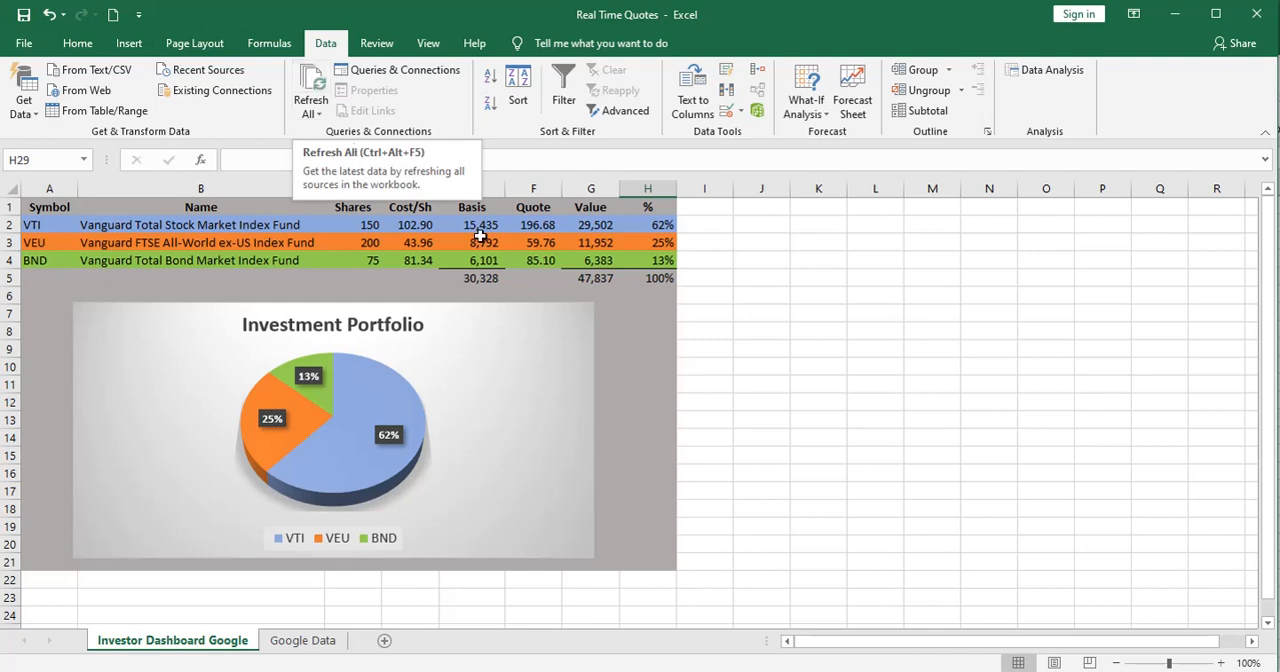
pyautogui.moveTo(512, 230)
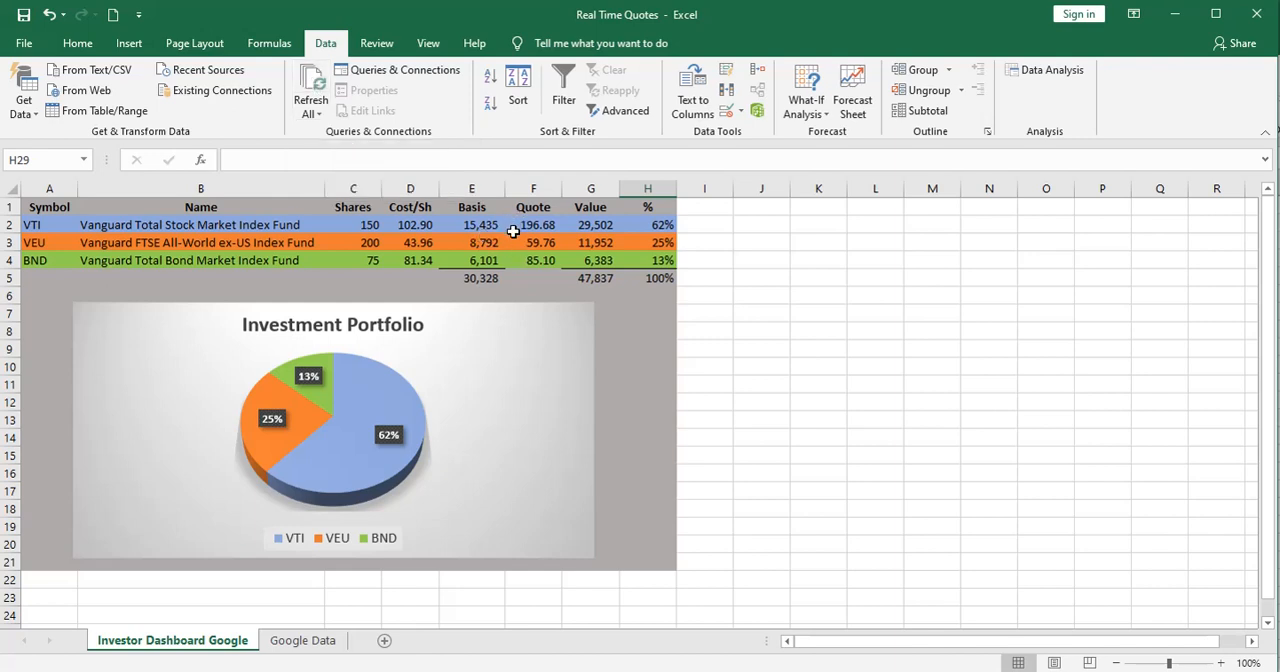
pyautogui.moveTo(604, 598)
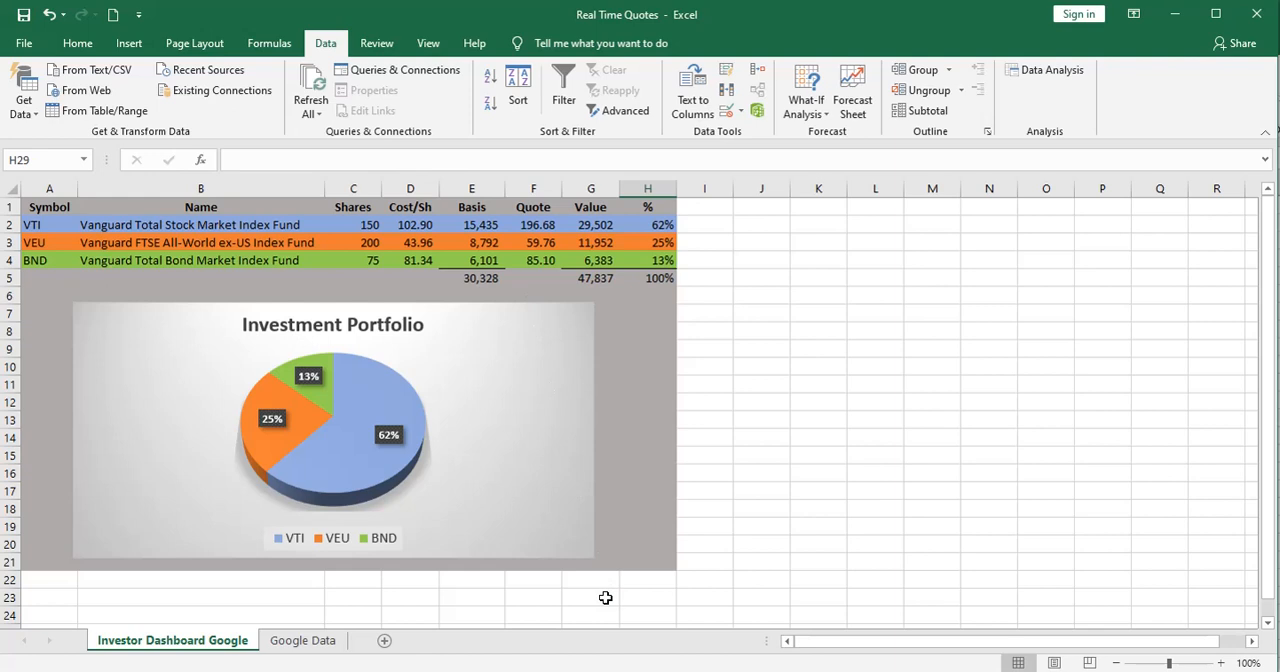
pyautogui.moveTo(596, 640)
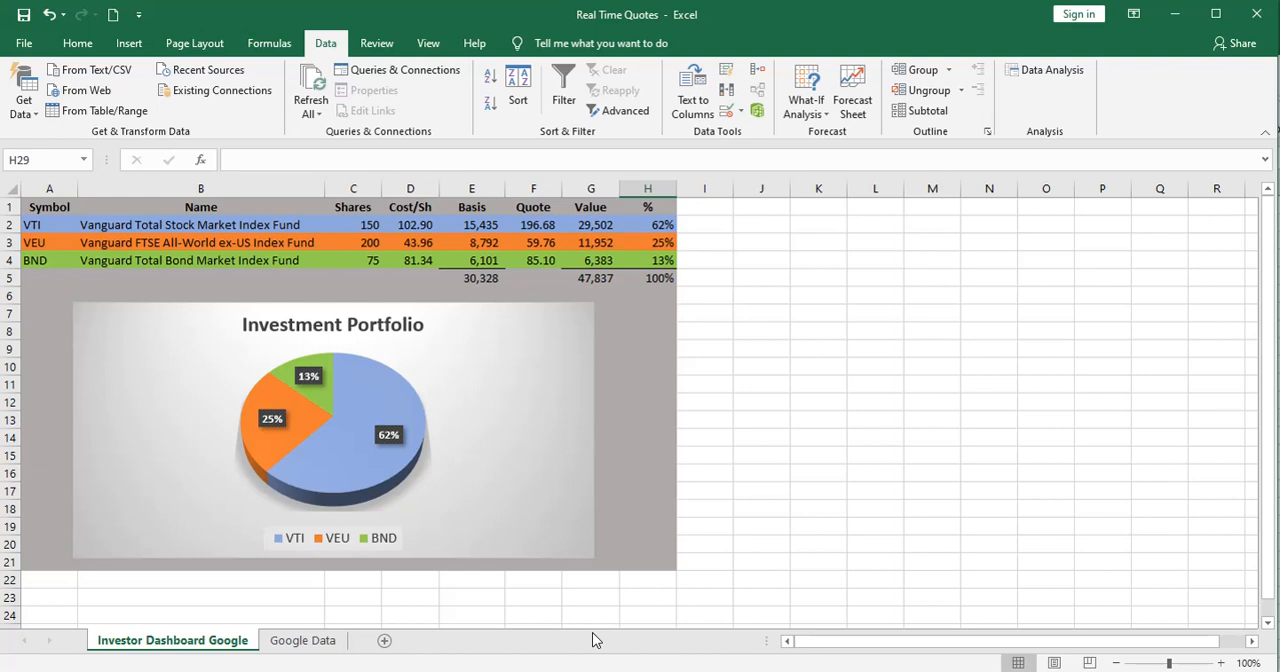
pyautogui.click(384, 640)
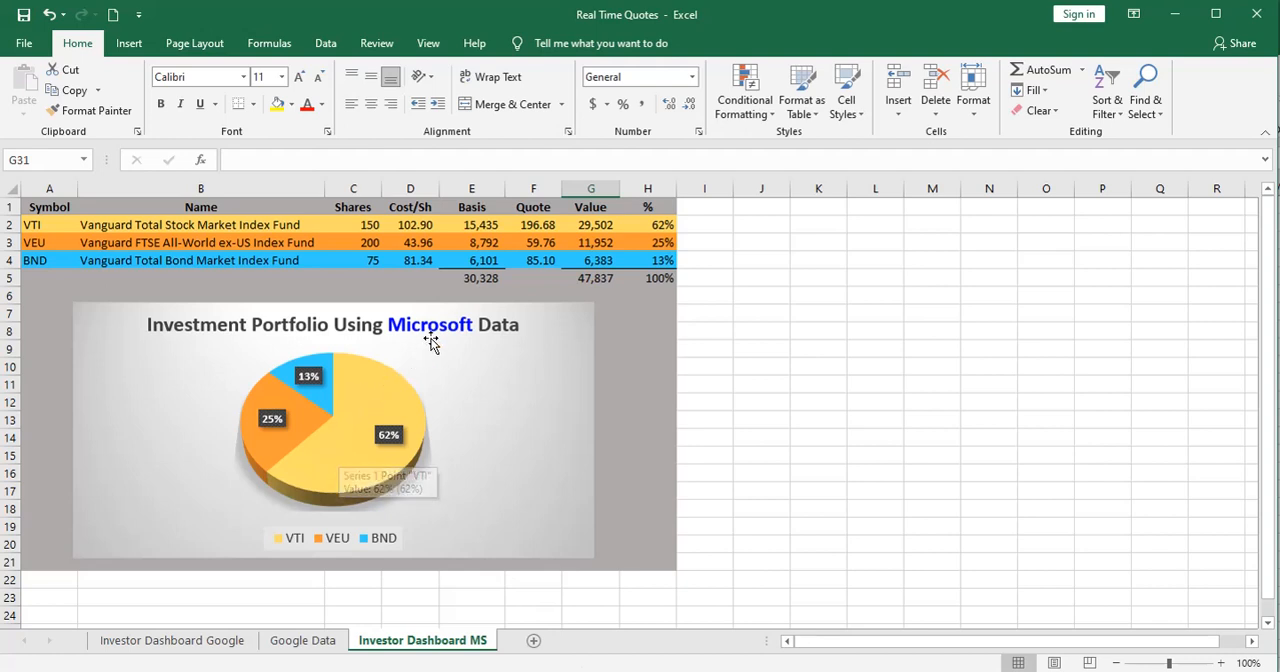
pyautogui.moveTo(514, 224)
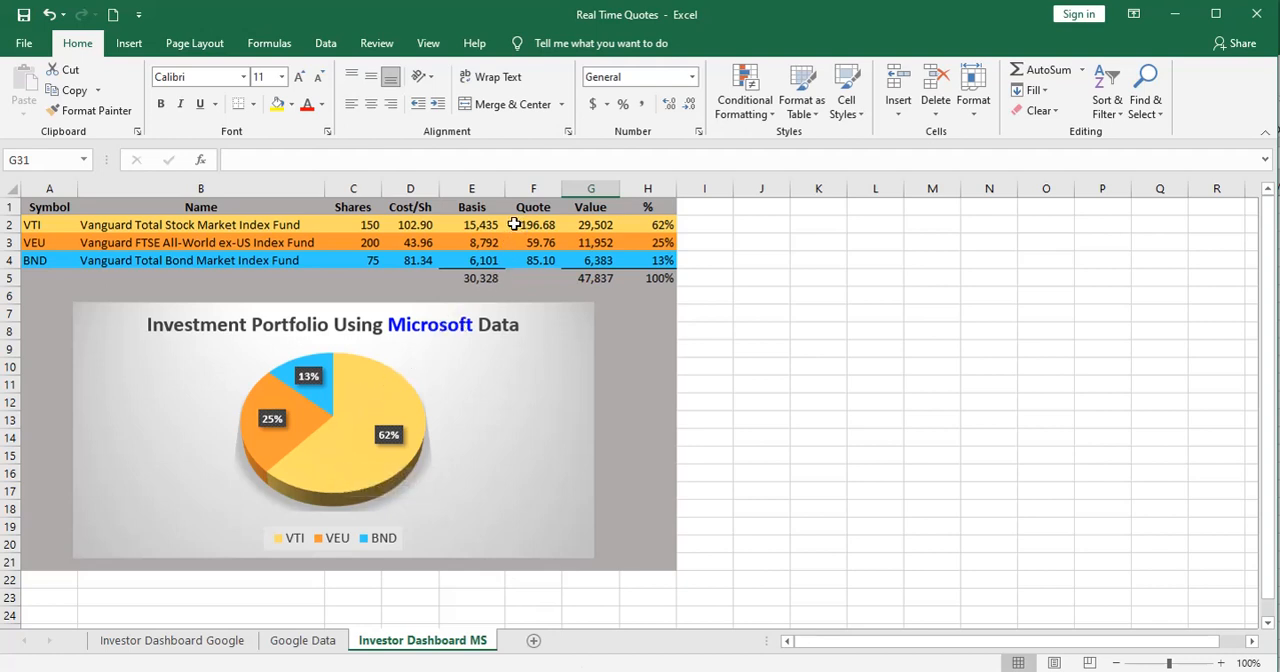
# Check the VEU and BND quote values on the Investor Dashboard MS sheet
pyautogui.click(532, 242)
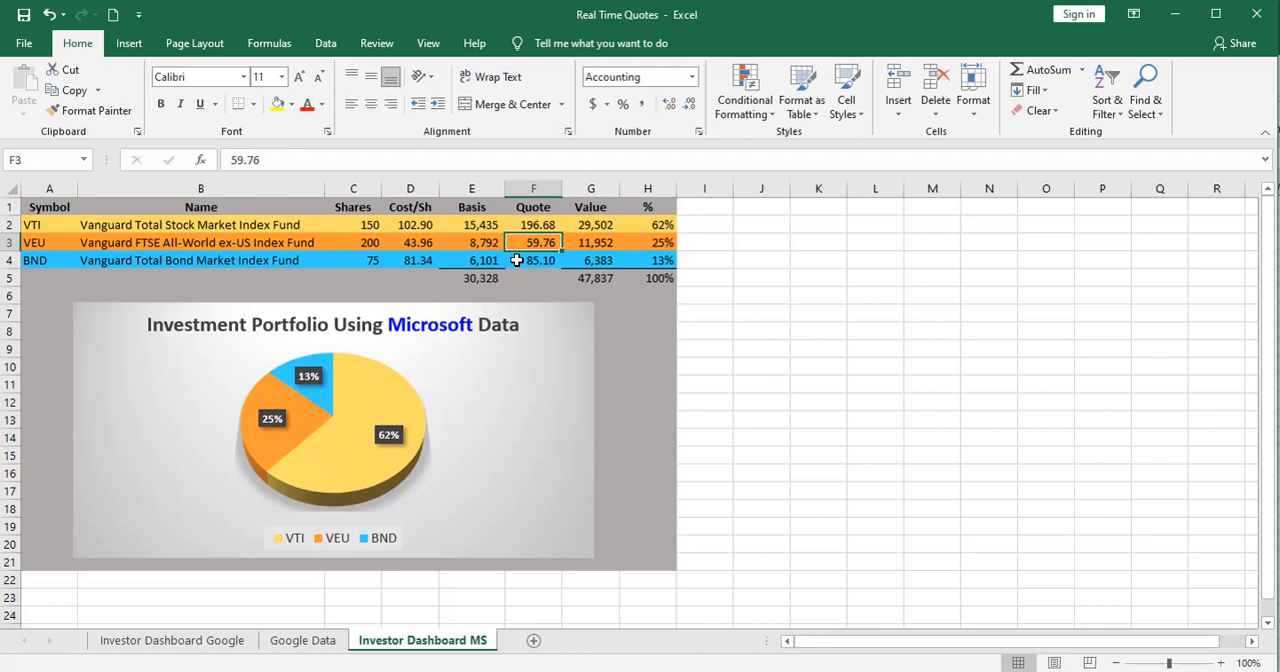
pyautogui.click(532, 260)
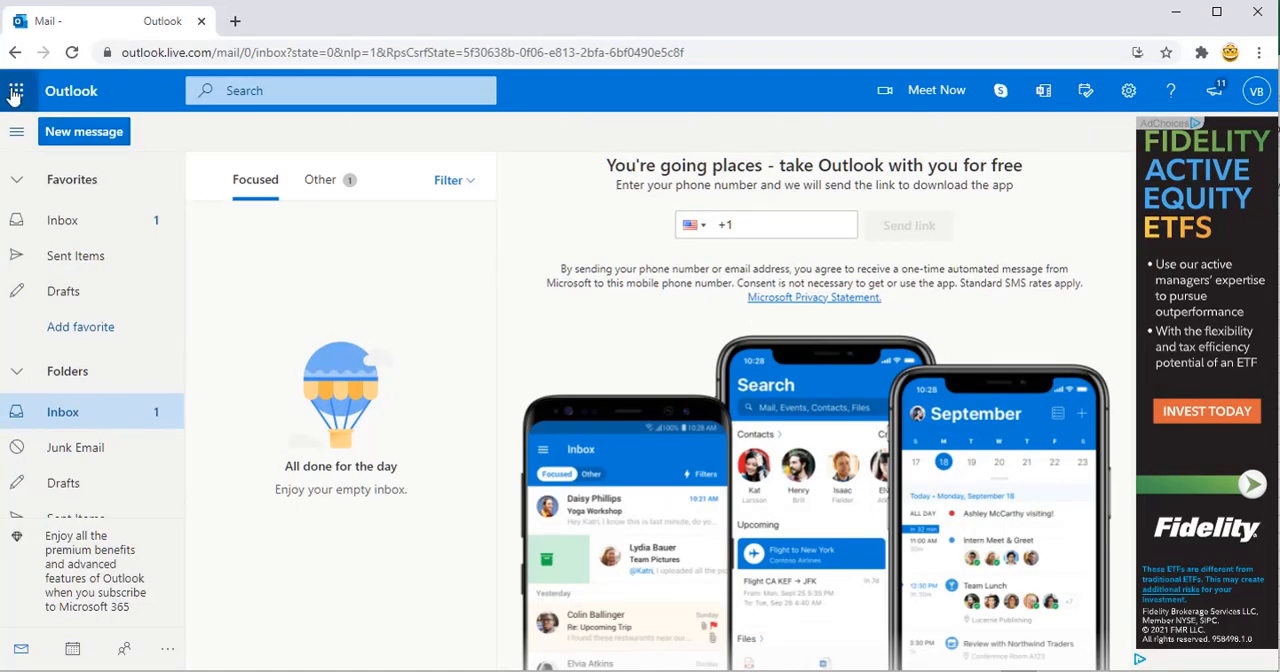
# Go from the Outlook.com app launcher to the OneDrive files
pyautogui.click(16, 92)
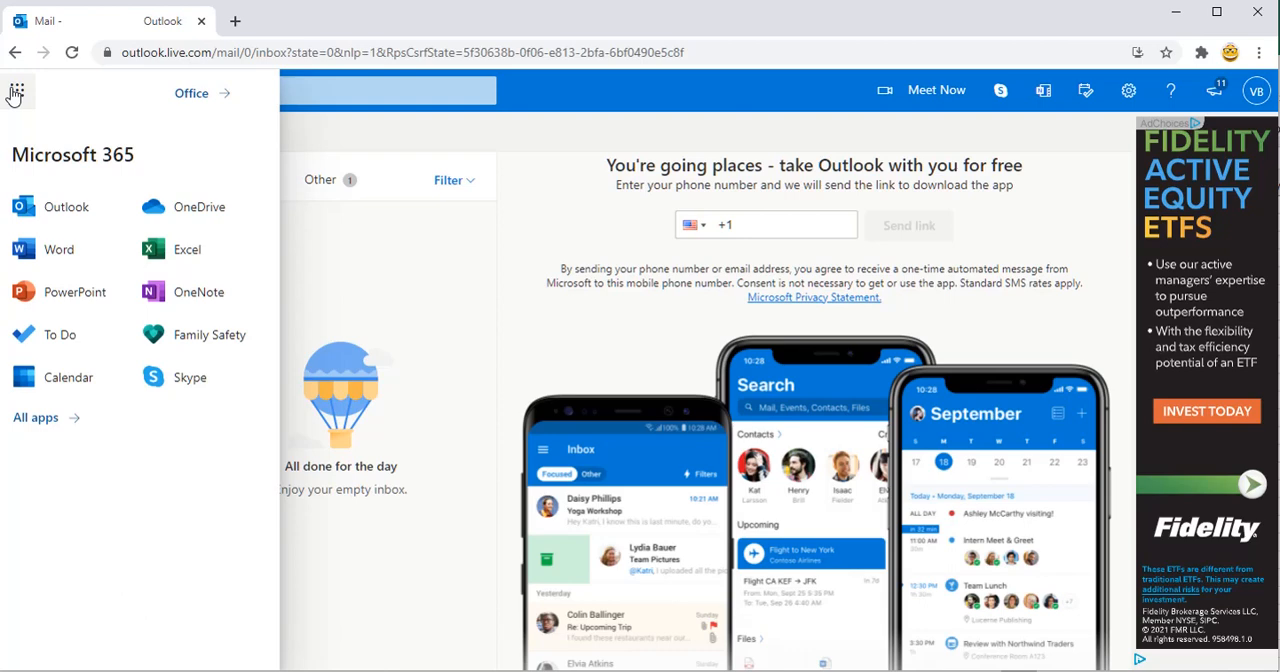
pyautogui.moveTo(42, 178)
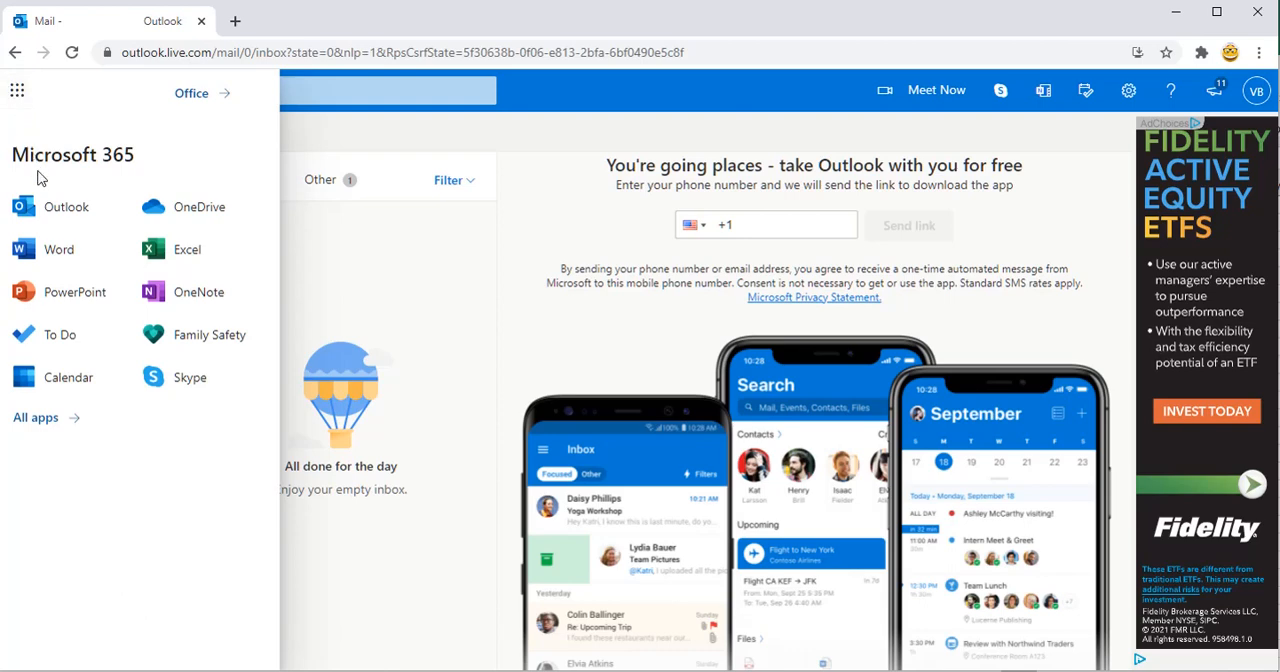
pyautogui.moveTo(180, 304)
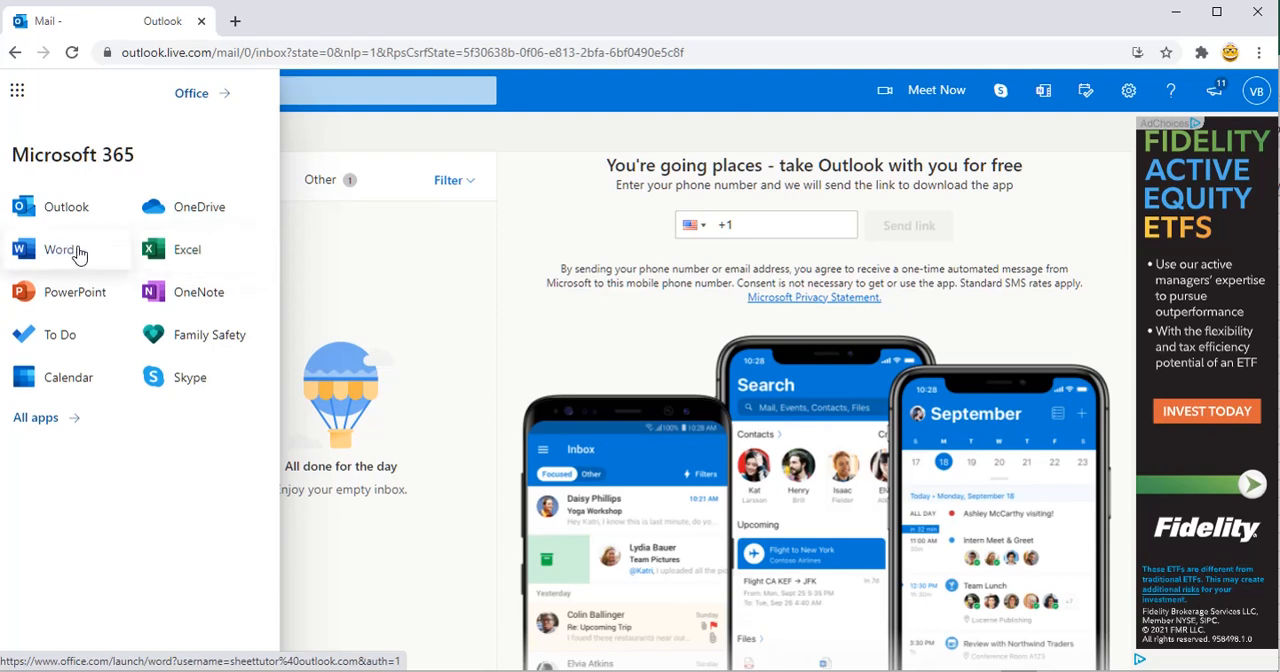
pyautogui.moveTo(110, 252)
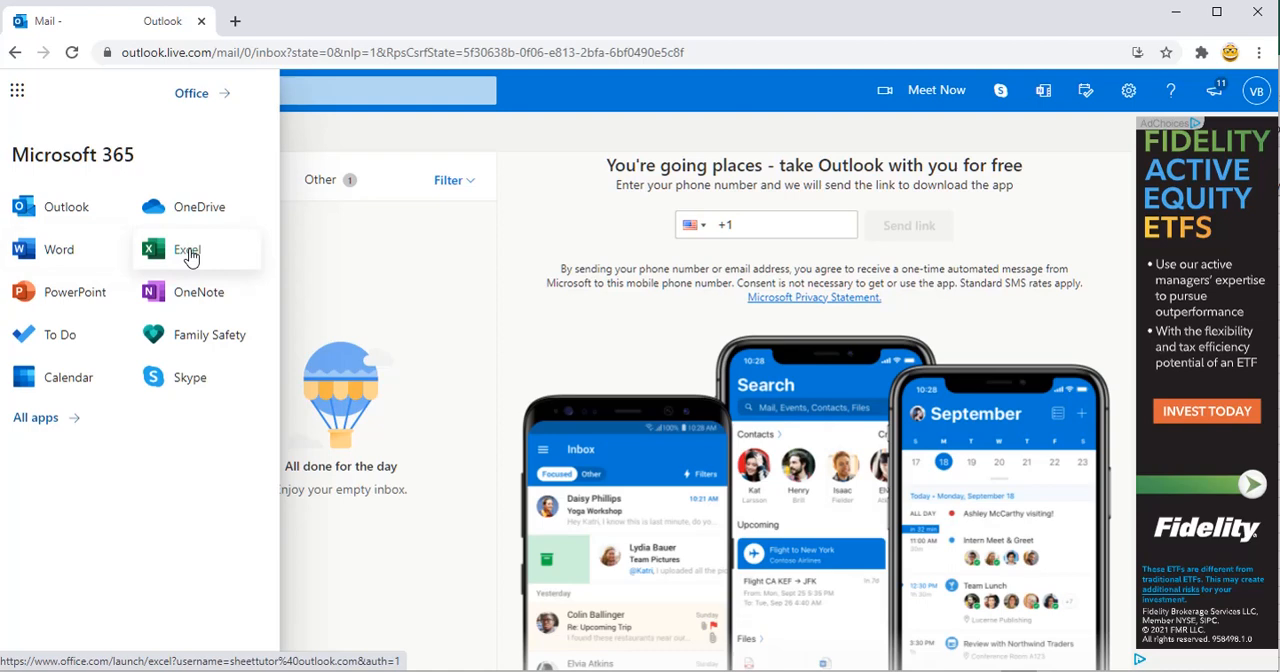
pyautogui.moveTo(188, 208)
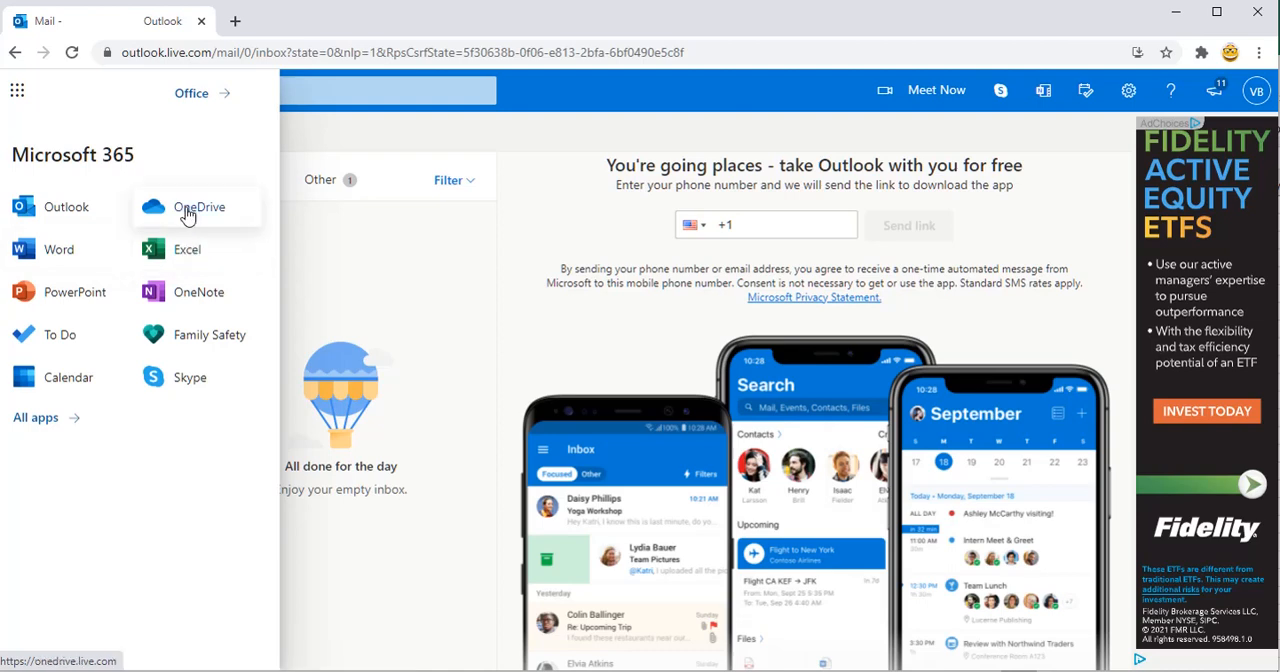
pyautogui.click(200, 208)
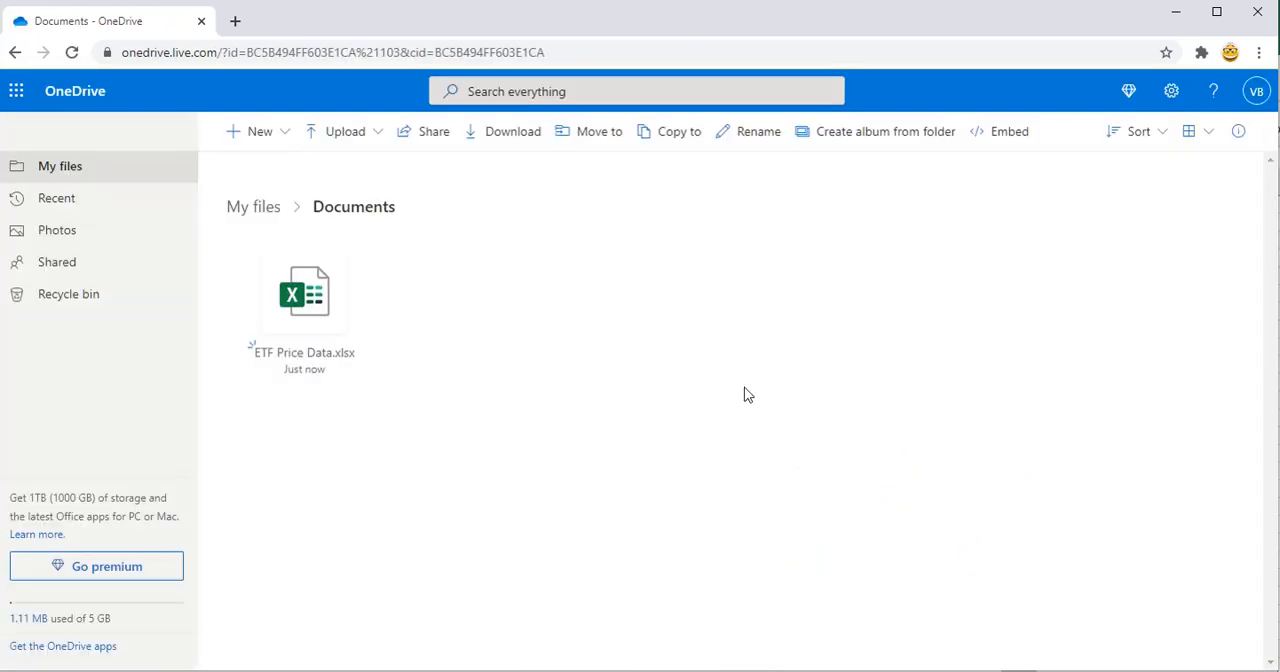
# Open ETF Price Data.xlsx in Excel for the web and select tickers VTI, VEU and BND in A1:A3
pyautogui.doubleClick(304, 292)
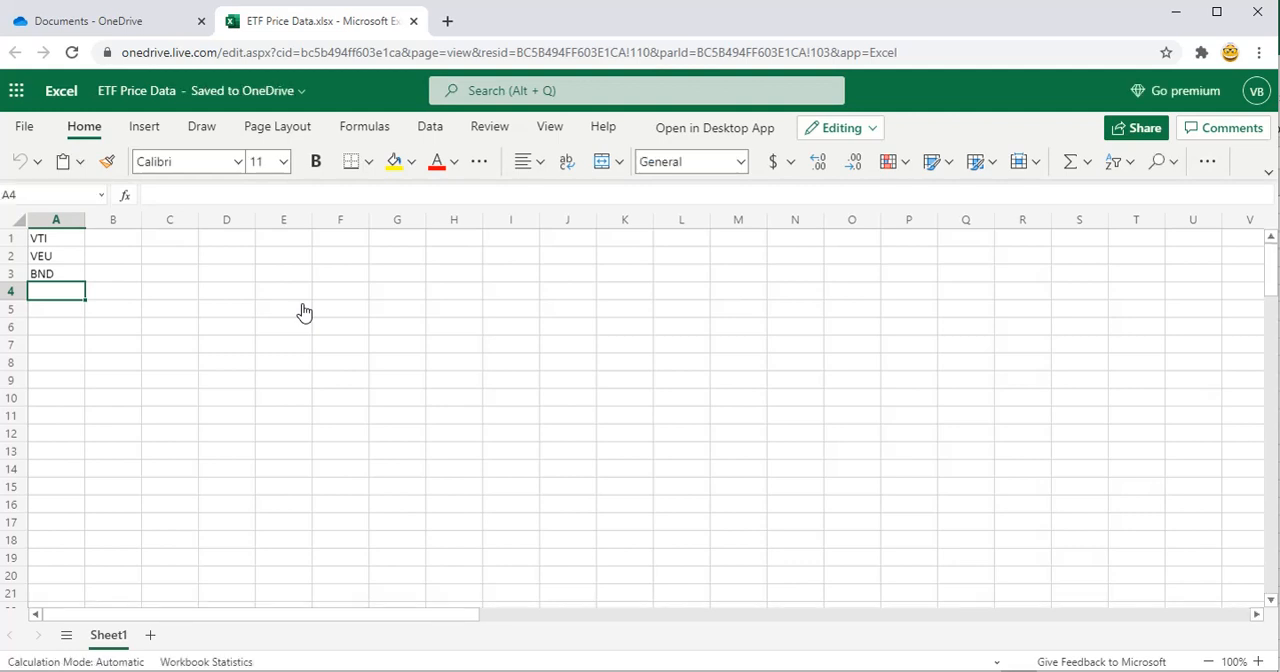
pyautogui.moveTo(64, 244)
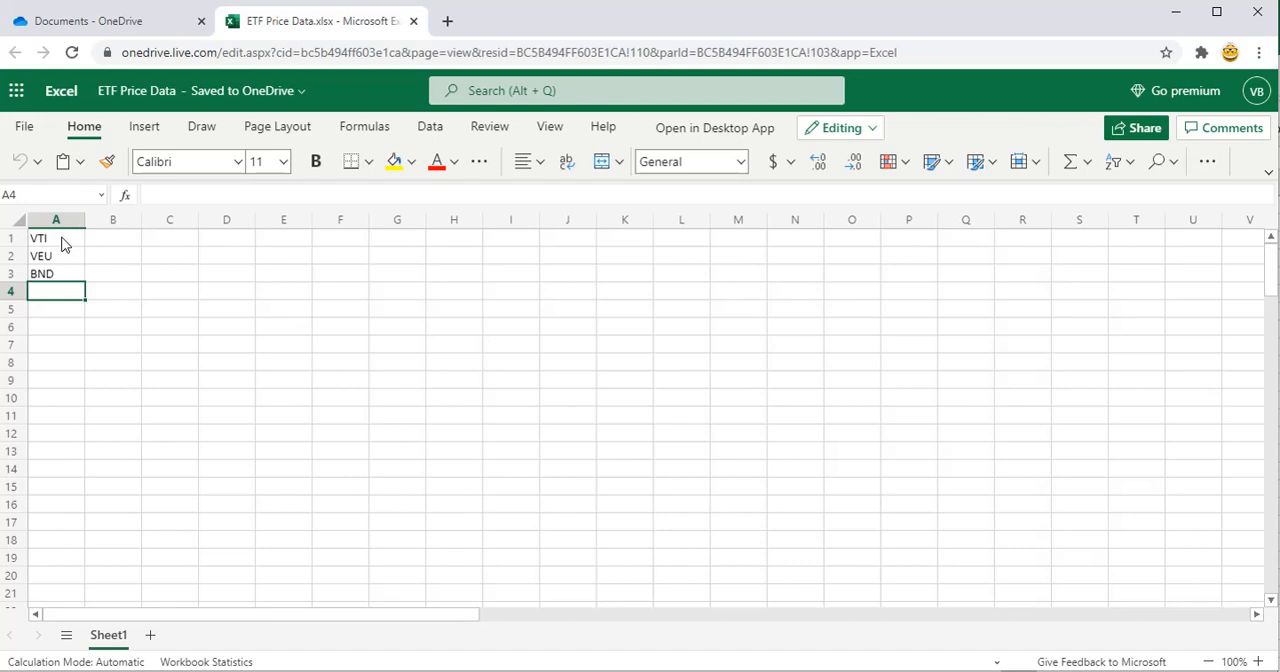
pyautogui.moveTo(56, 238); pyautogui.dragTo(56, 272)
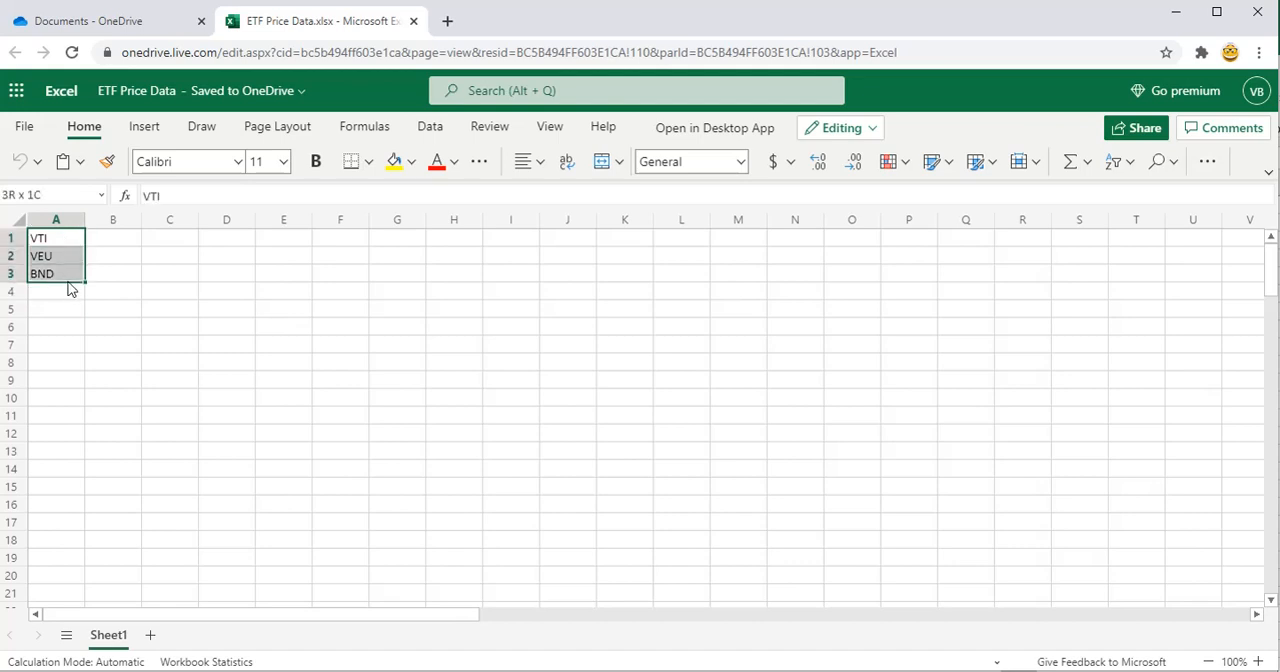
pyautogui.click(56, 272)
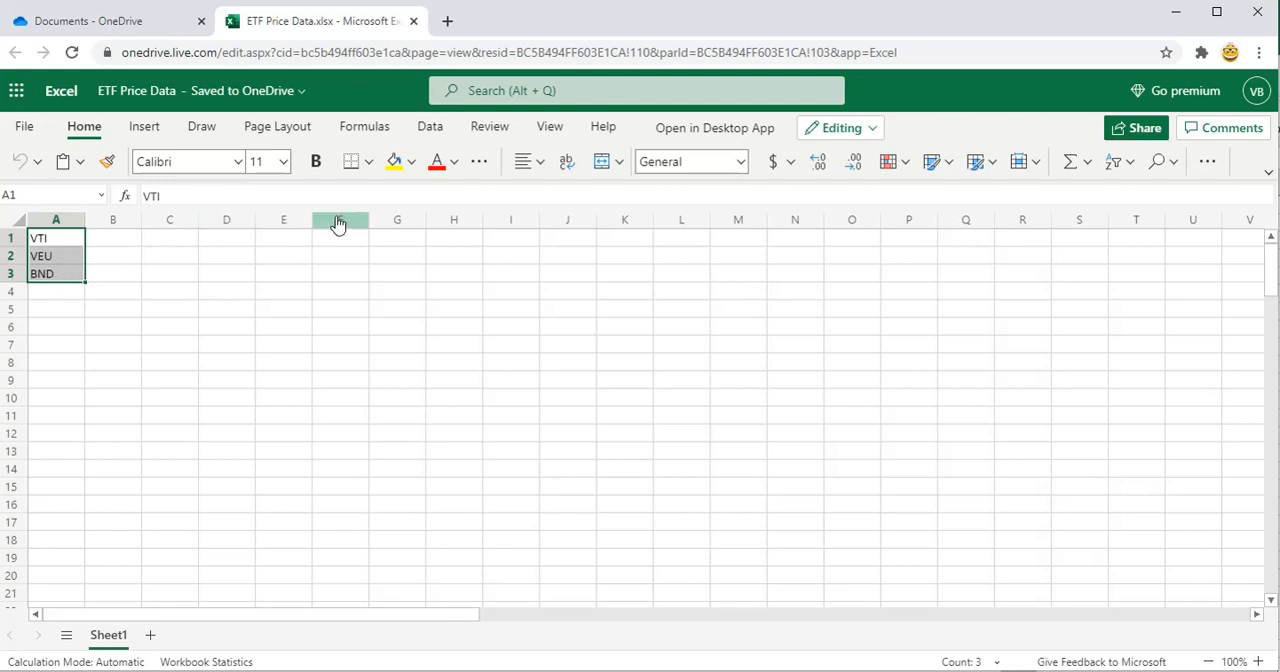
# Convert VTI, VEU and BND to Stocks data types and dismiss the financial disclaimer
pyautogui.click(428, 128)
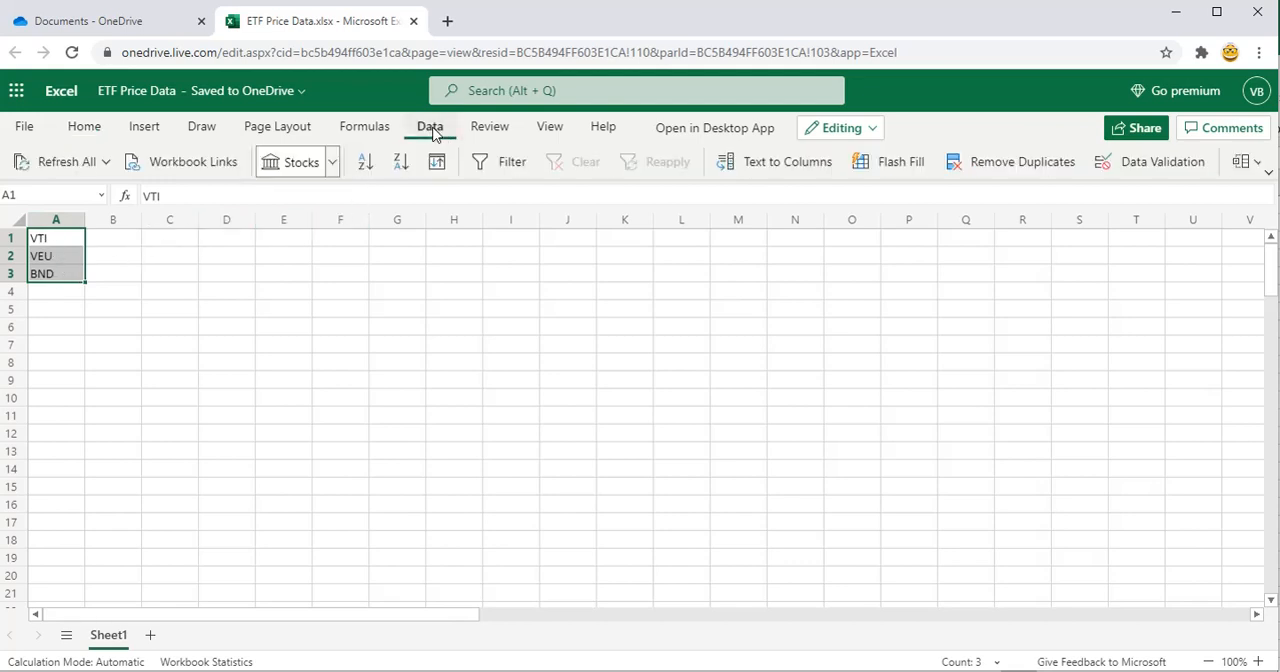
pyautogui.click(332, 162)
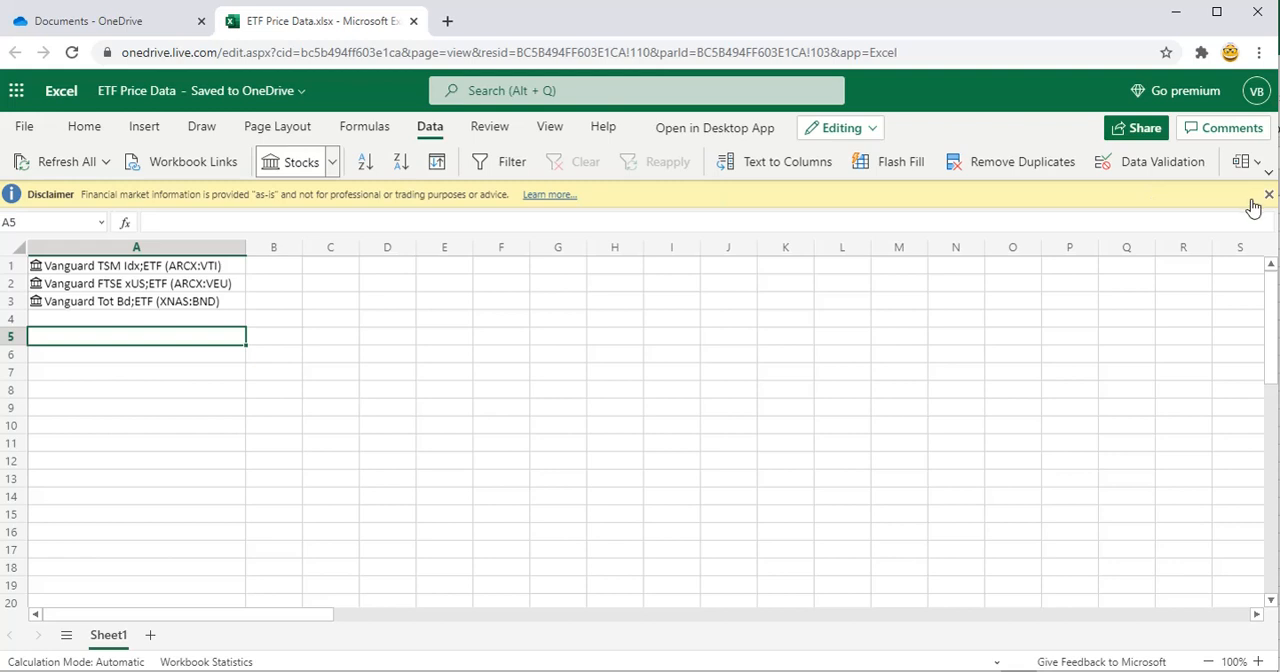
pyautogui.click(1268, 194)
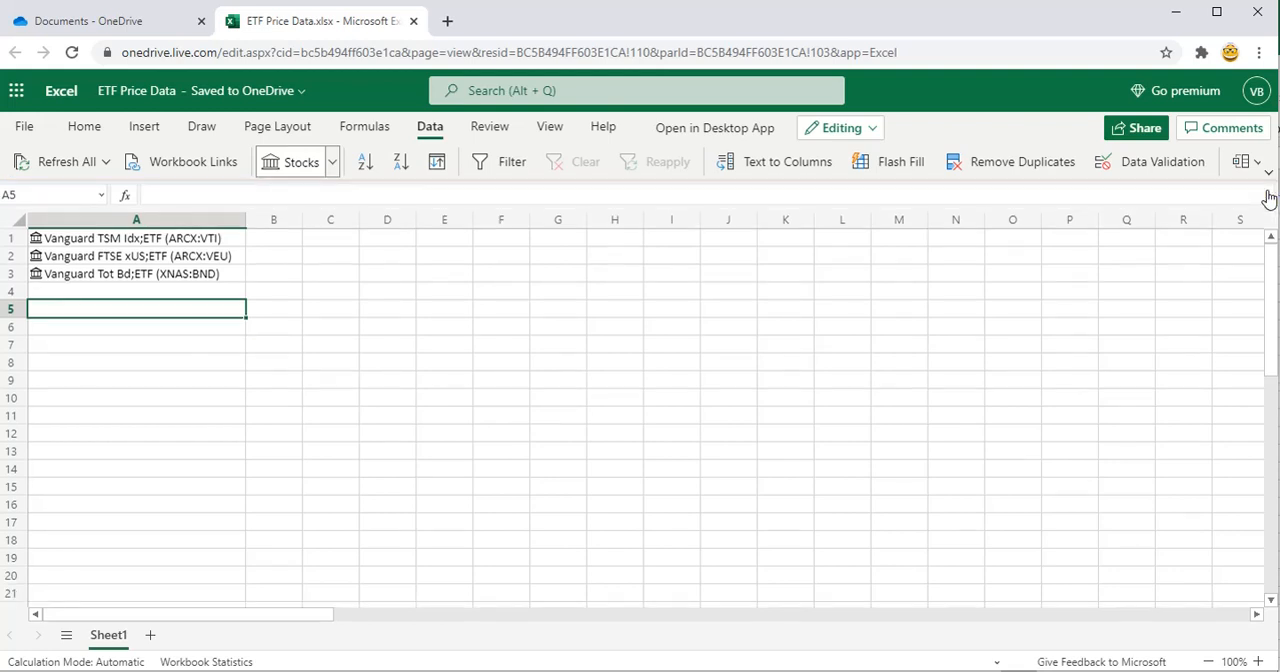
pyautogui.moveTo(304, 284)
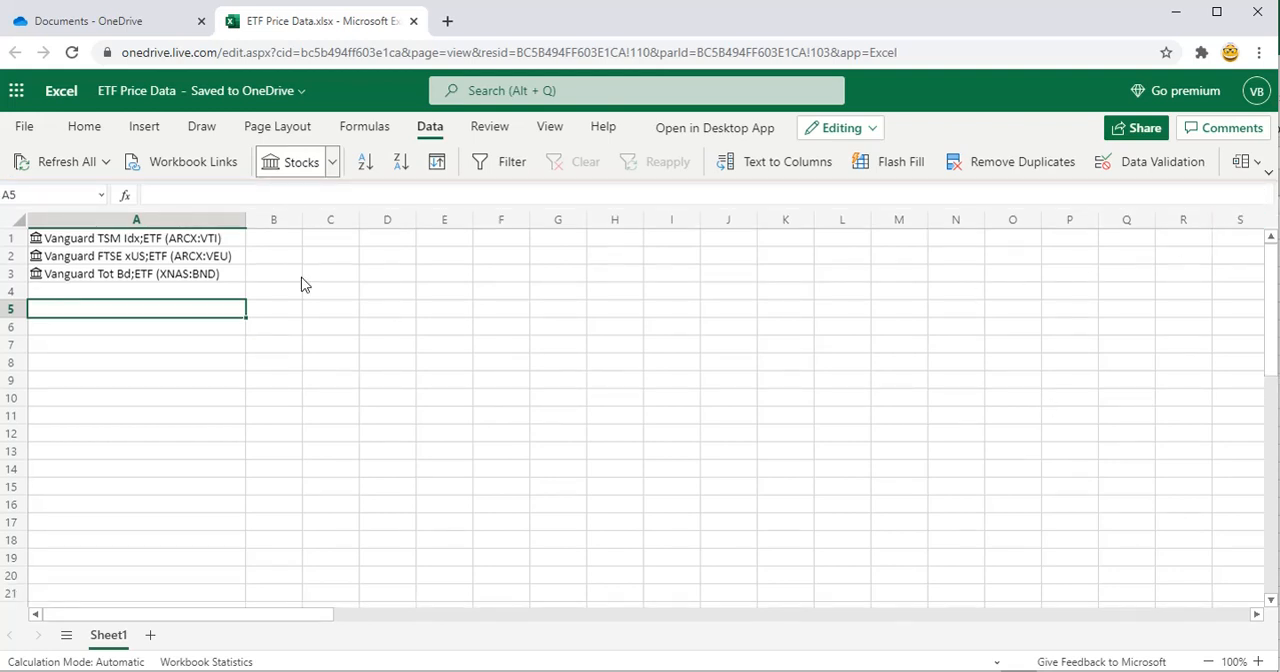
pyautogui.moveTo(140, 258)
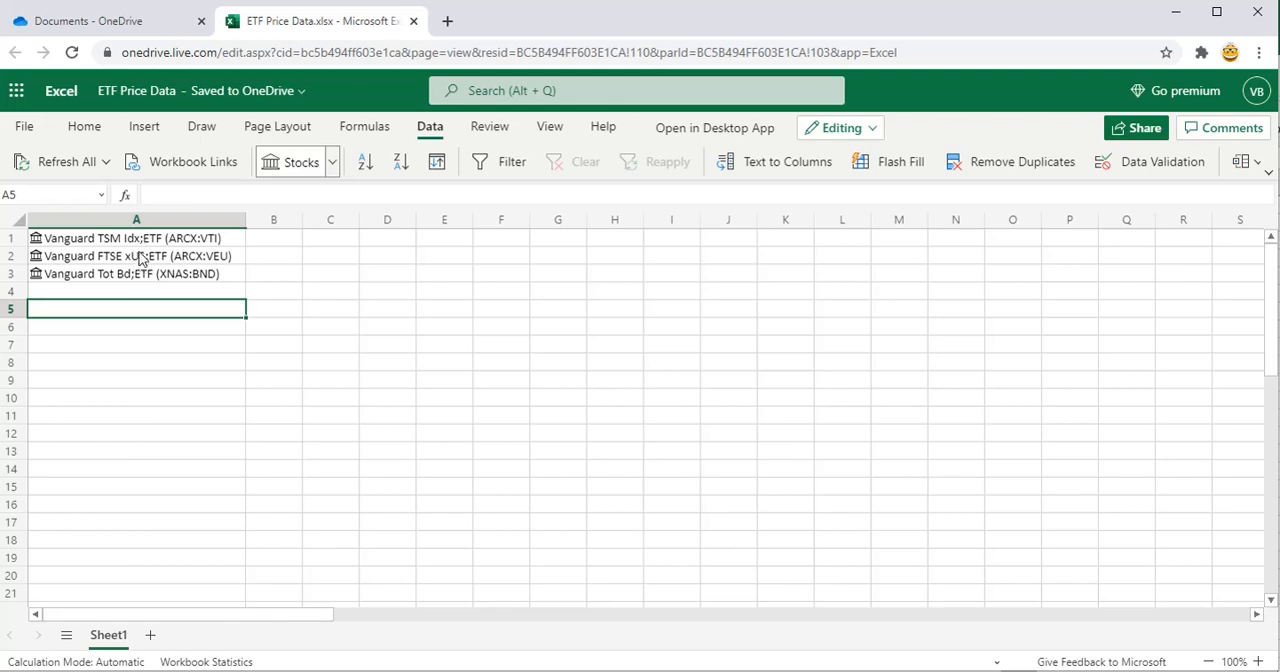
pyautogui.moveTo(160, 250)
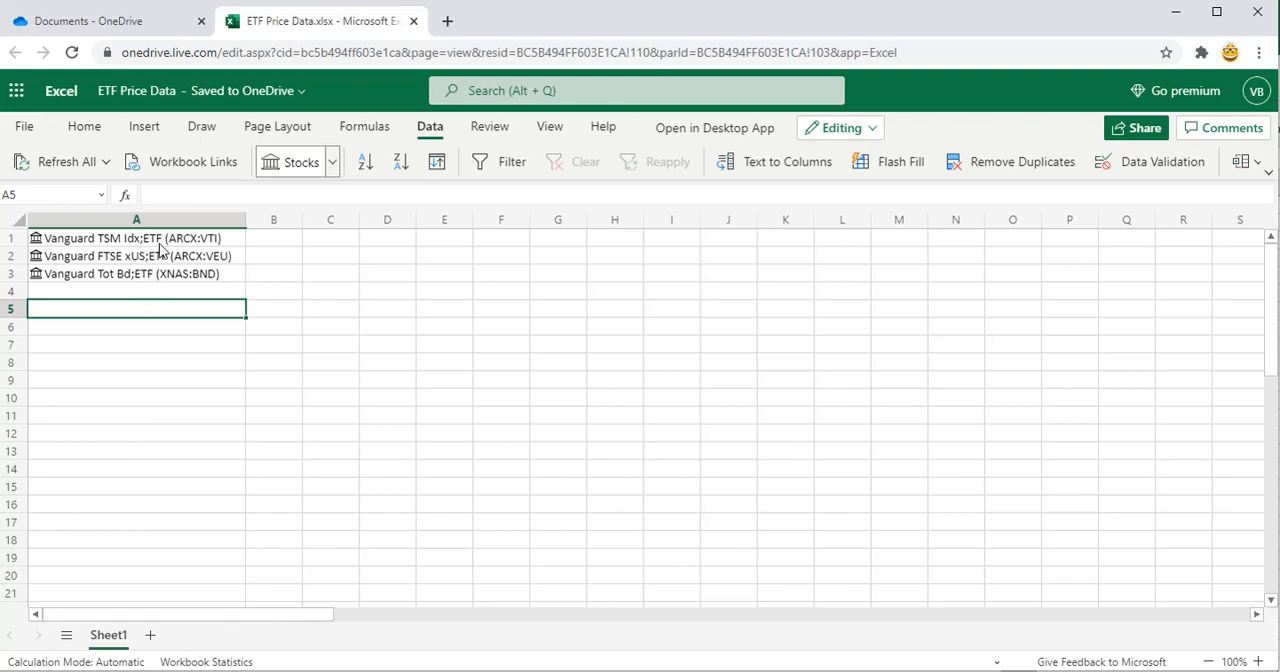
pyautogui.click(136, 238)
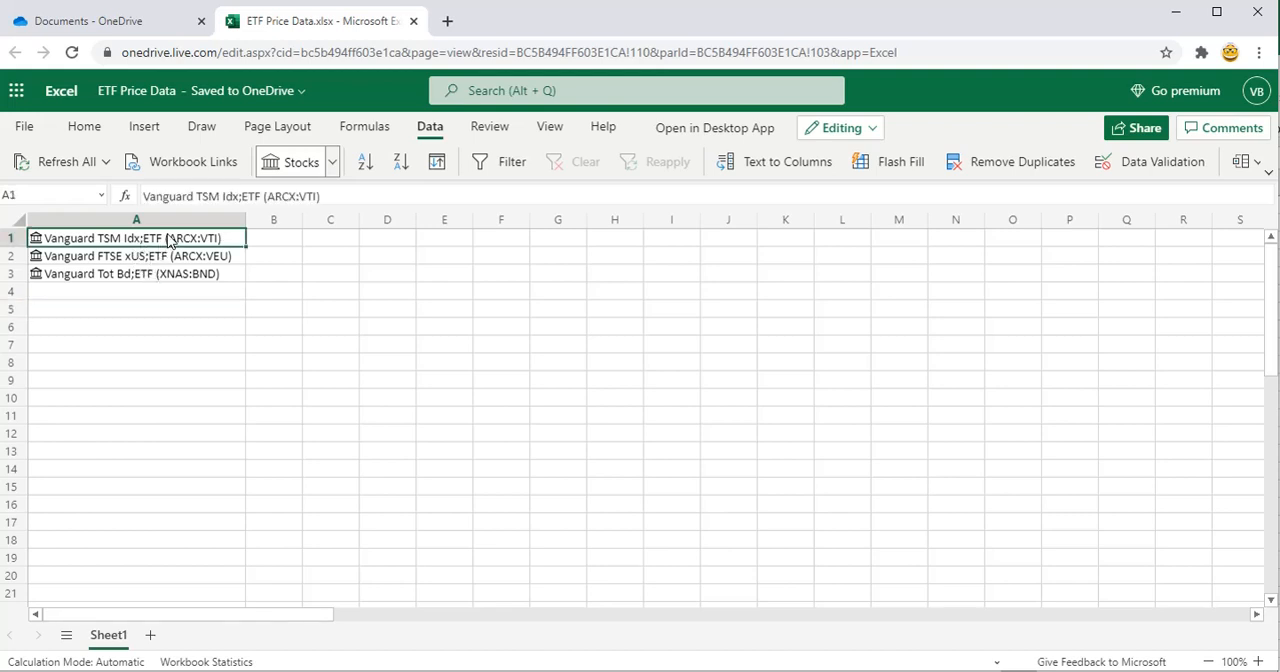
# Insert the Price field beside all three stocks ($196.98, $59.78, $85.15)
pyautogui.moveTo(136, 238); pyautogui.dragTo(136, 272)
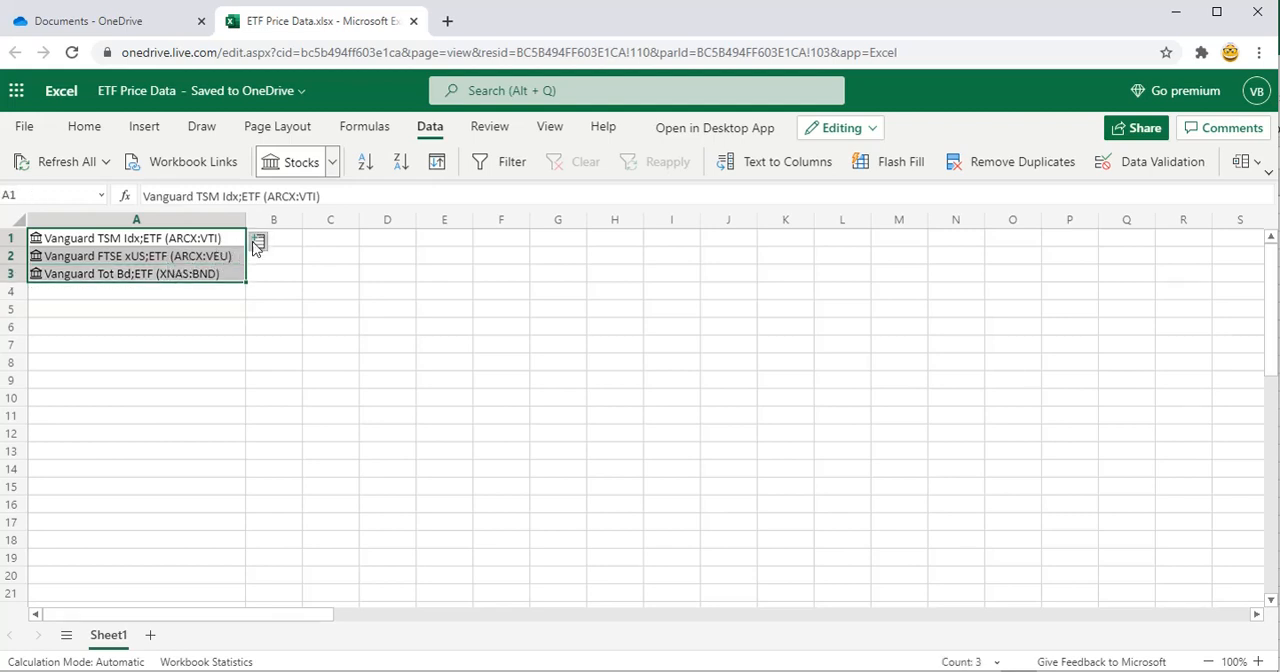
pyautogui.click(258, 240)
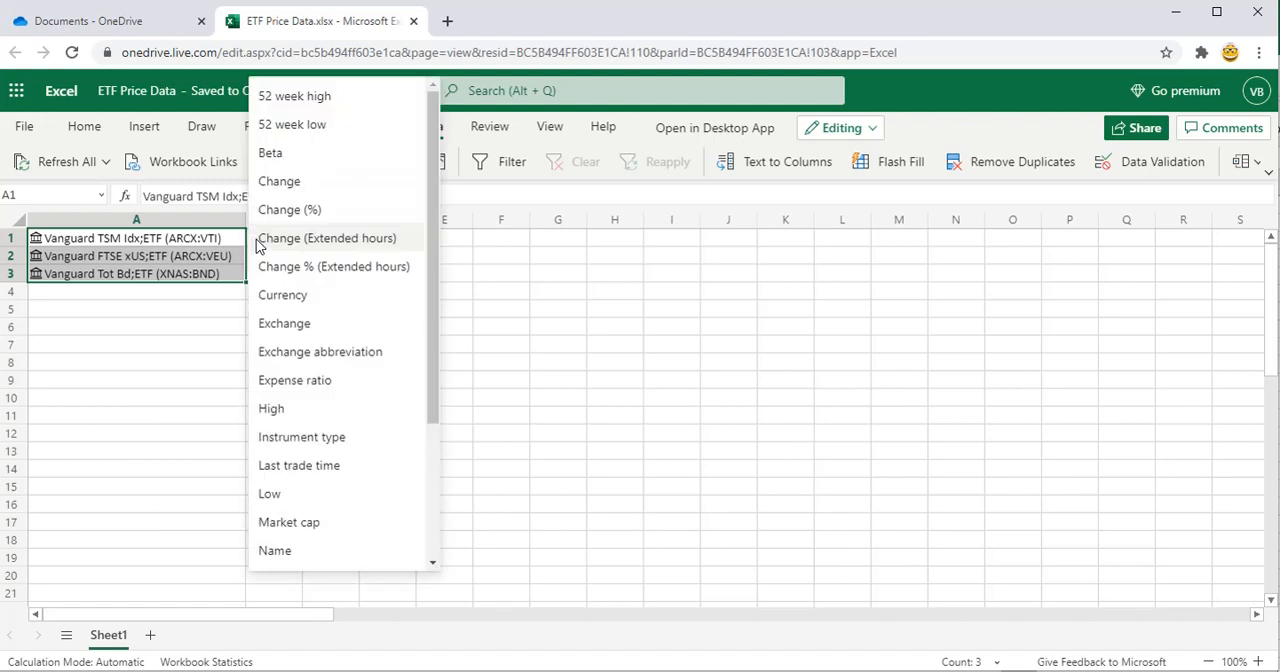
pyautogui.moveTo(310, 296)
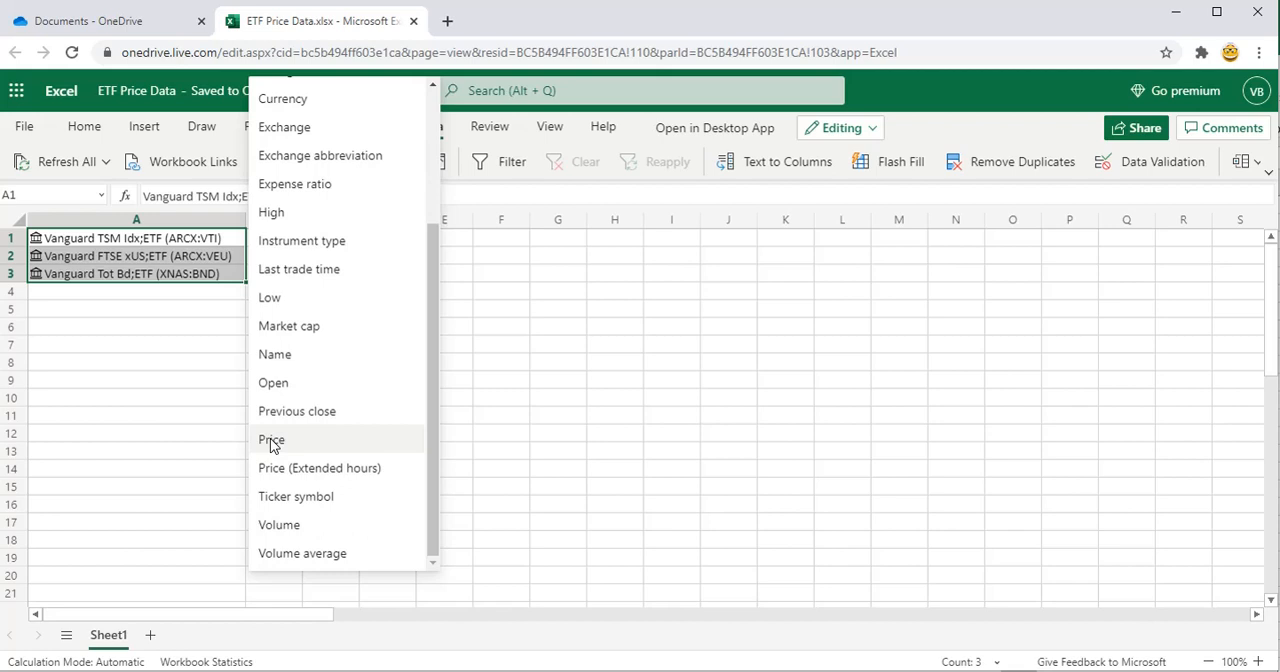
pyautogui.click(272, 440)
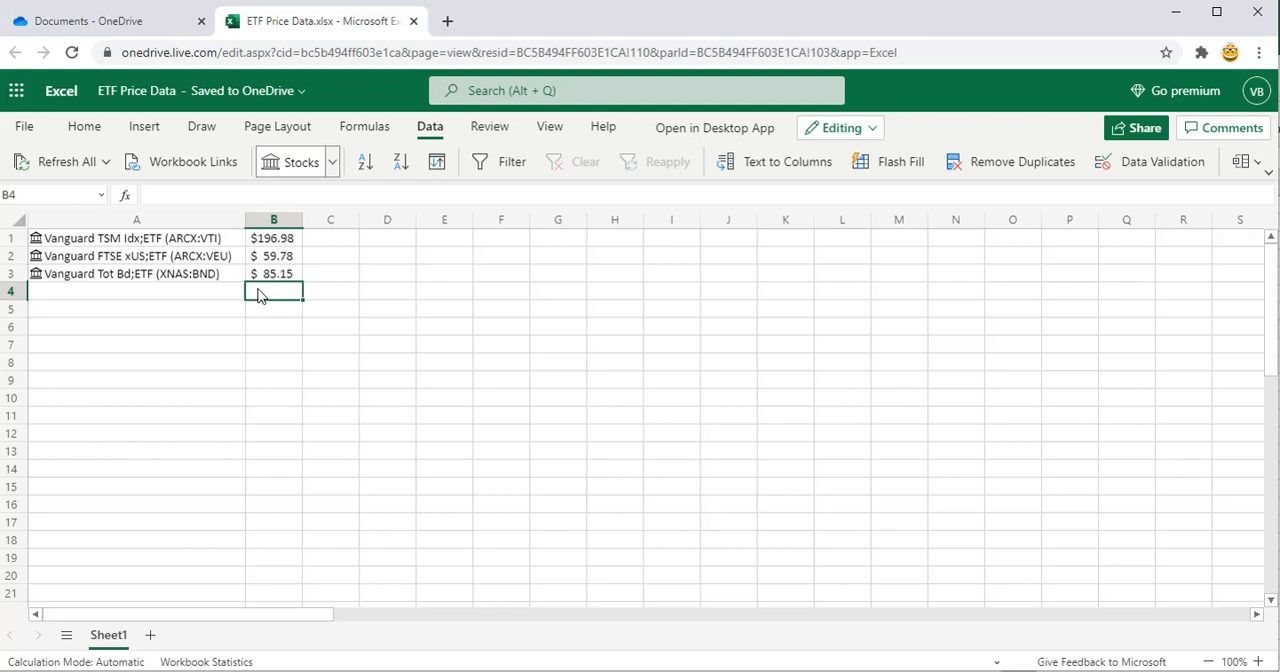
pyautogui.click(86, 128)
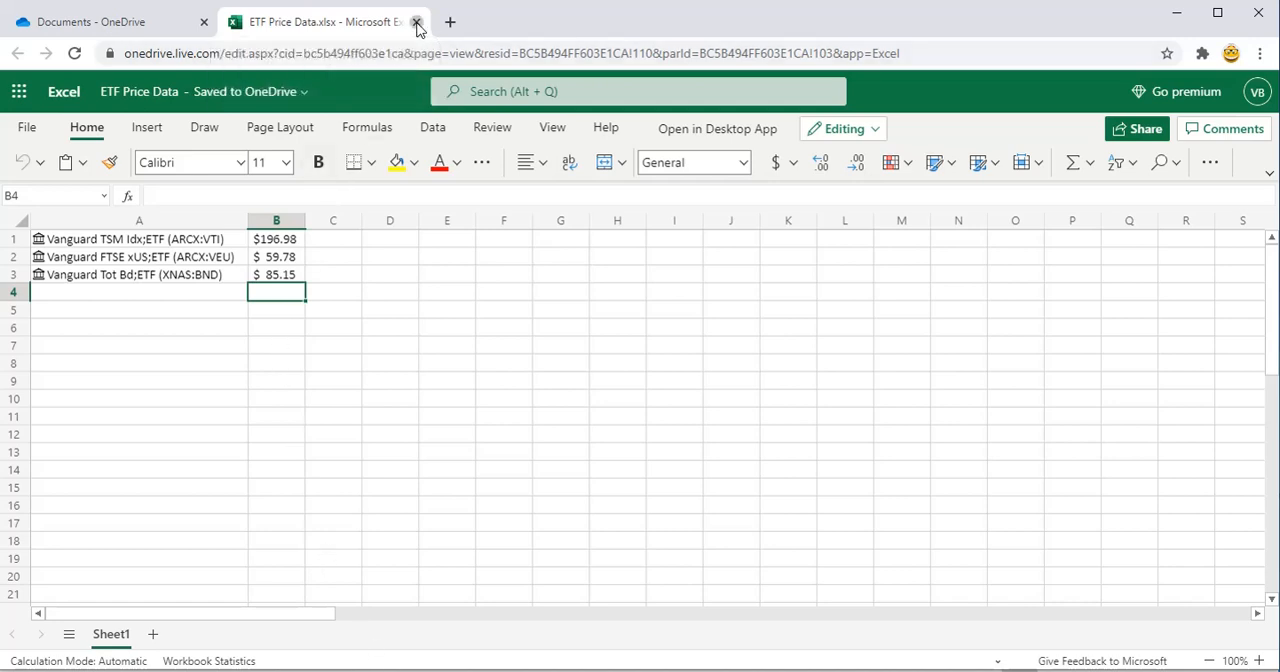
# Close the browser tab and start a Get Data > From Workbook import in desktop Excel
pyautogui.click(416, 22)
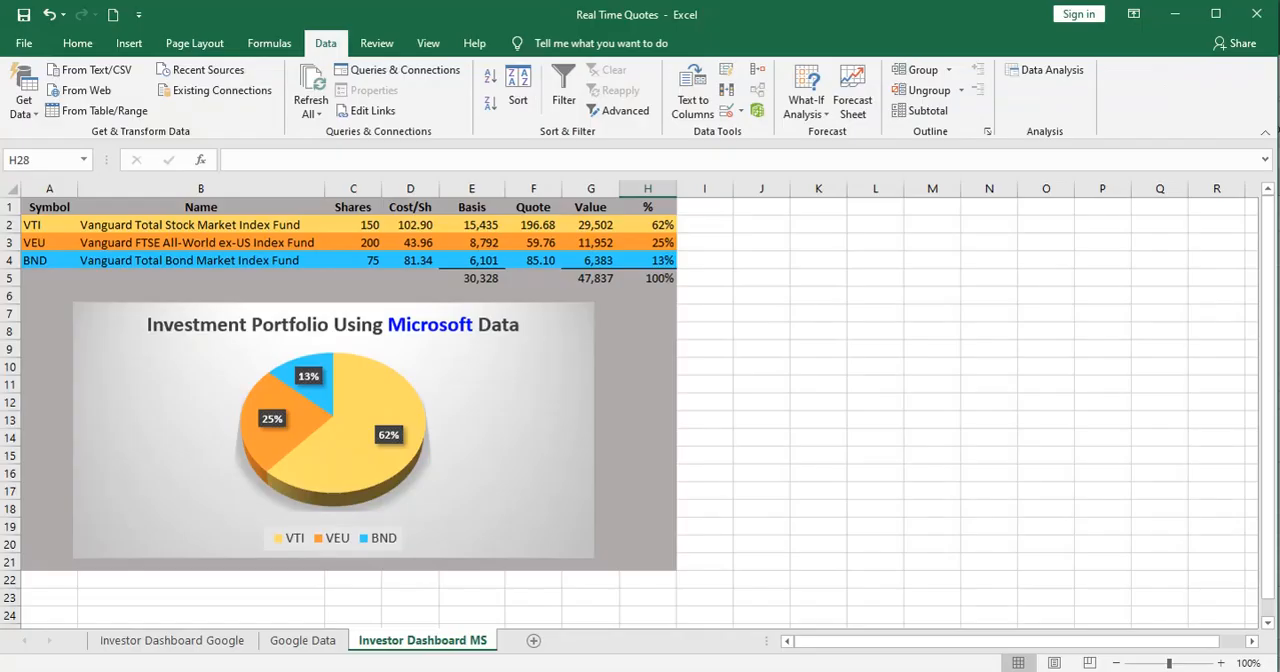
pyautogui.moveTo(478, 664)
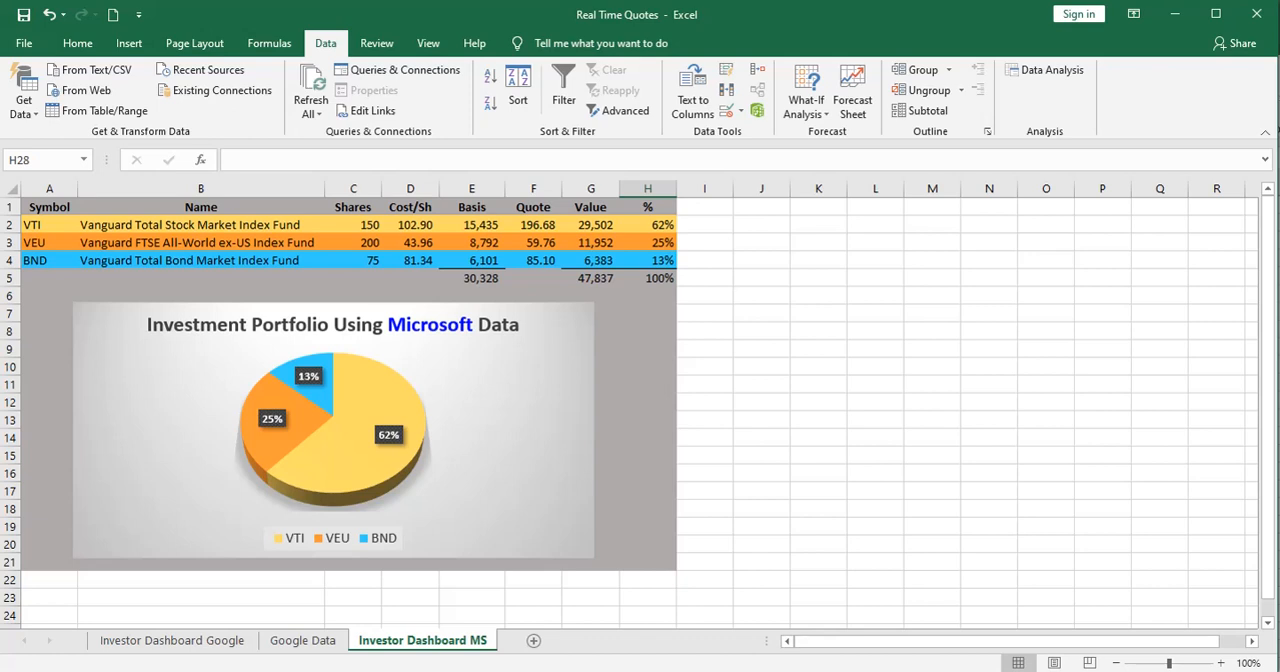
pyautogui.moveTo(218, 532)
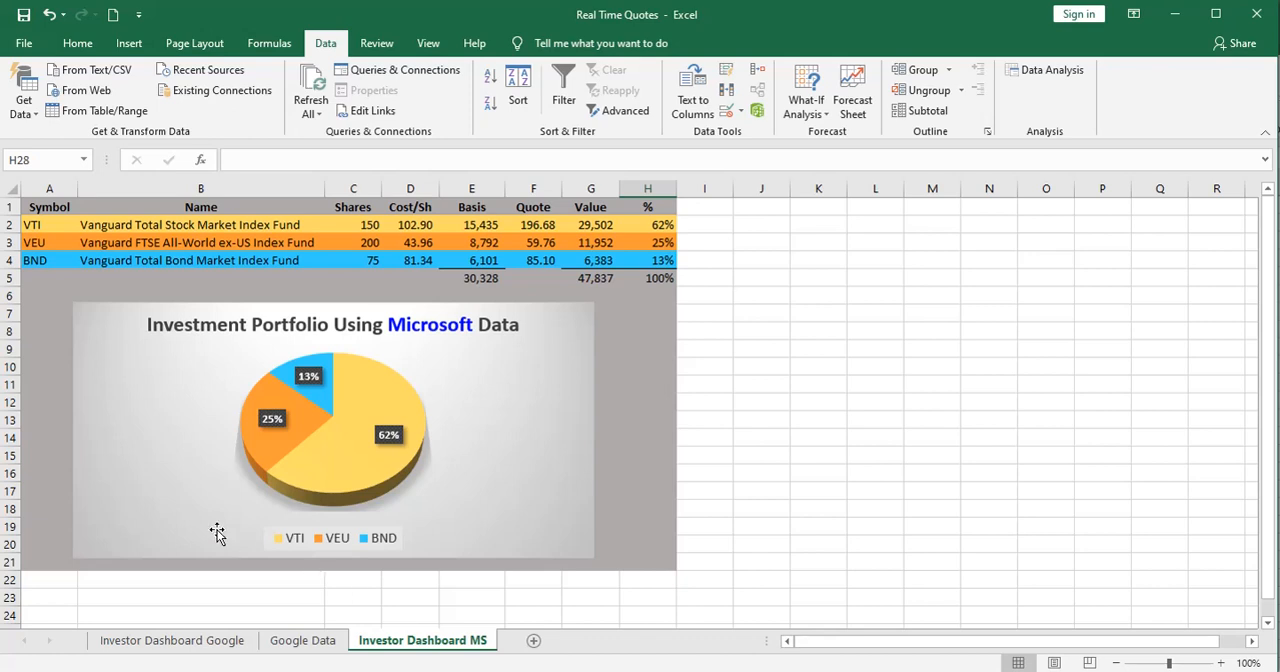
pyautogui.click(24, 90)
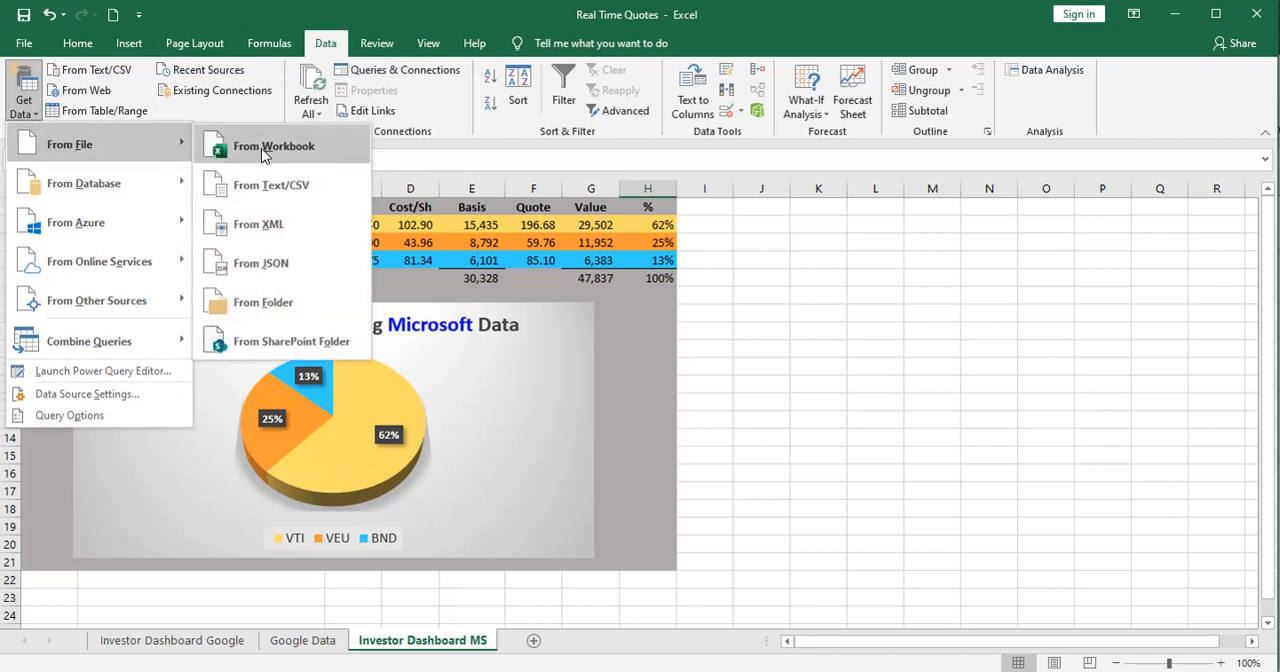
pyautogui.moveTo(272, 146)
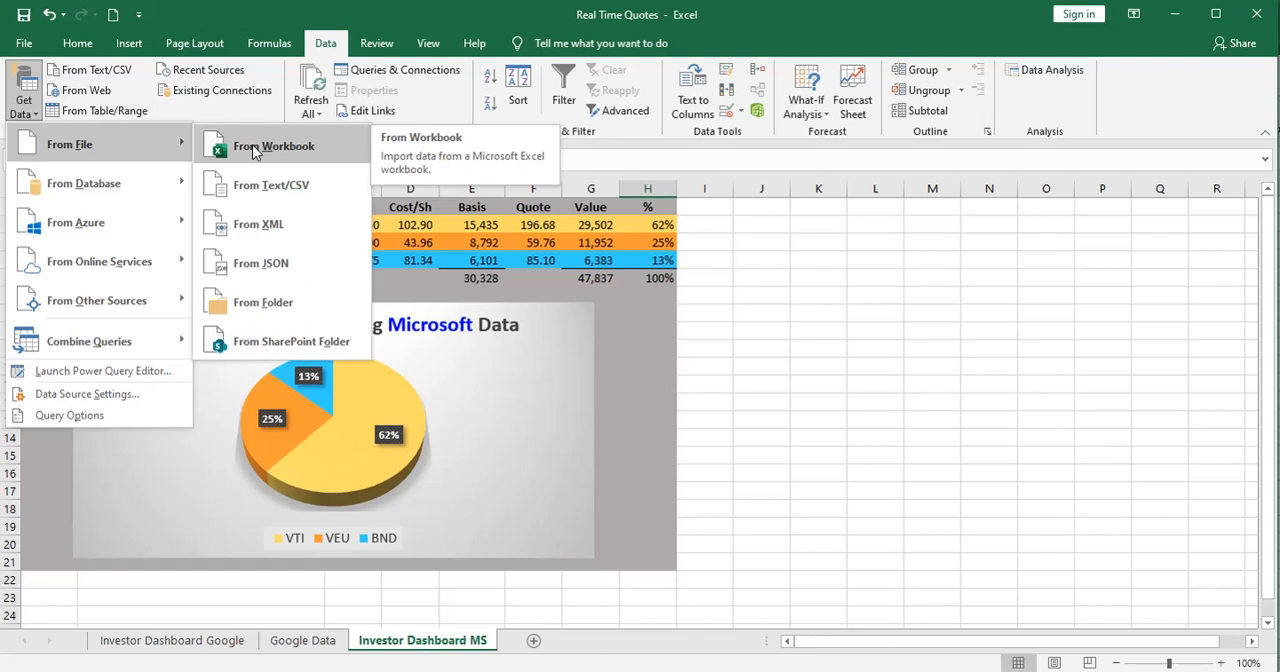
pyautogui.click(272, 144)
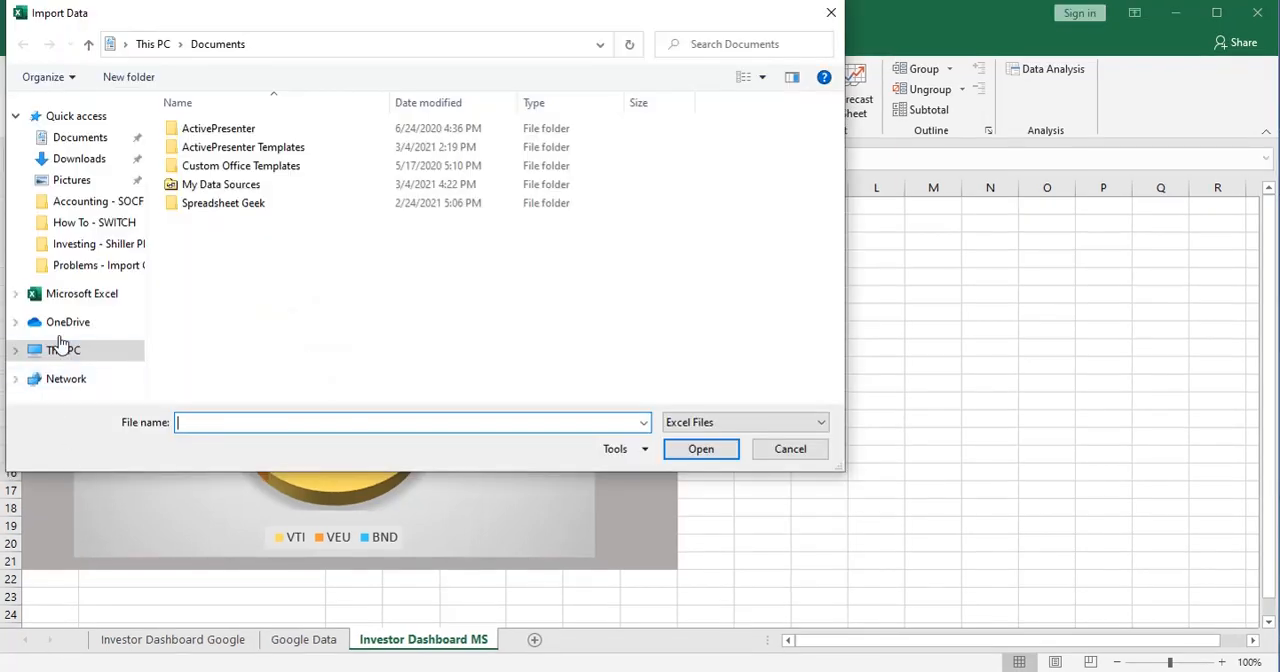
# Browse to OneDrive > Documents and import the ETF Price Data workbook
pyautogui.click(68, 320)
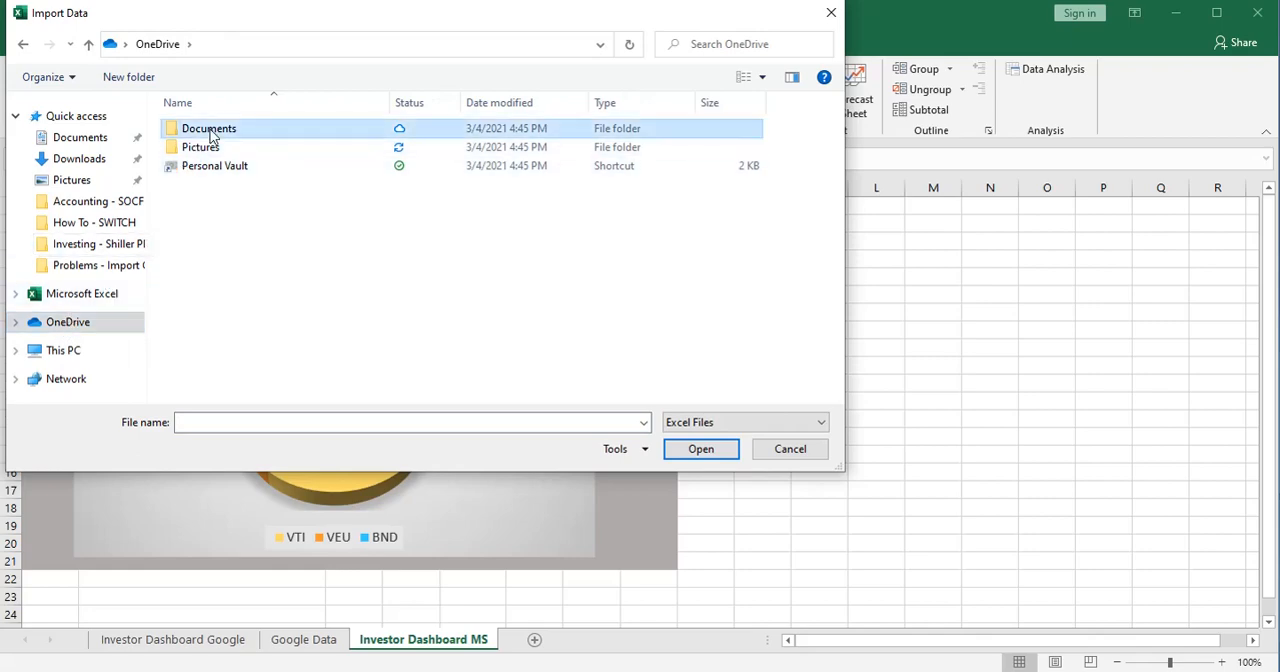
pyautogui.doubleClick(208, 128)
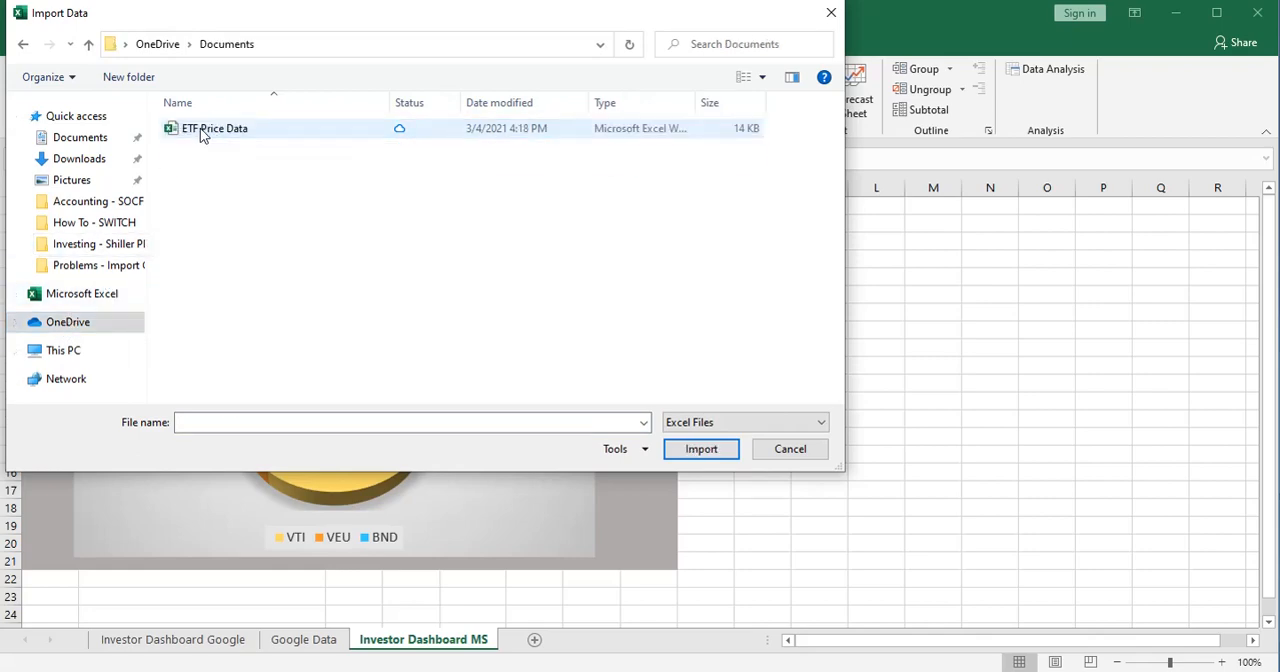
pyautogui.click(700, 448)
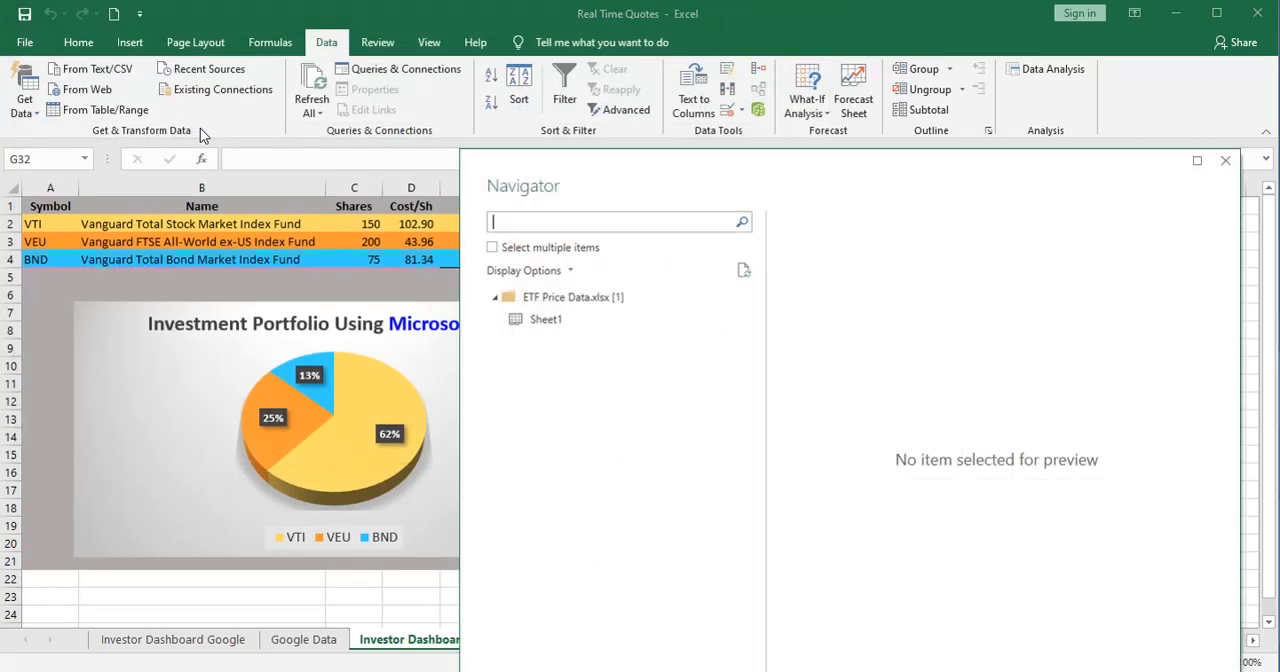
pyautogui.moveTo(598, 180)
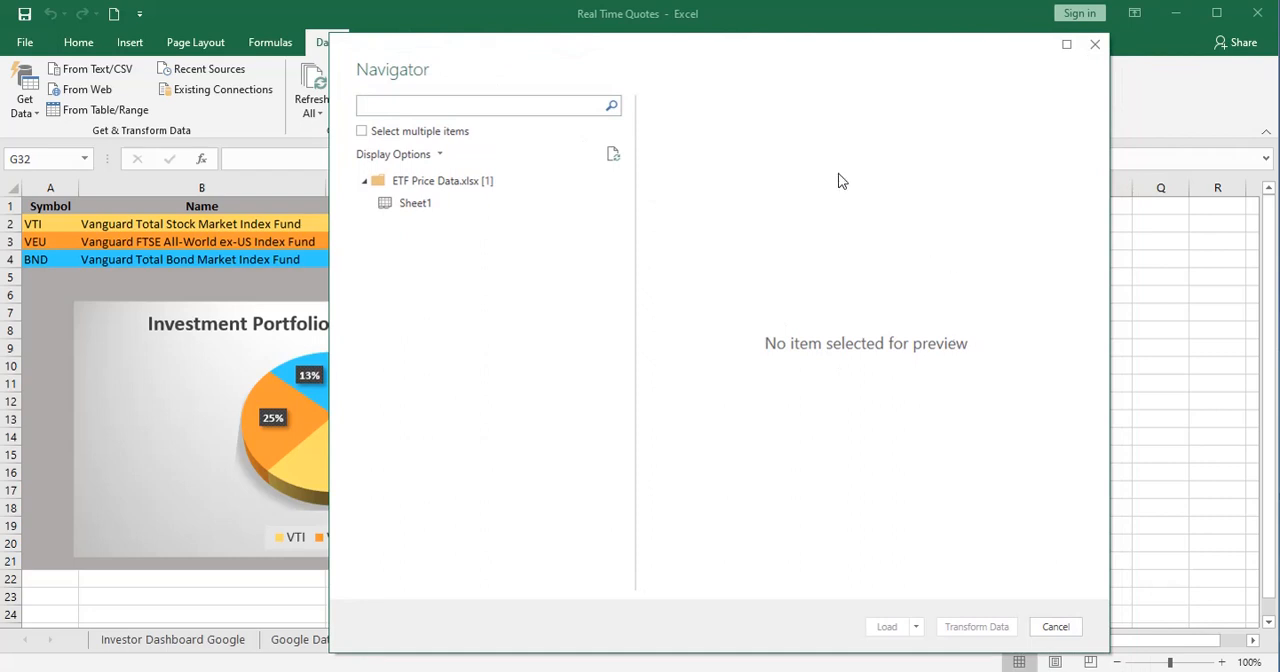
# Load Sheet1's prices 196.98, 59.78 and 85.15 into a new sheet renamed Microsoft Data
pyautogui.click(416, 204)
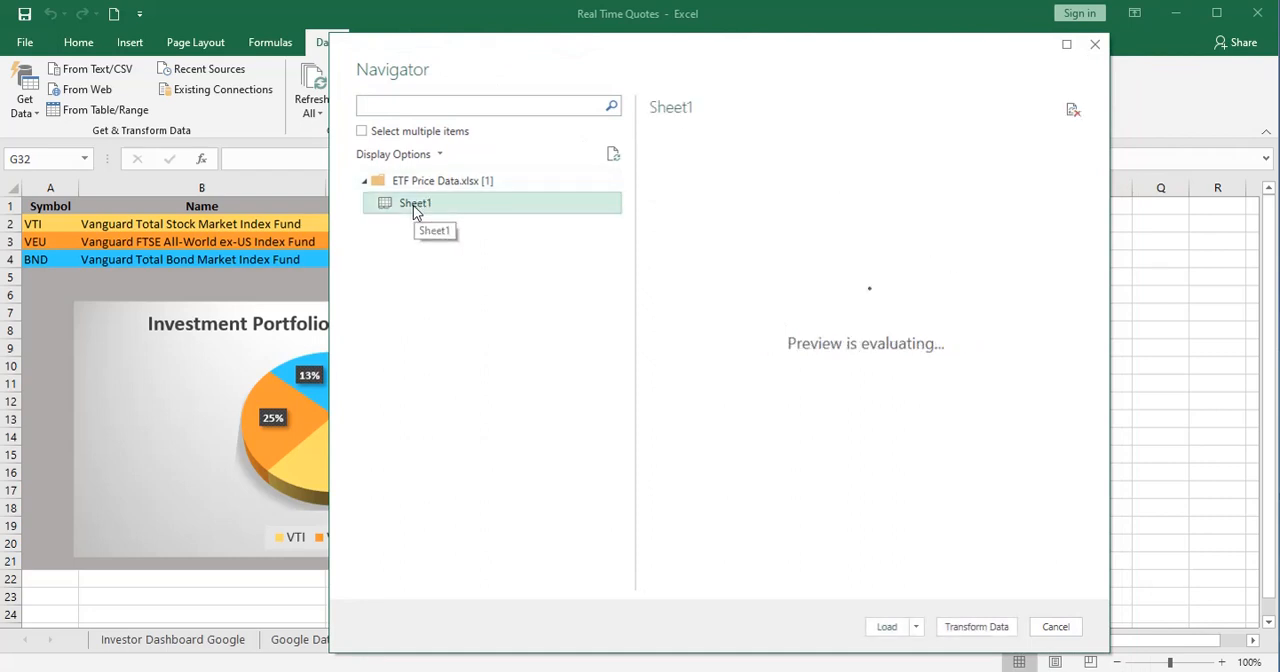
pyautogui.click(416, 202)
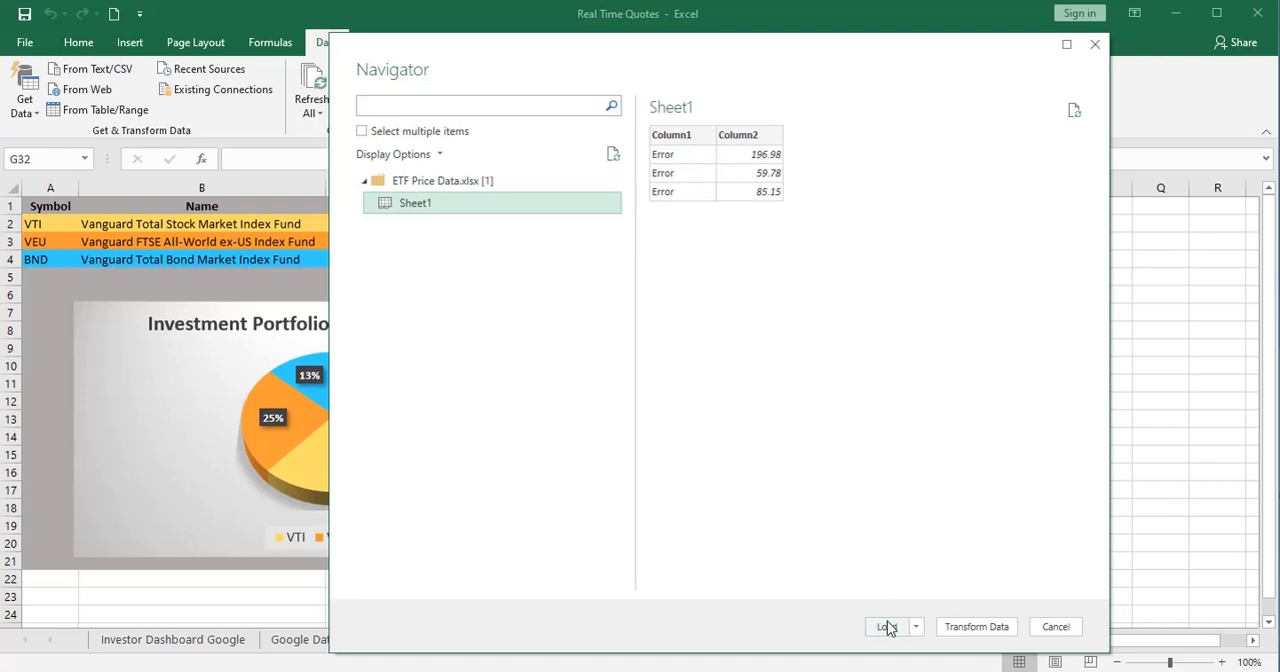
pyautogui.click(884, 626)
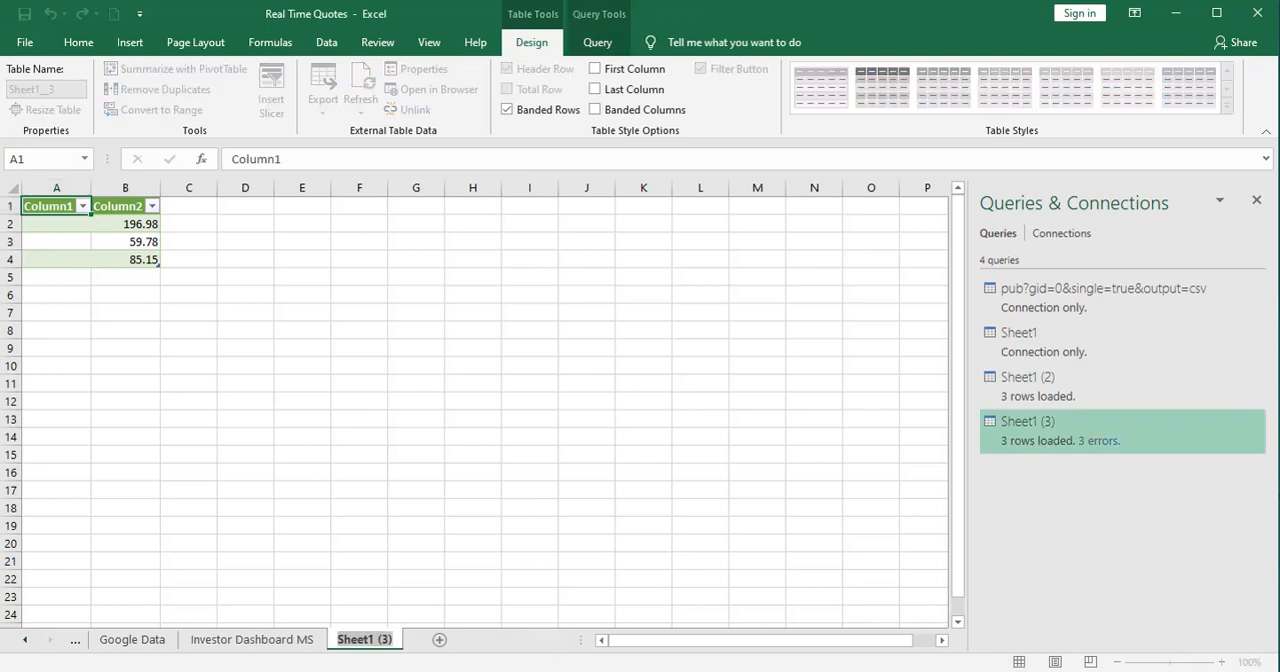
pyautogui.write('Microsoft Data')
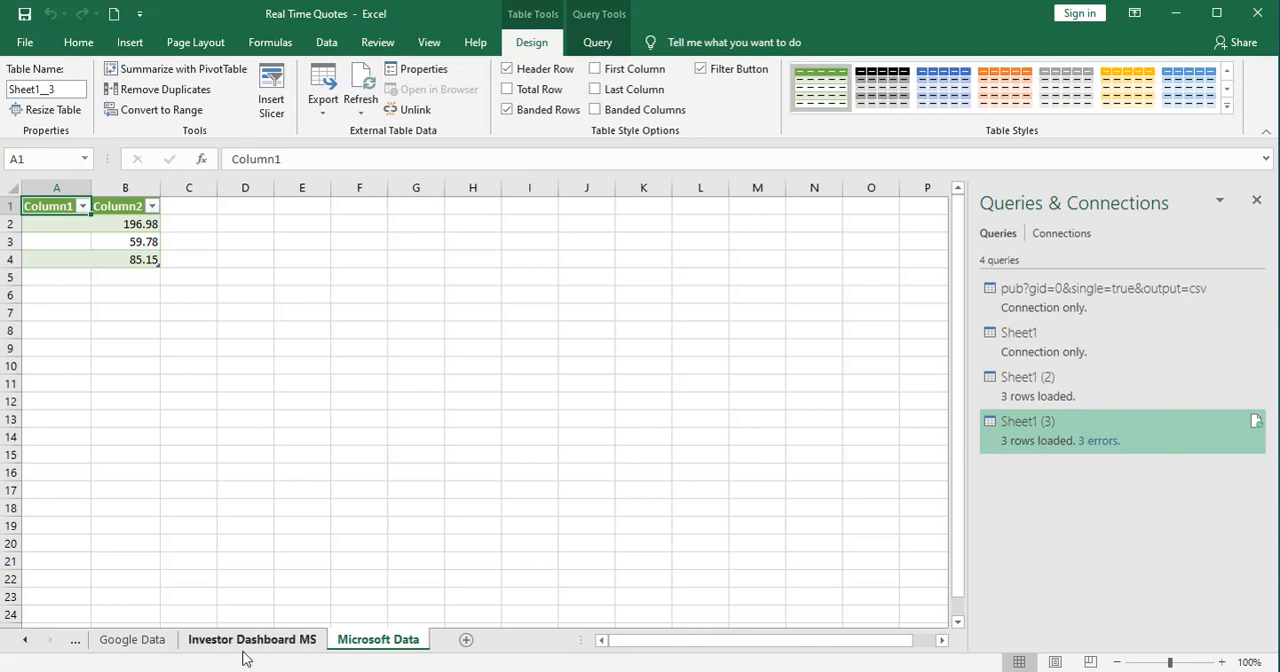
# On Investor Dashboard MS, copy the linked VTI quote in F2 into the VEU and BND quotes F3:F4
pyautogui.click(252, 640)
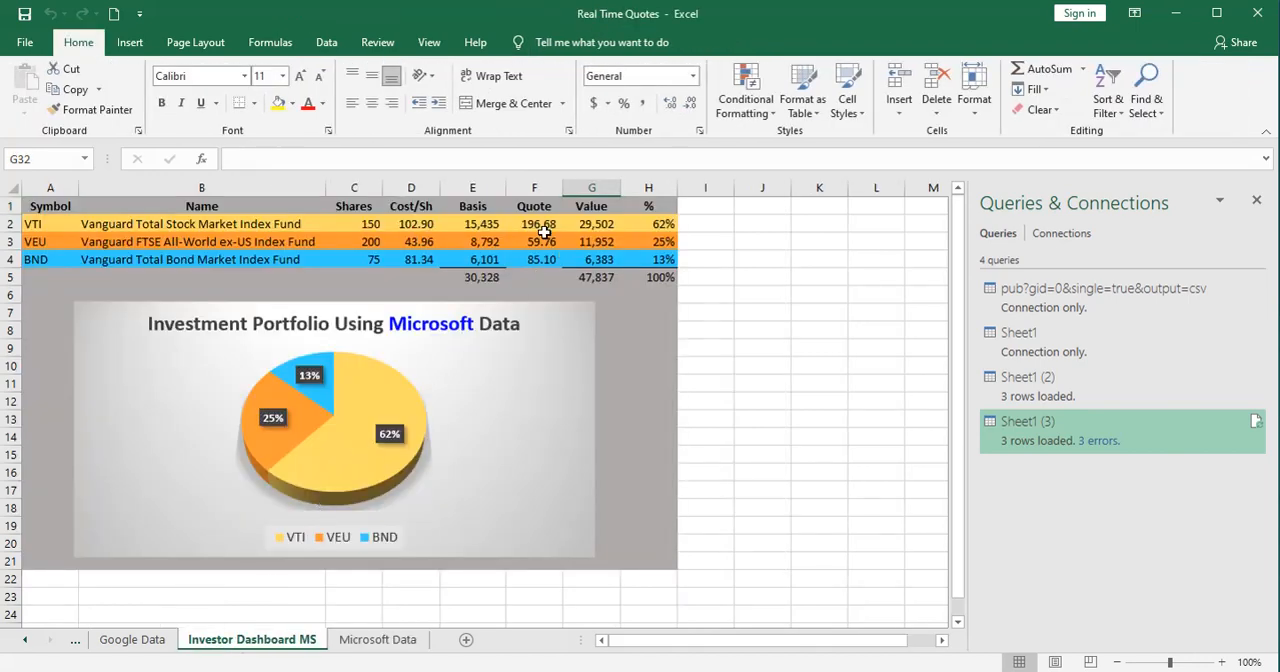
pyautogui.click(534, 224)
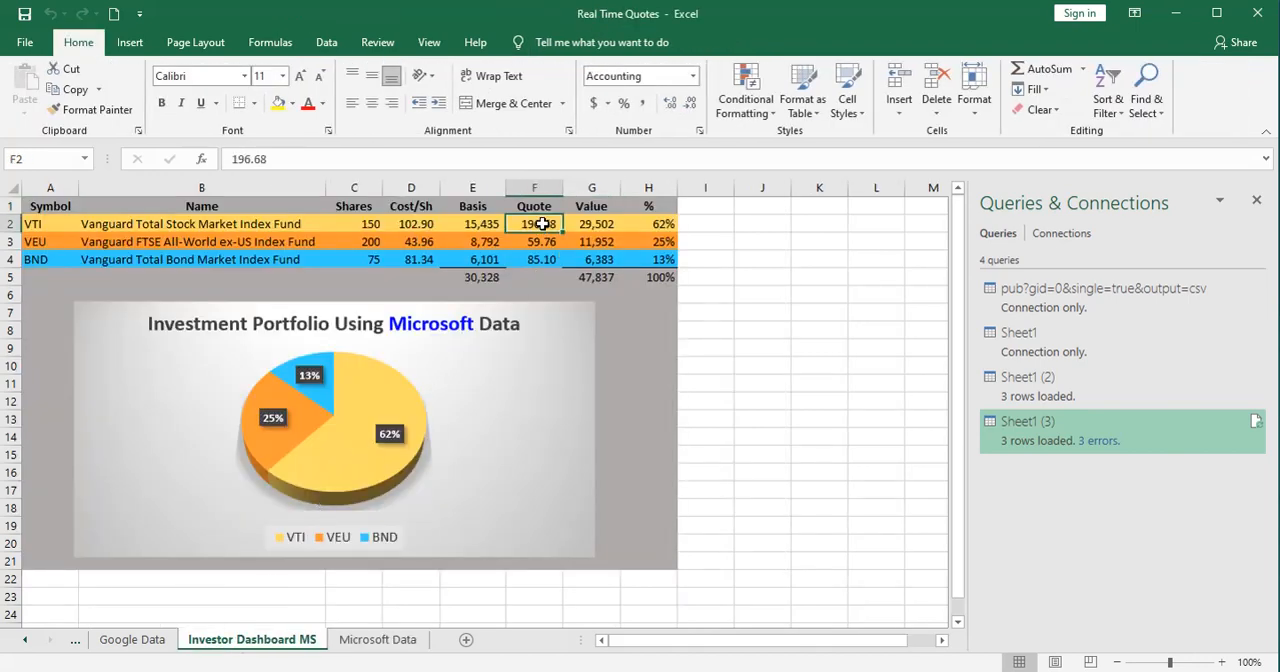
pyautogui.click(534, 240)
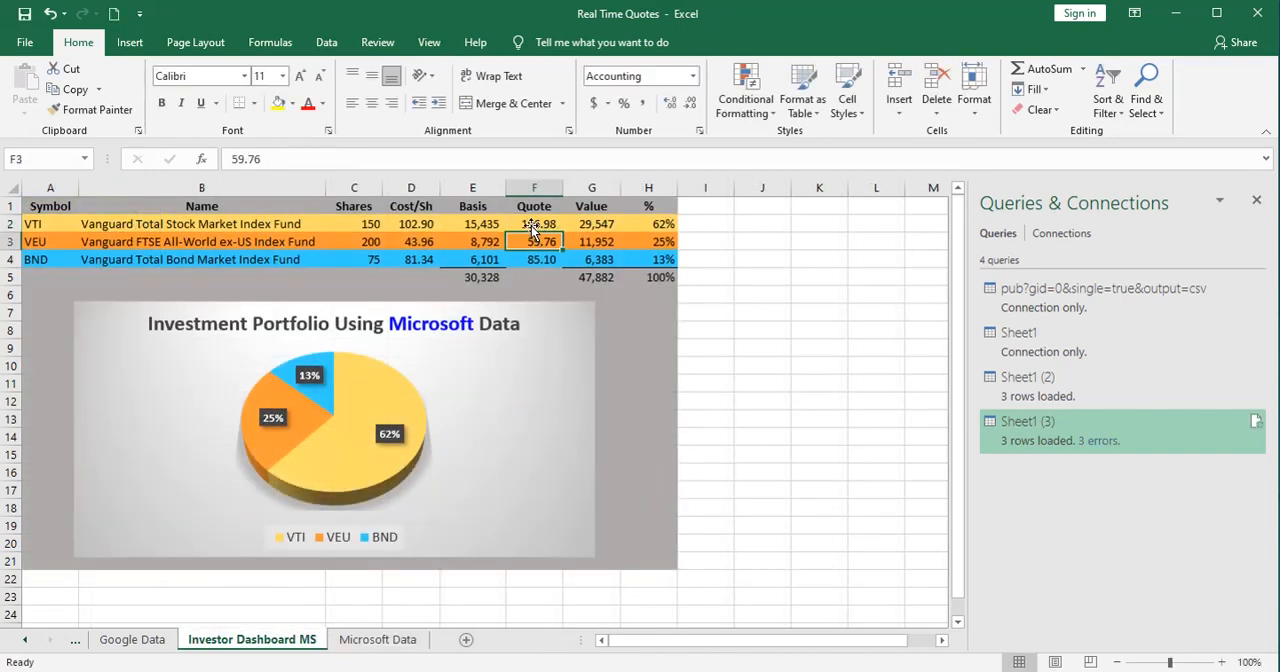
pyautogui.click(534, 224)
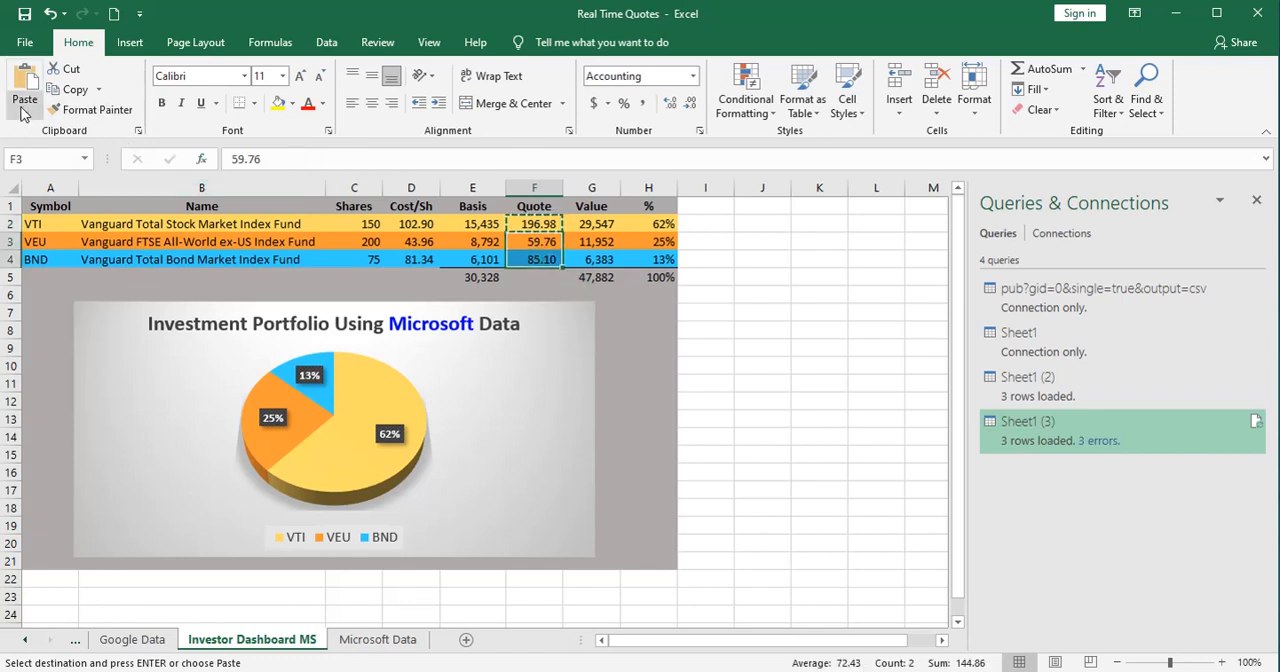
pyautogui.click(24, 96)
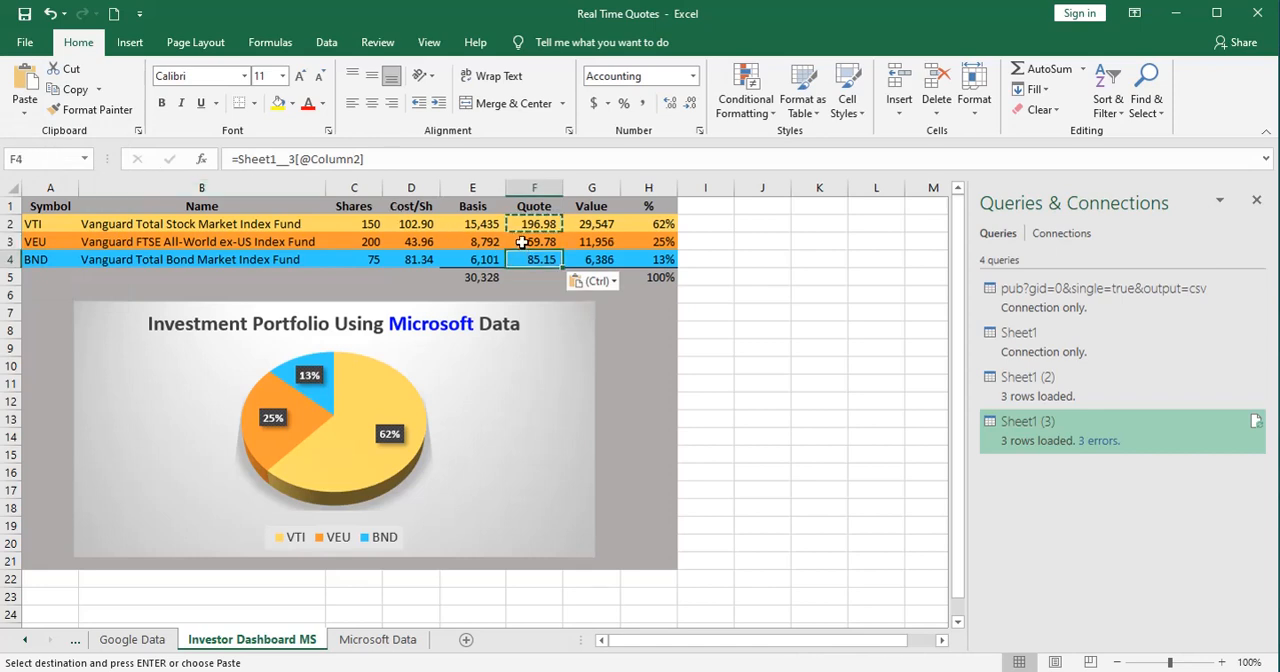
pyautogui.click(534, 240)
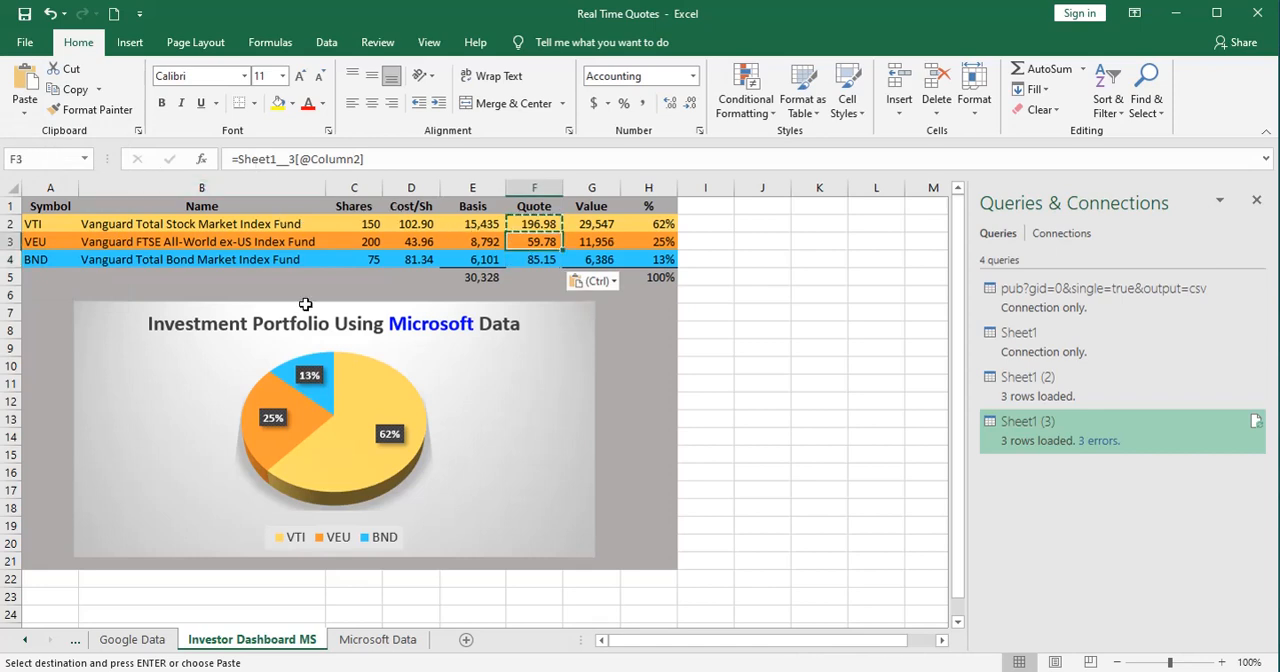
# Check the Microsoft Data sheet and return to the dashboard
pyautogui.click(378, 640)
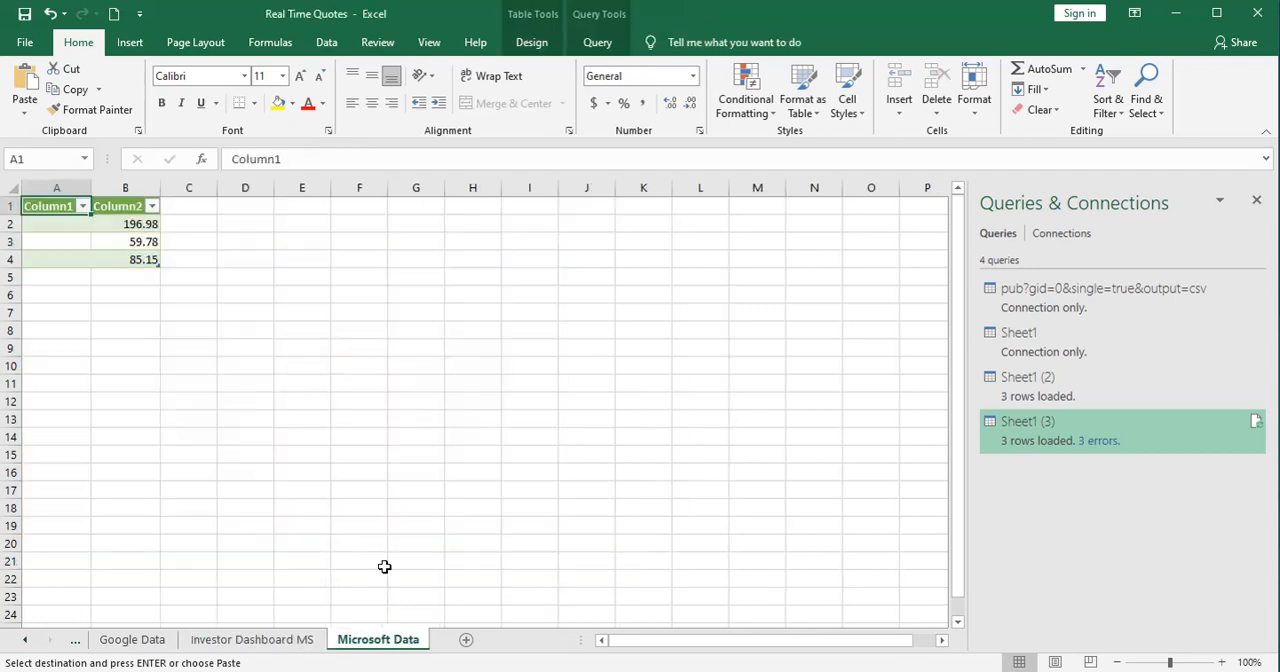
pyautogui.moveTo(290, 372)
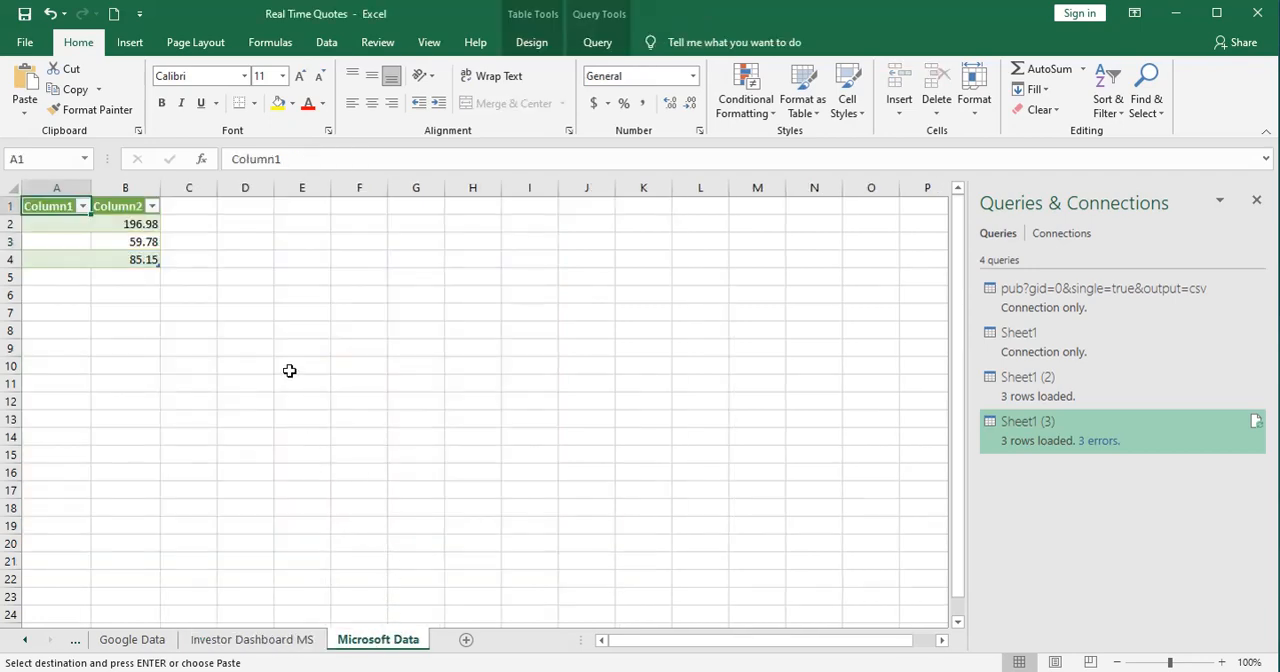
pyautogui.click(252, 640)
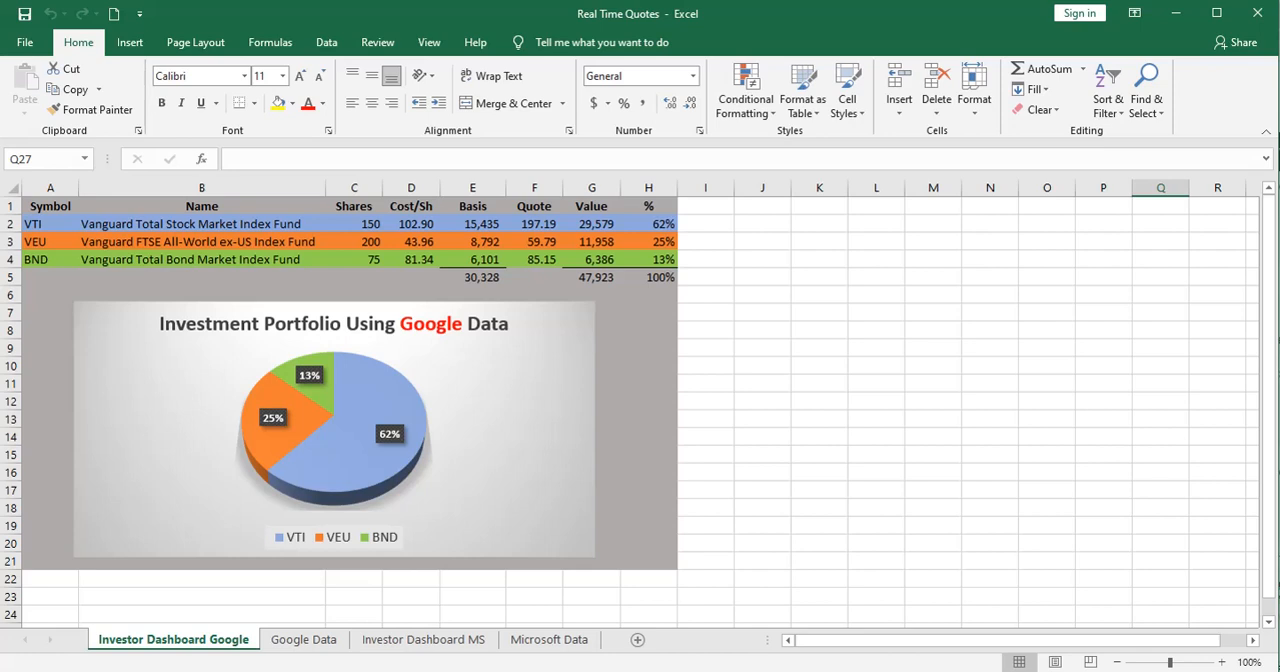
pyautogui.moveTo(326, 42)
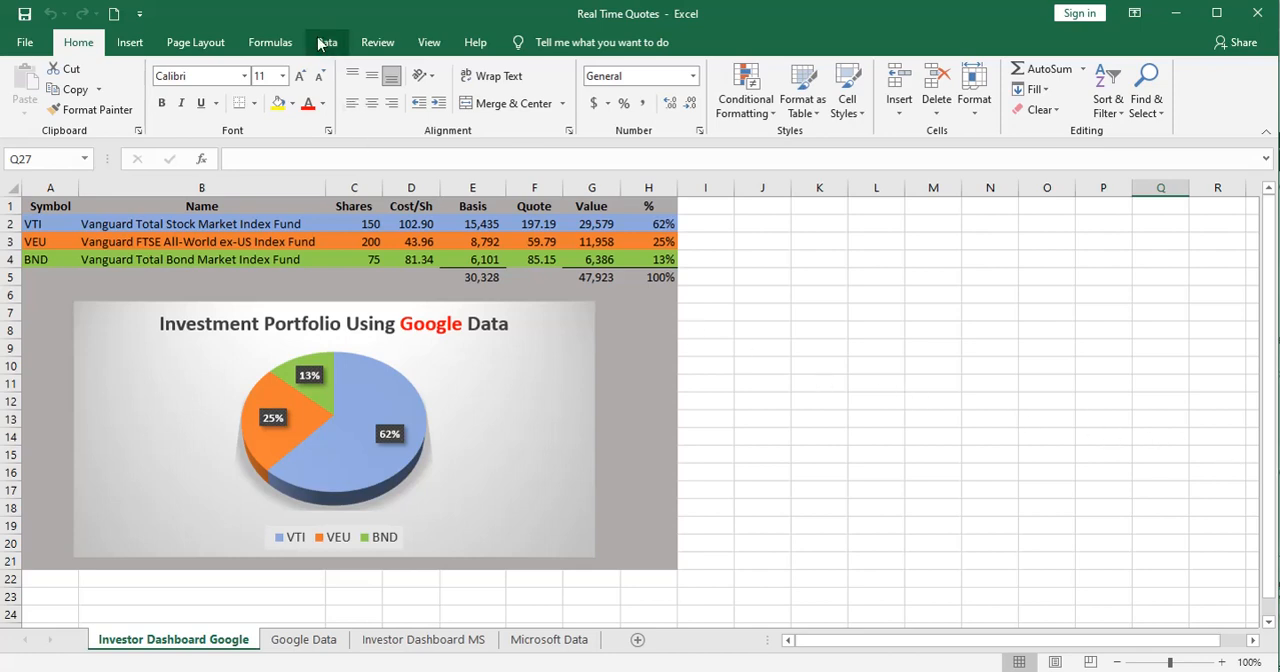
# Refresh all workbook queries and check the Google Data sheet's updated prices
pyautogui.click(328, 42)
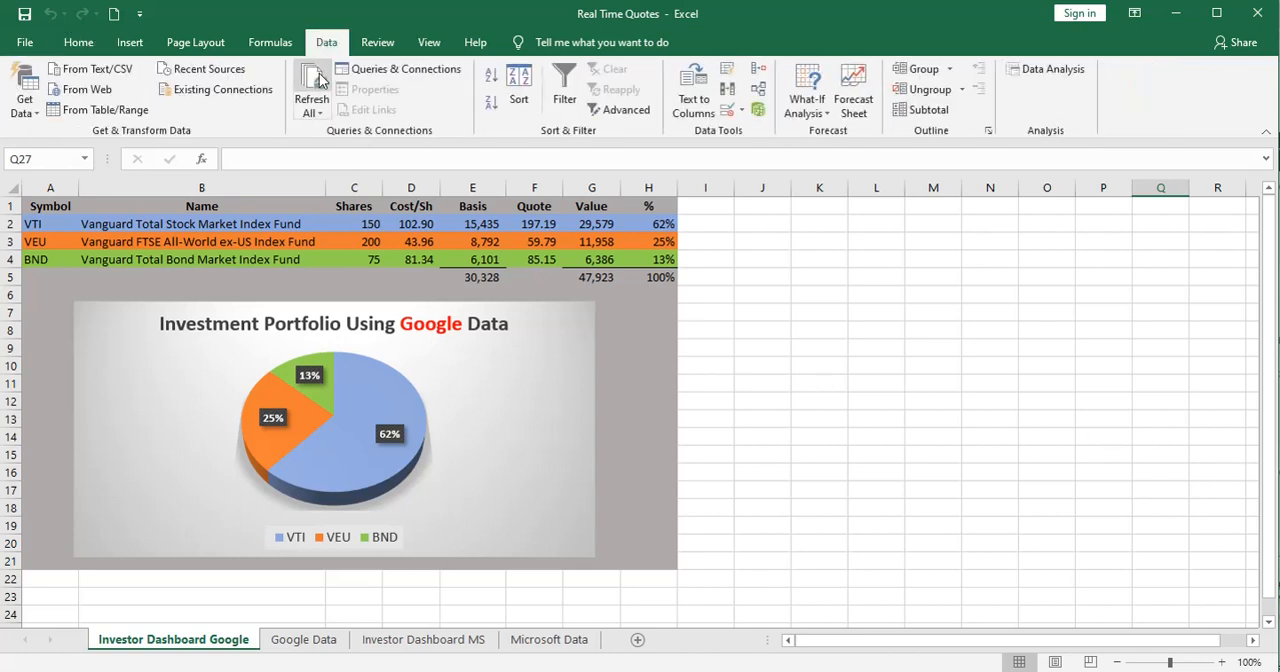
pyautogui.click(312, 84)
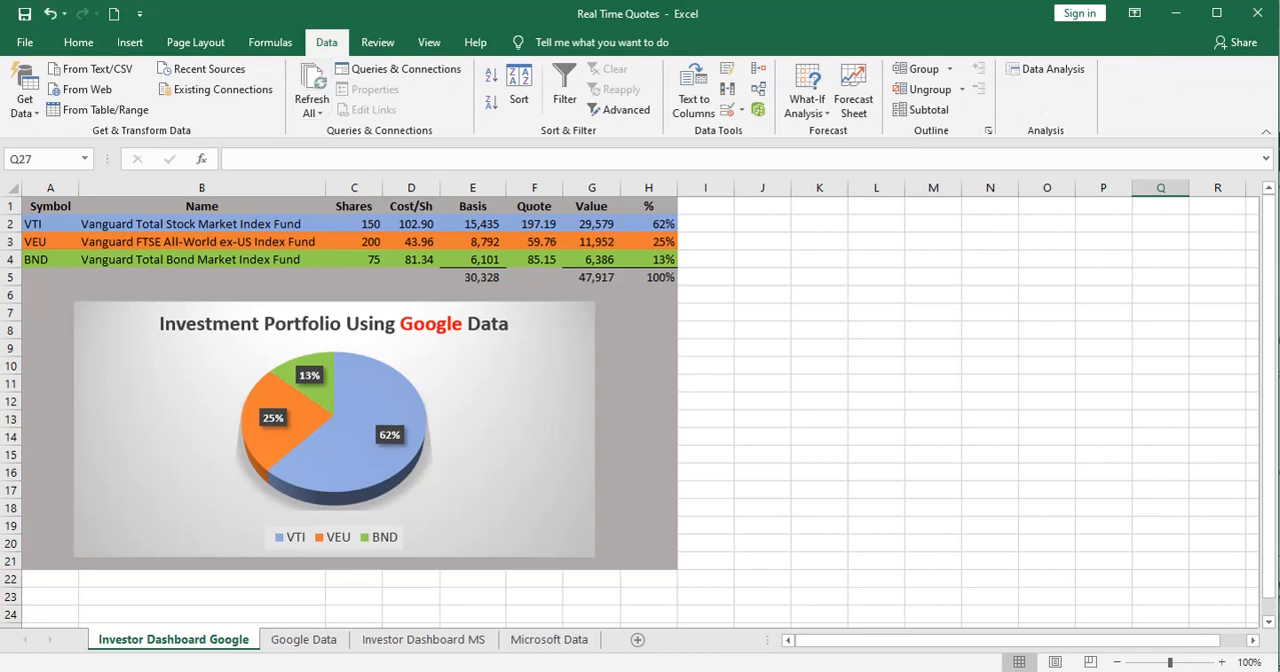
pyautogui.click(304, 640)
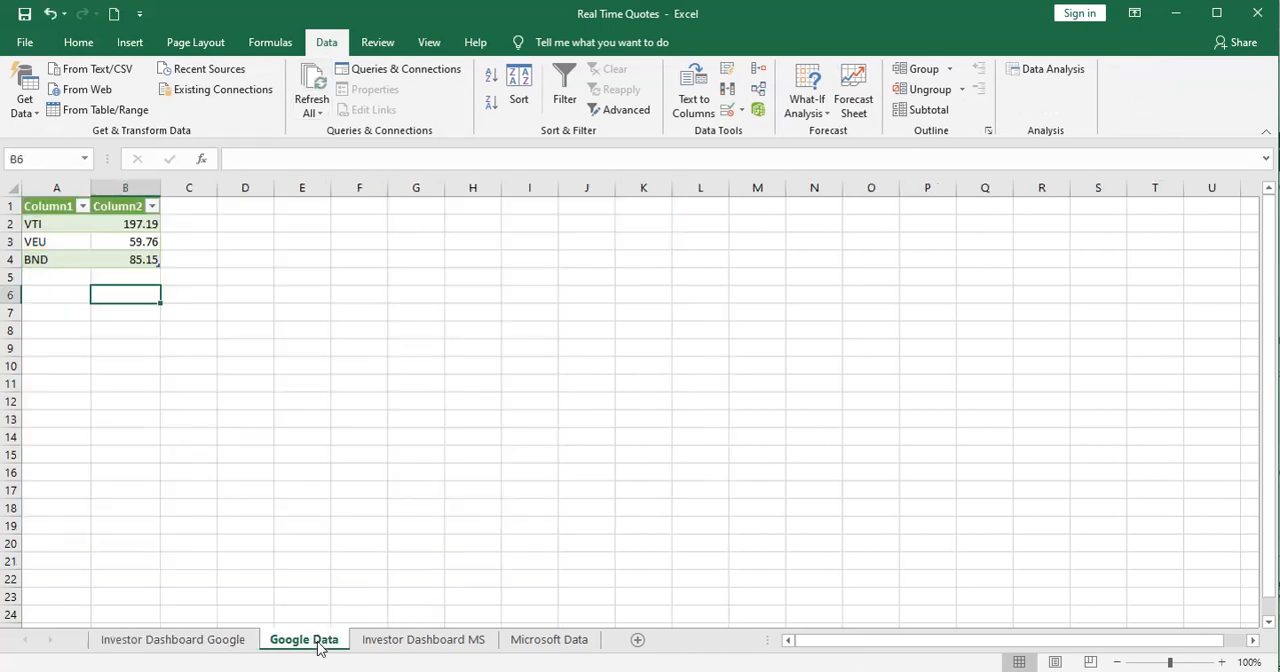
pyautogui.moveTo(60, 304)
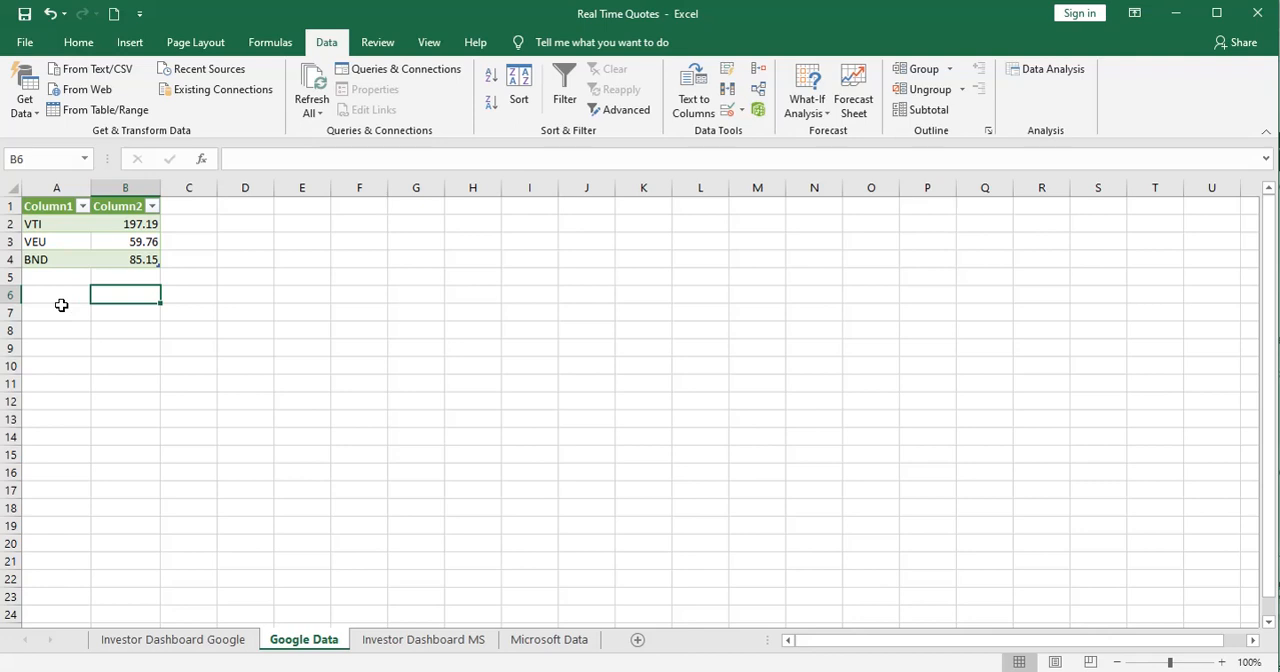
pyautogui.moveTo(172, 278)
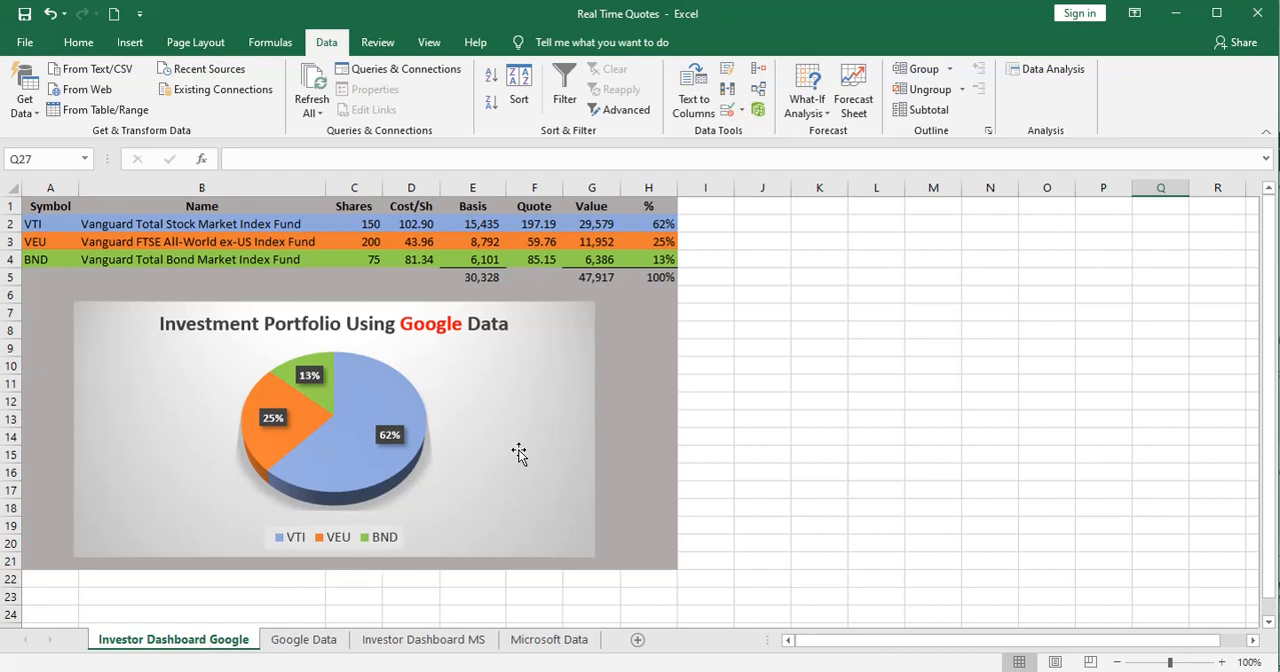
pyautogui.moveTo(536, 224)
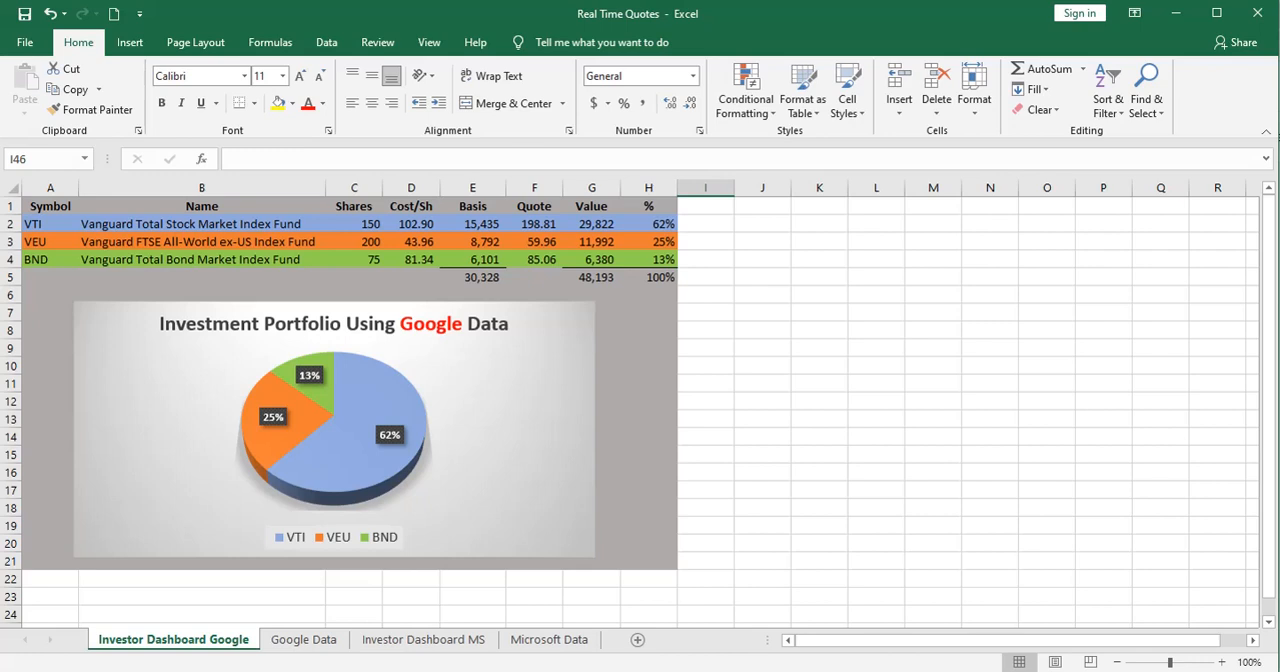
pyautogui.moveTo(356, 430)
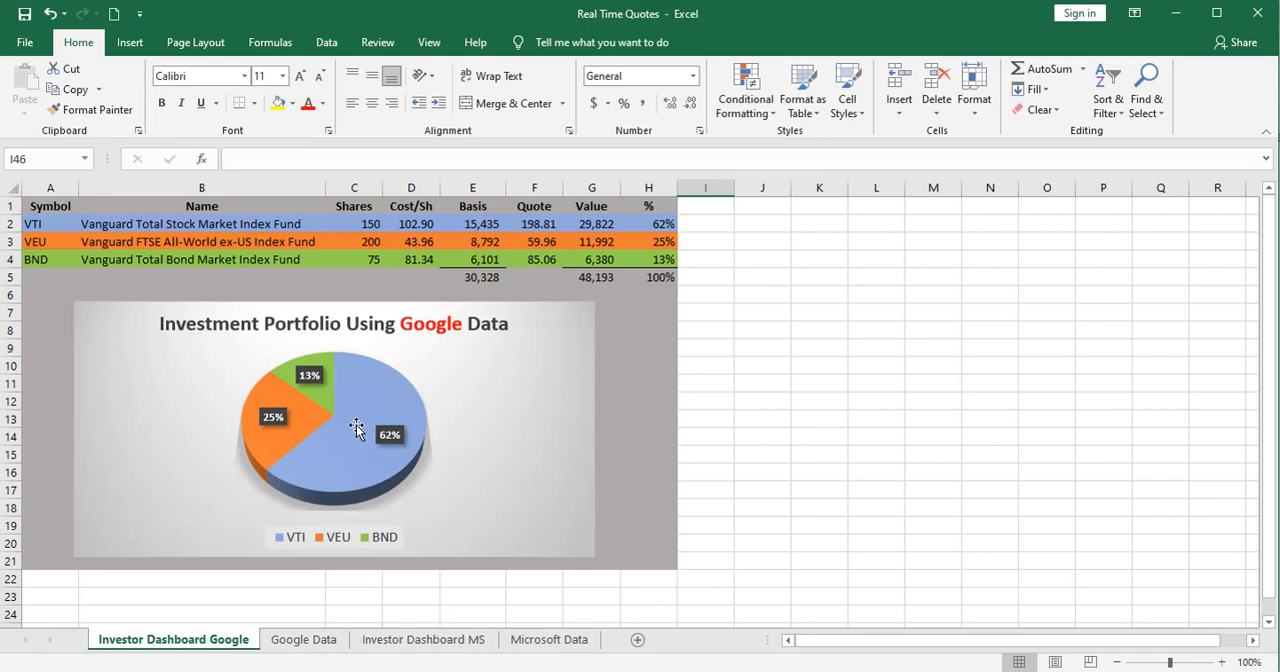
# Show the Queries & Connections pane and bring up the Google Data query's options
pyautogui.click(328, 42)
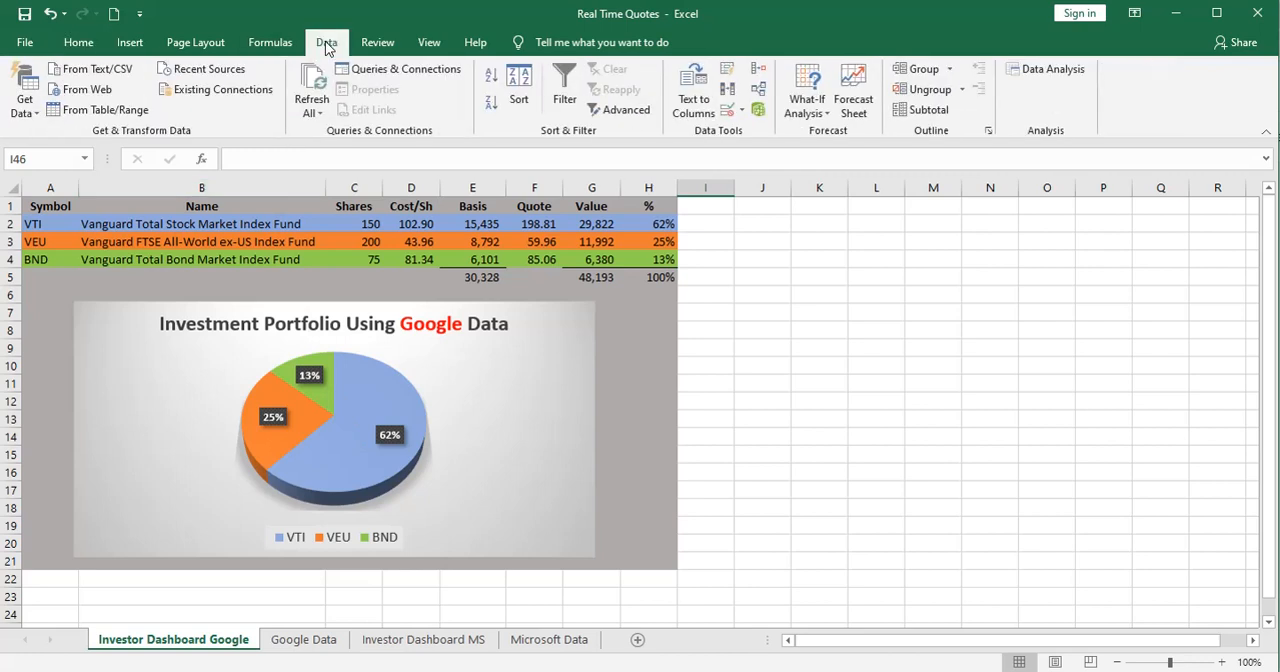
pyautogui.moveTo(400, 68)
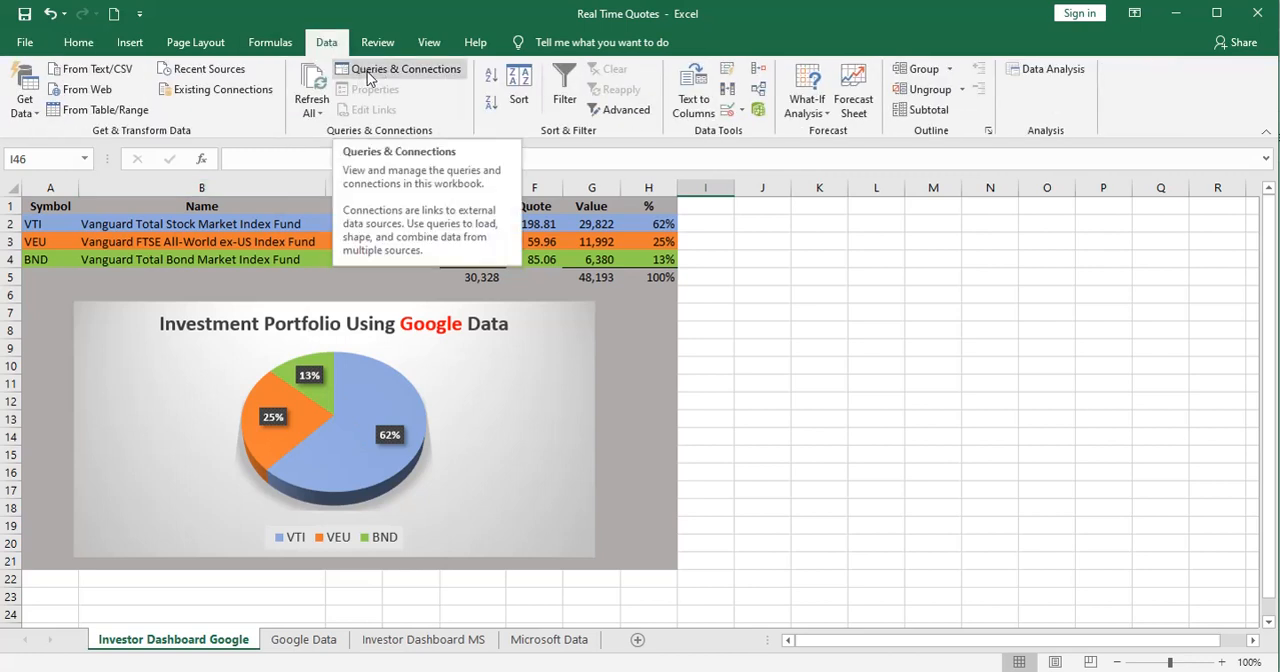
pyautogui.click(408, 68)
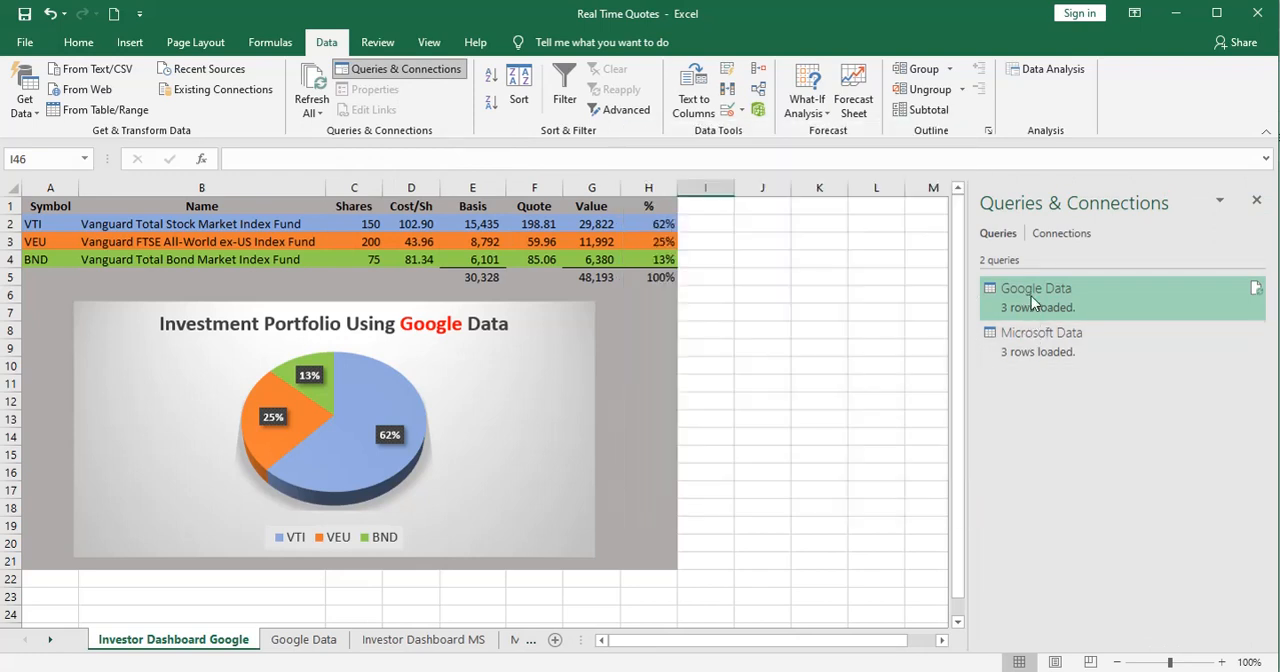
pyautogui.moveTo(1024, 298)
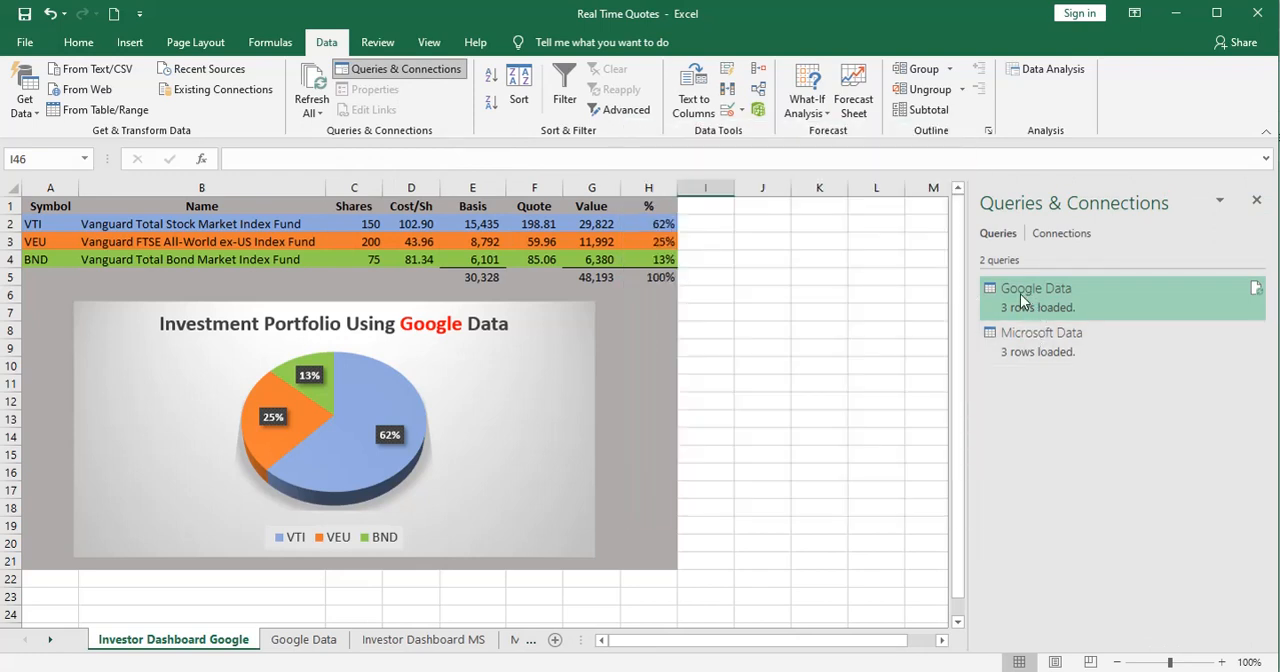
pyautogui.rightClick(1036, 288)
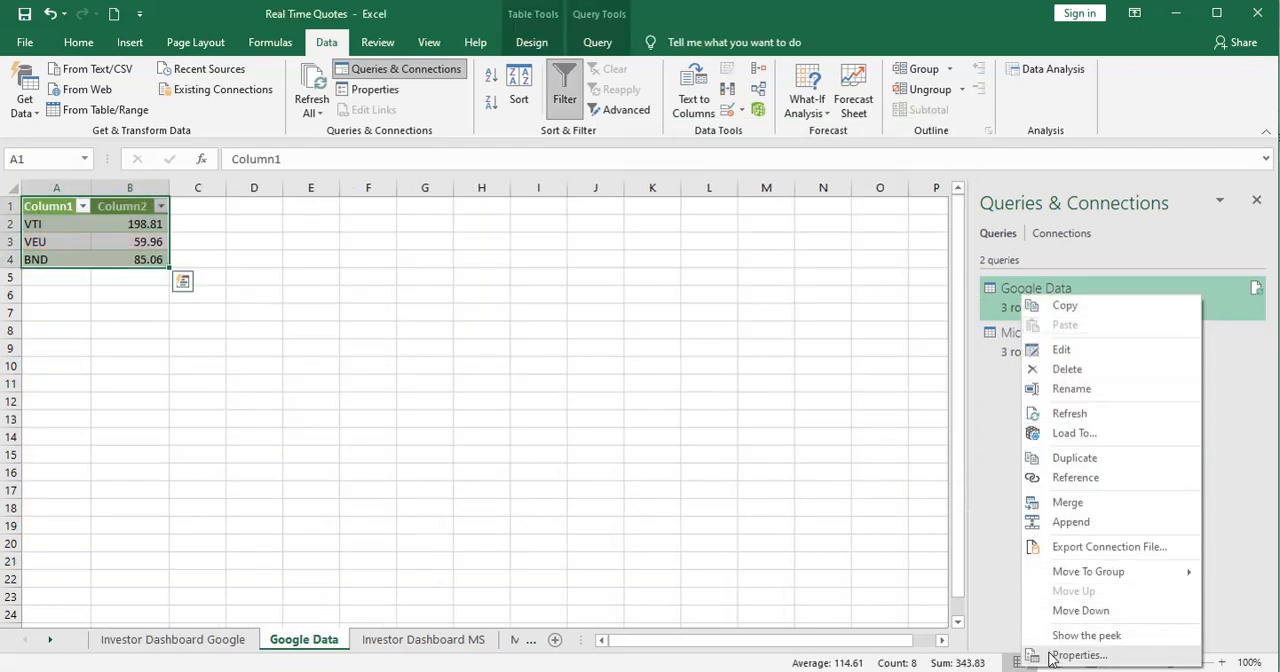
# Set the Google Data query to refresh every 1 minute and when opening the file, and confirm
pyautogui.click(1078, 656)
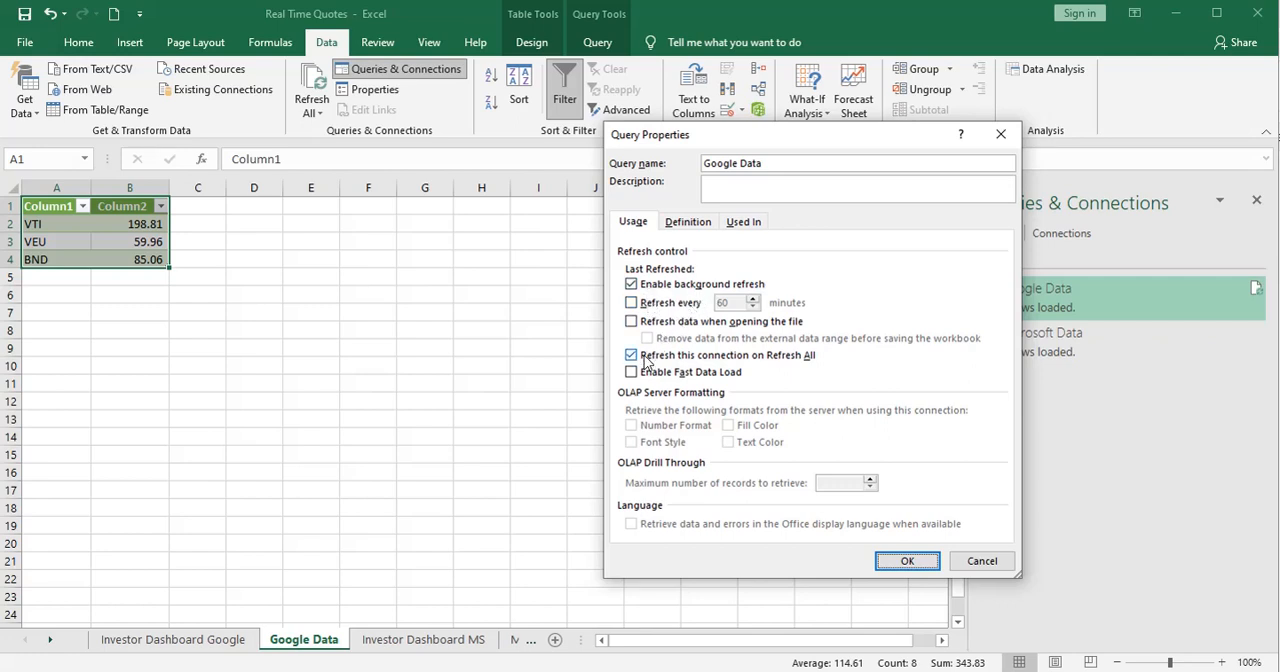
pyautogui.moveTo(796, 364)
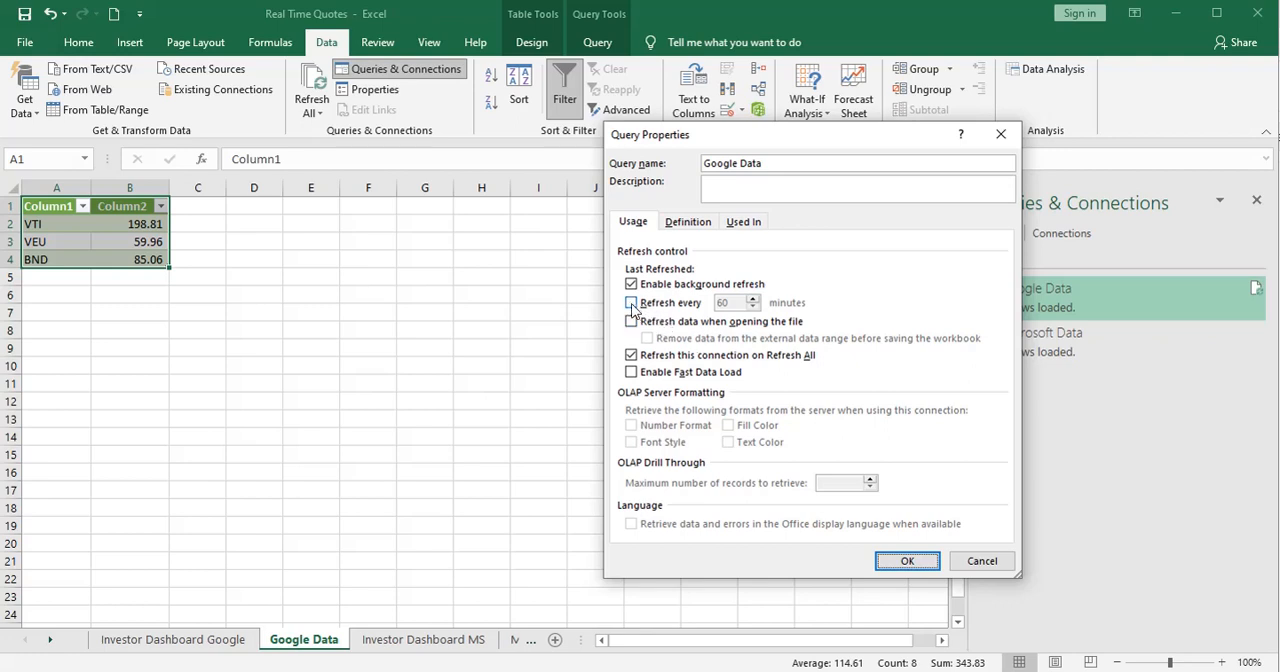
pyautogui.click(632, 304)
pyautogui.write('1')
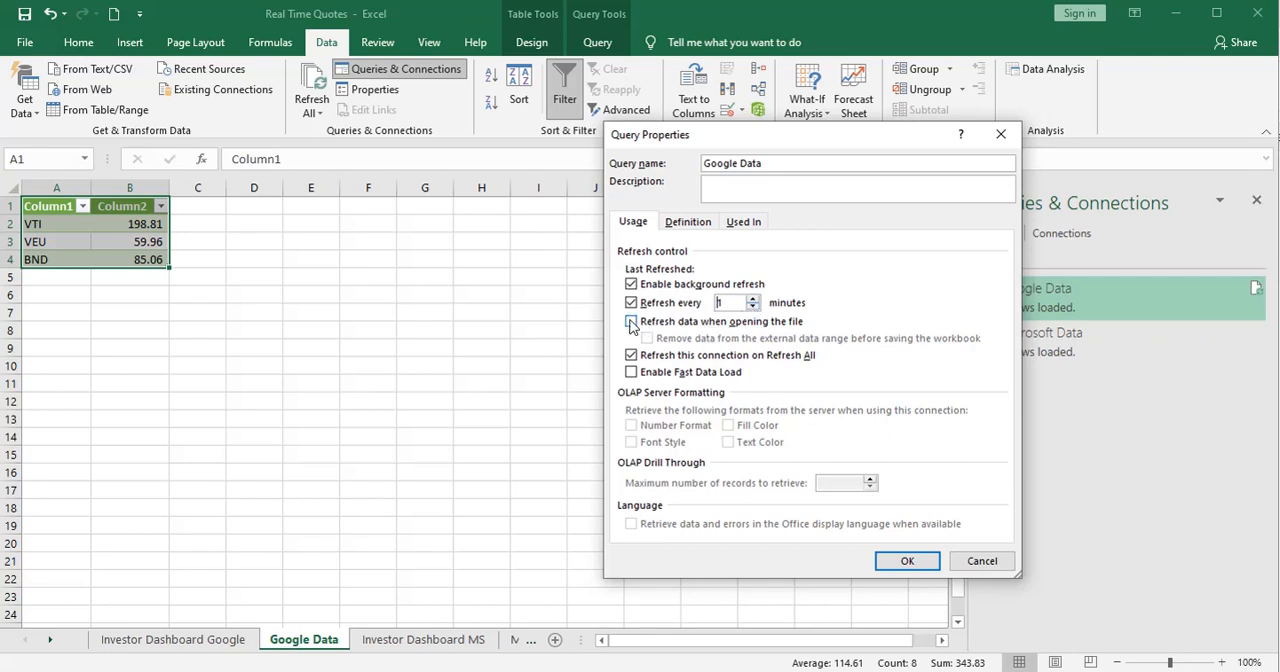
pyautogui.click(632, 320)
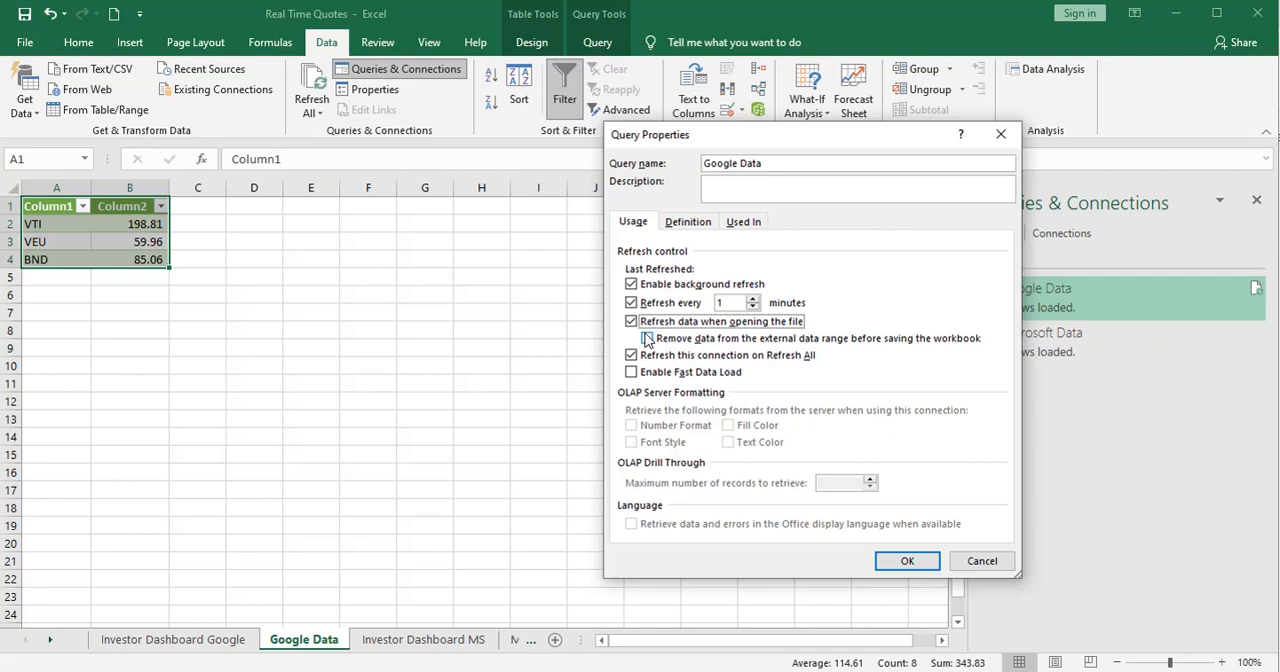
pyautogui.click(632, 338)
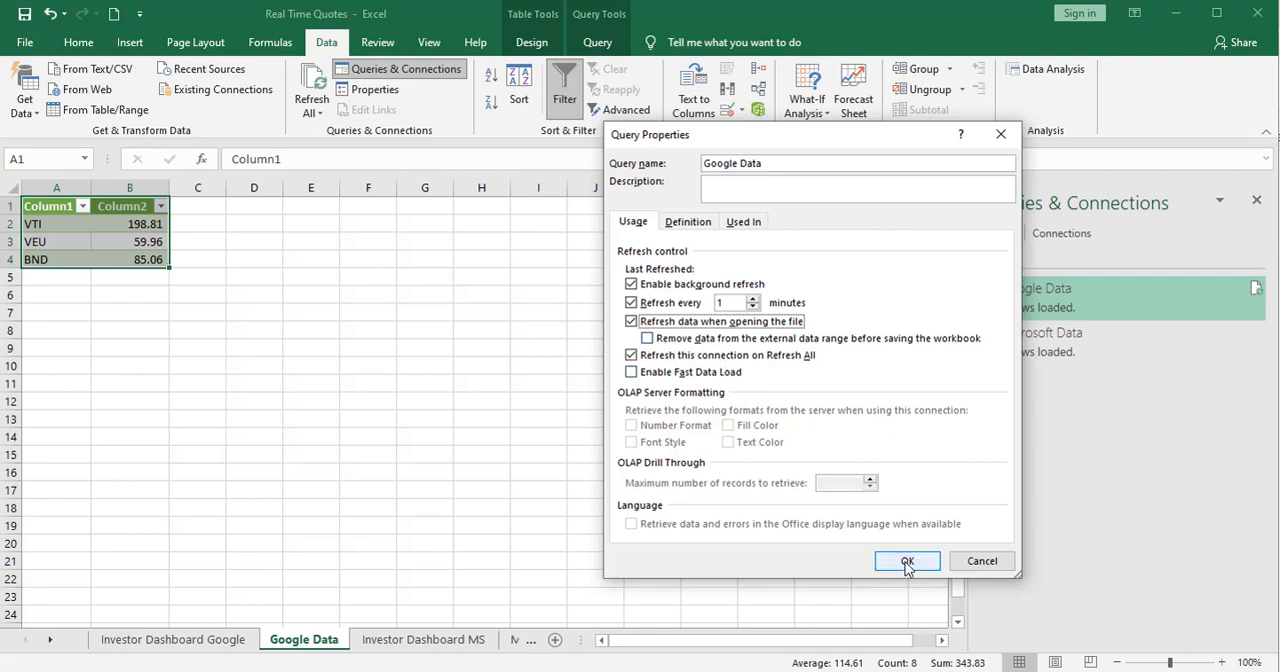
pyautogui.click(906, 560)
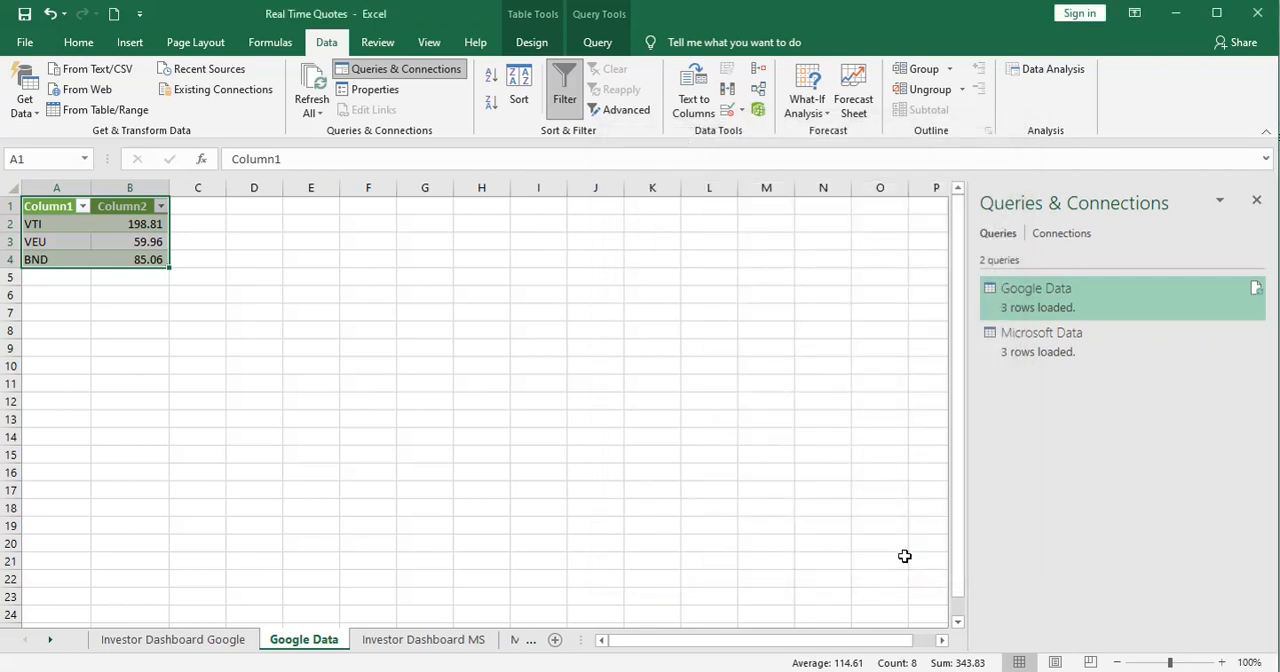
pyautogui.moveTo(886, 520)
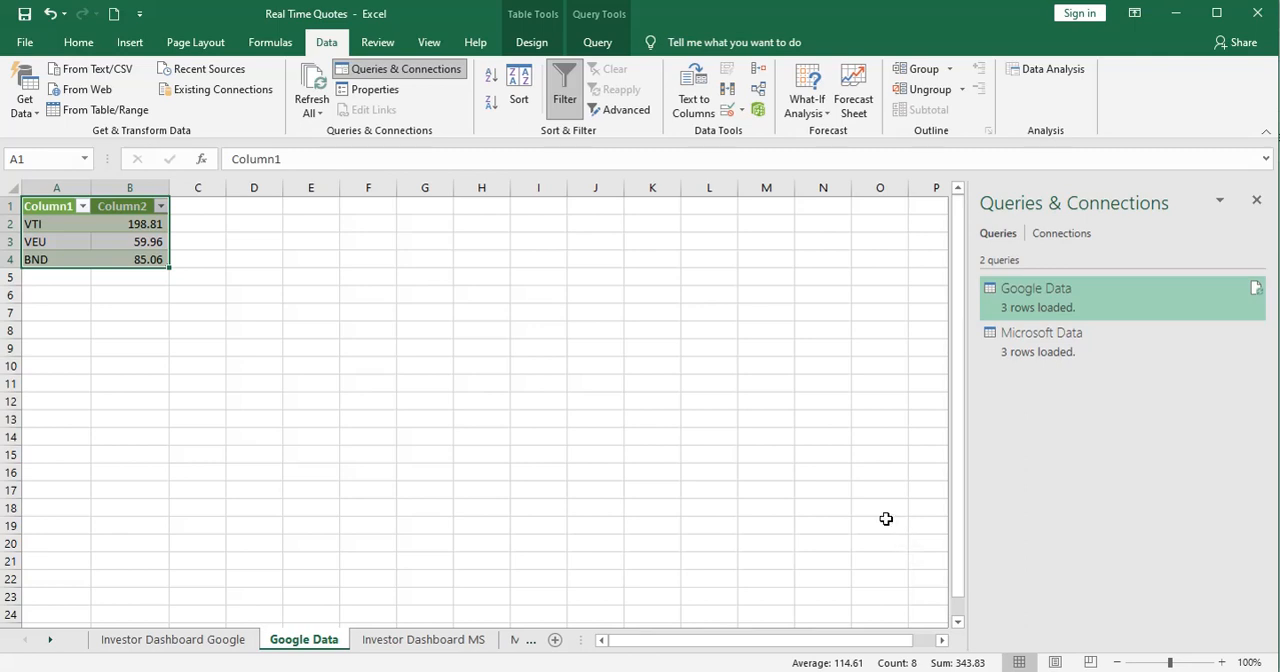
# Close the Queries & Connections pane and return to the Investor Dashboard Google sheet
pyautogui.click(424, 640)
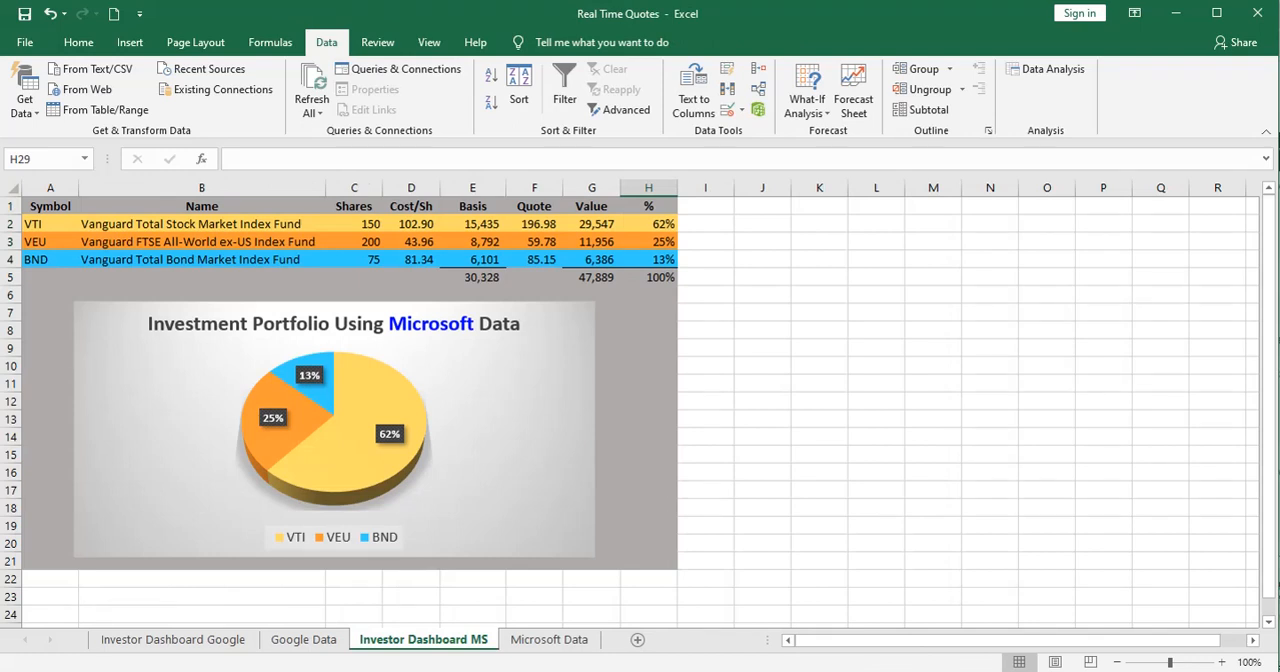
pyautogui.click(172, 640)
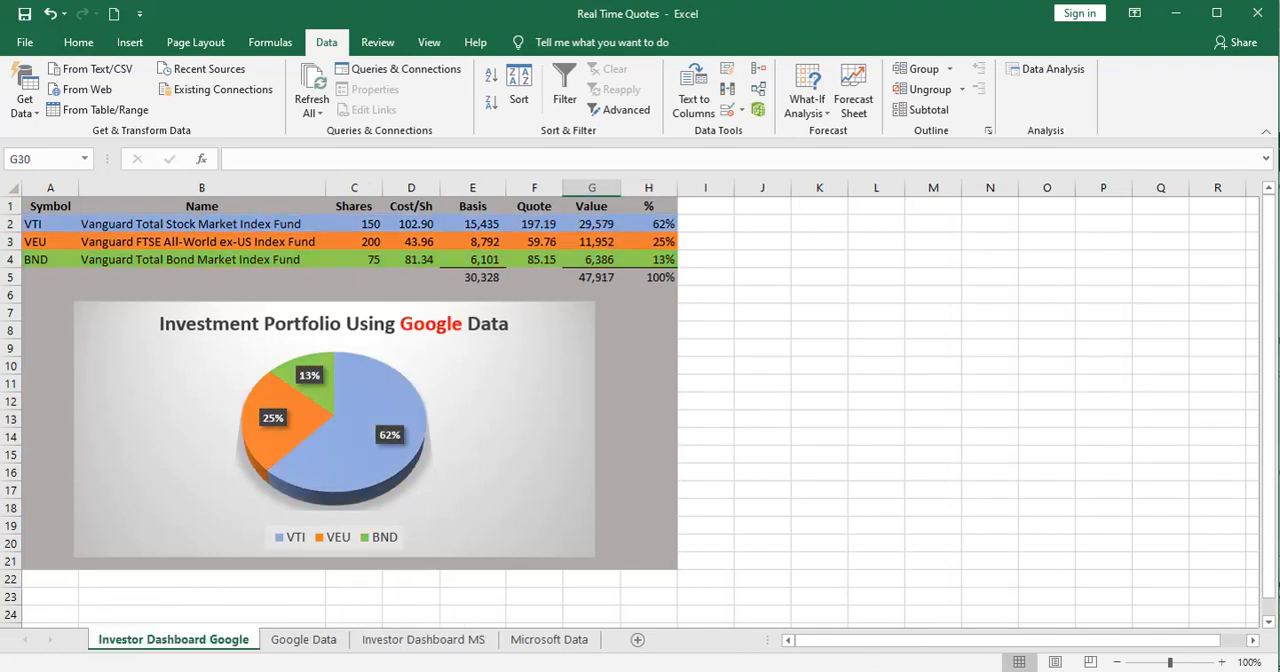